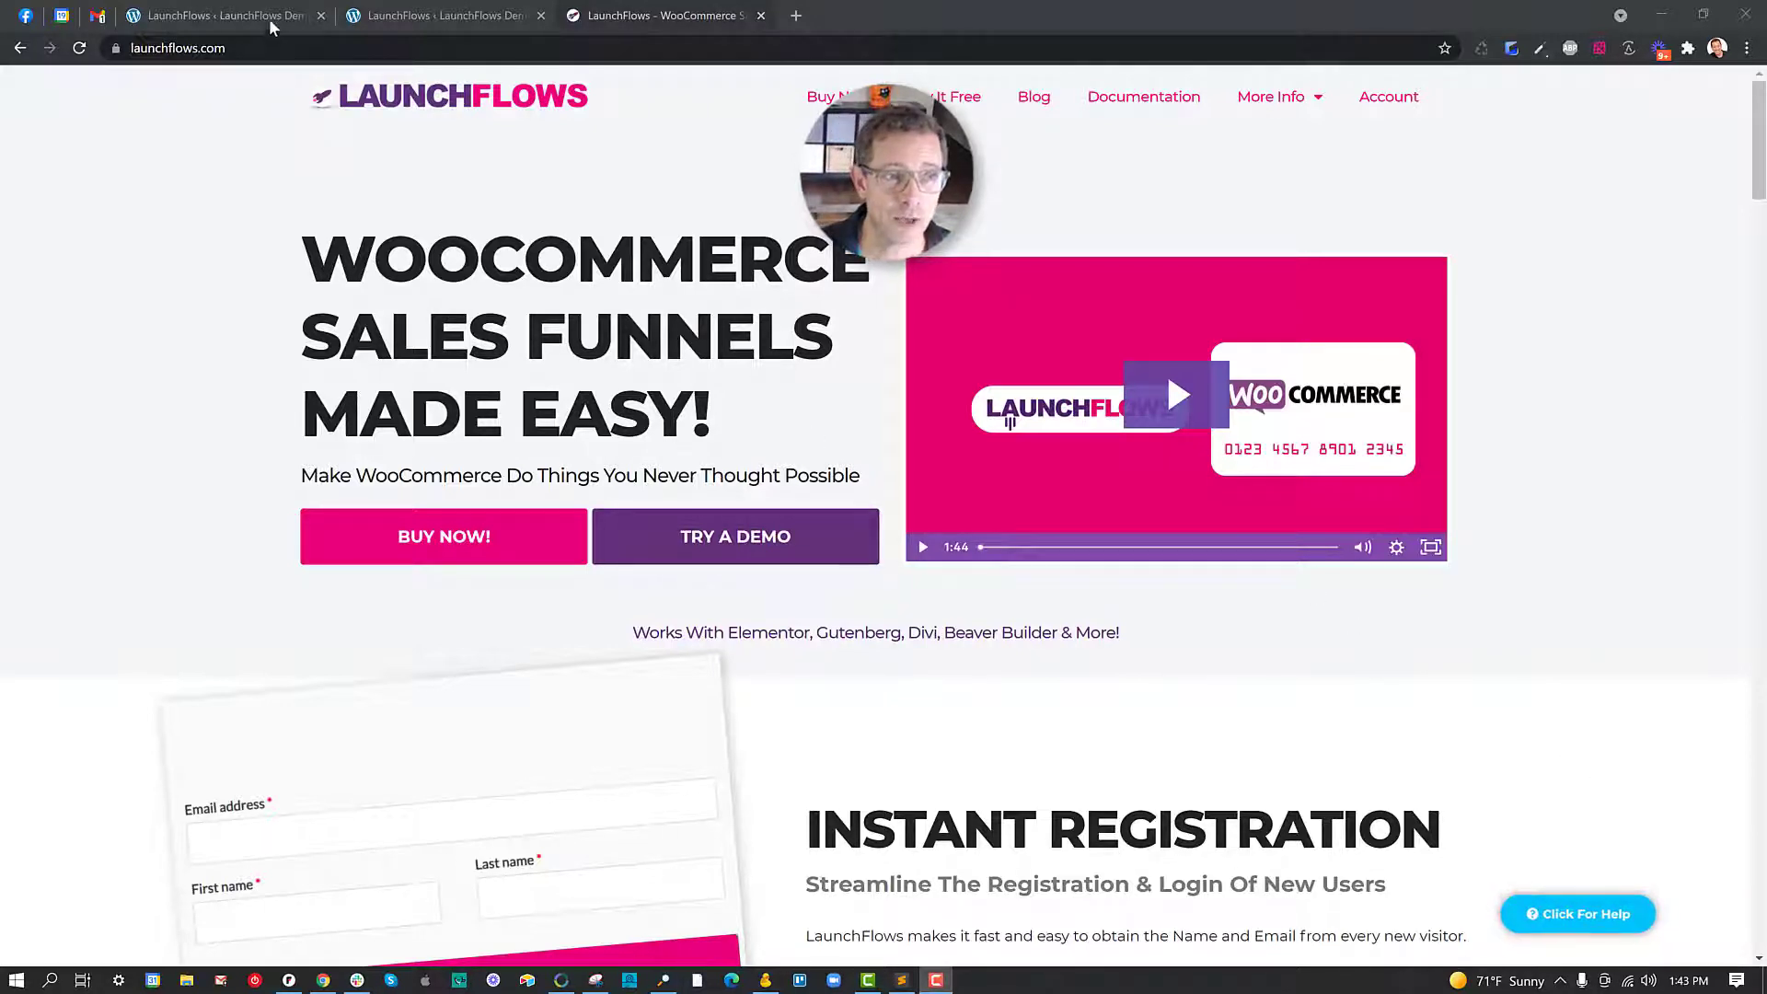
Save the LaunchFlows global WooCommerce options with one-column layout and redirect-to-checkout left off.
{"action": "left_click", "coordinate": [221, 15]}
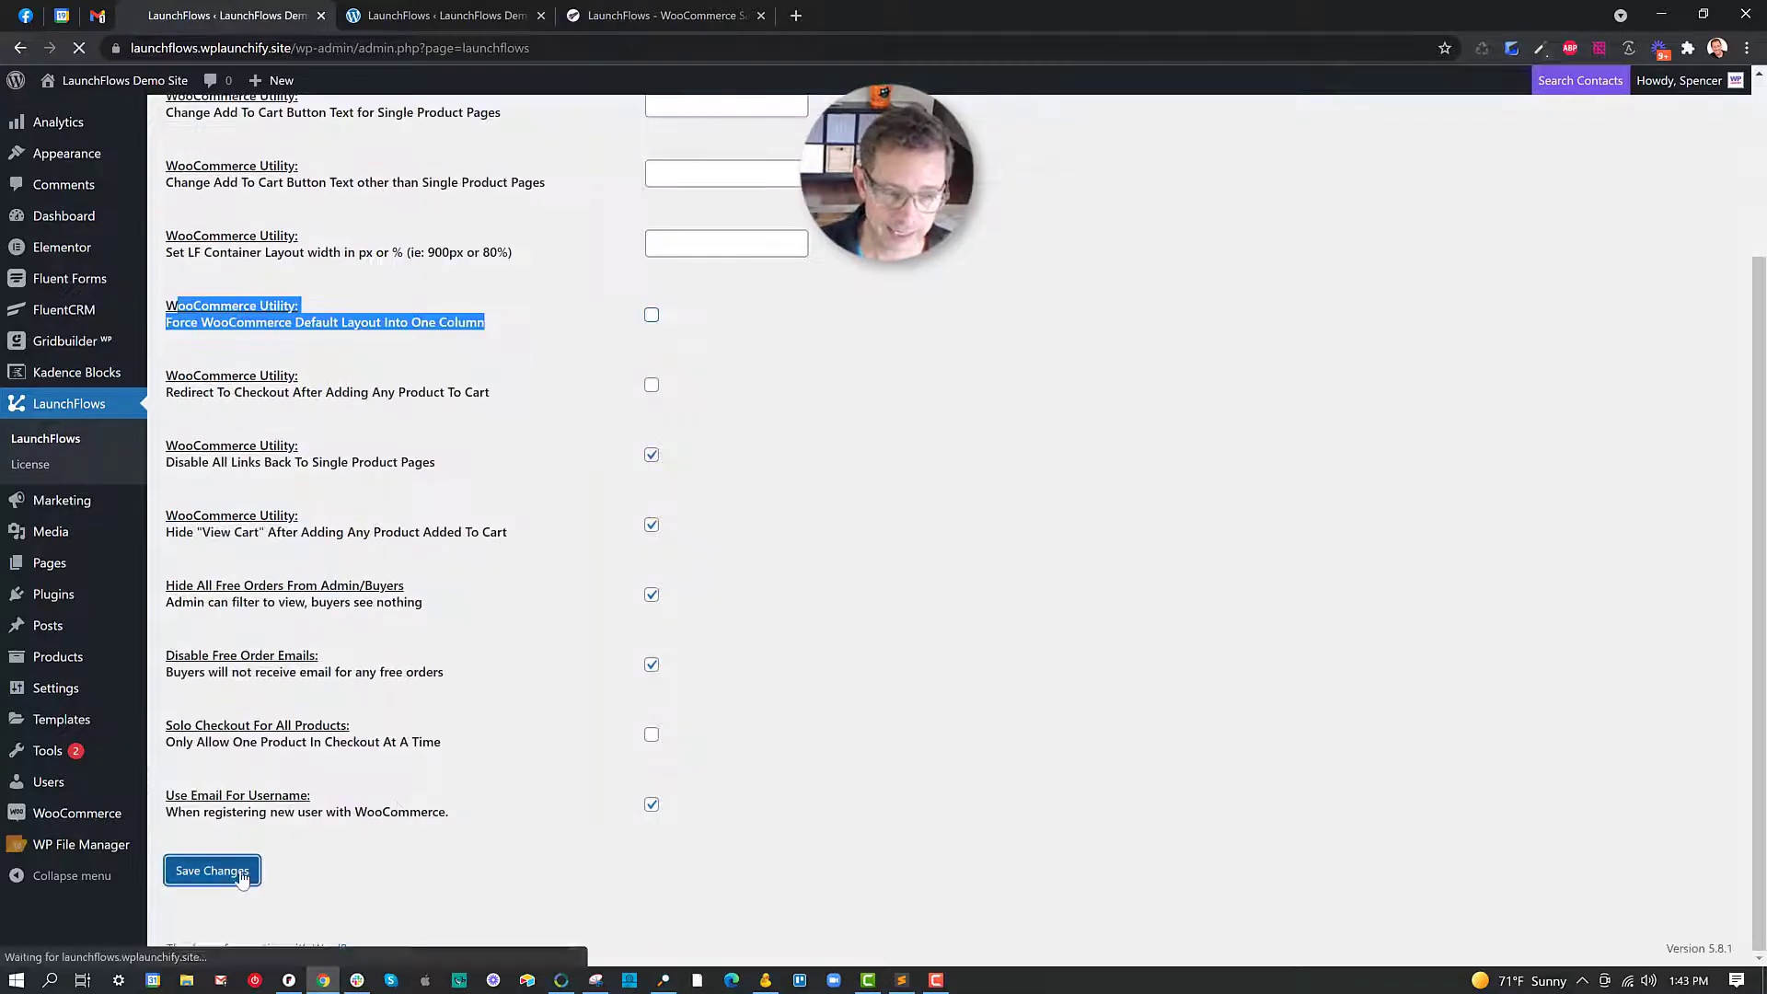
{"action": "left_click", "coordinate": [212, 870]}
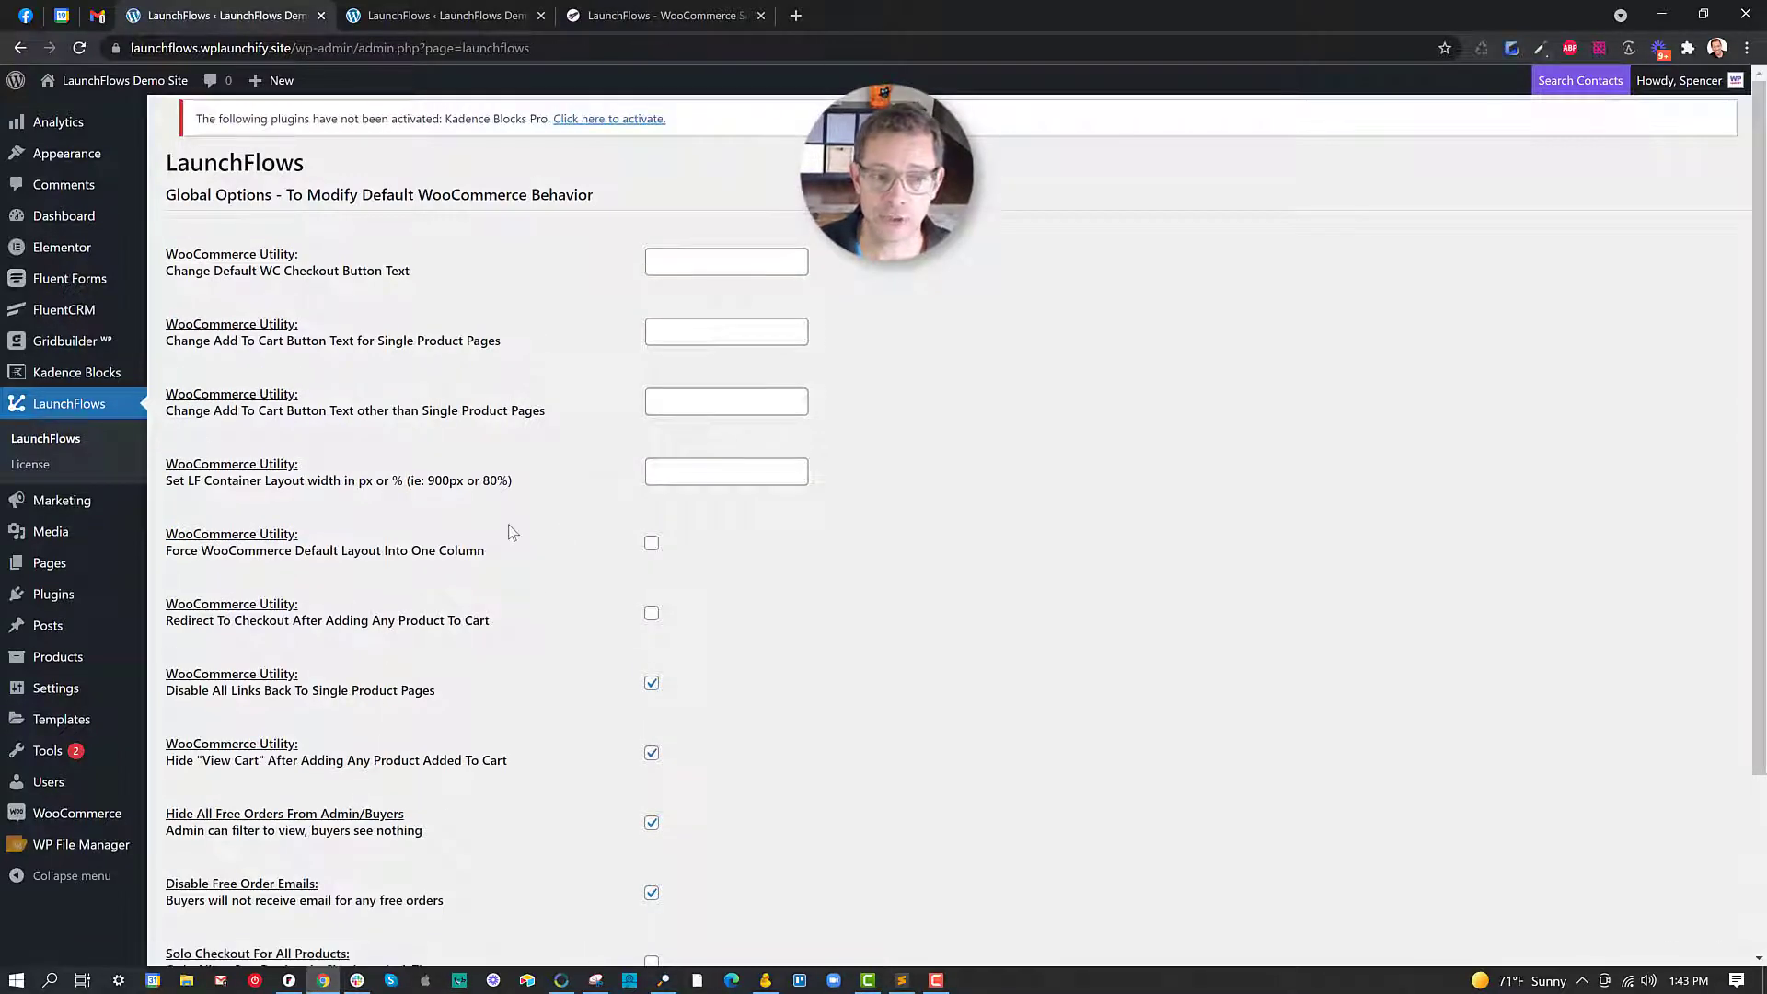
{"action": "mouse_move", "coordinate": [619, 125]}
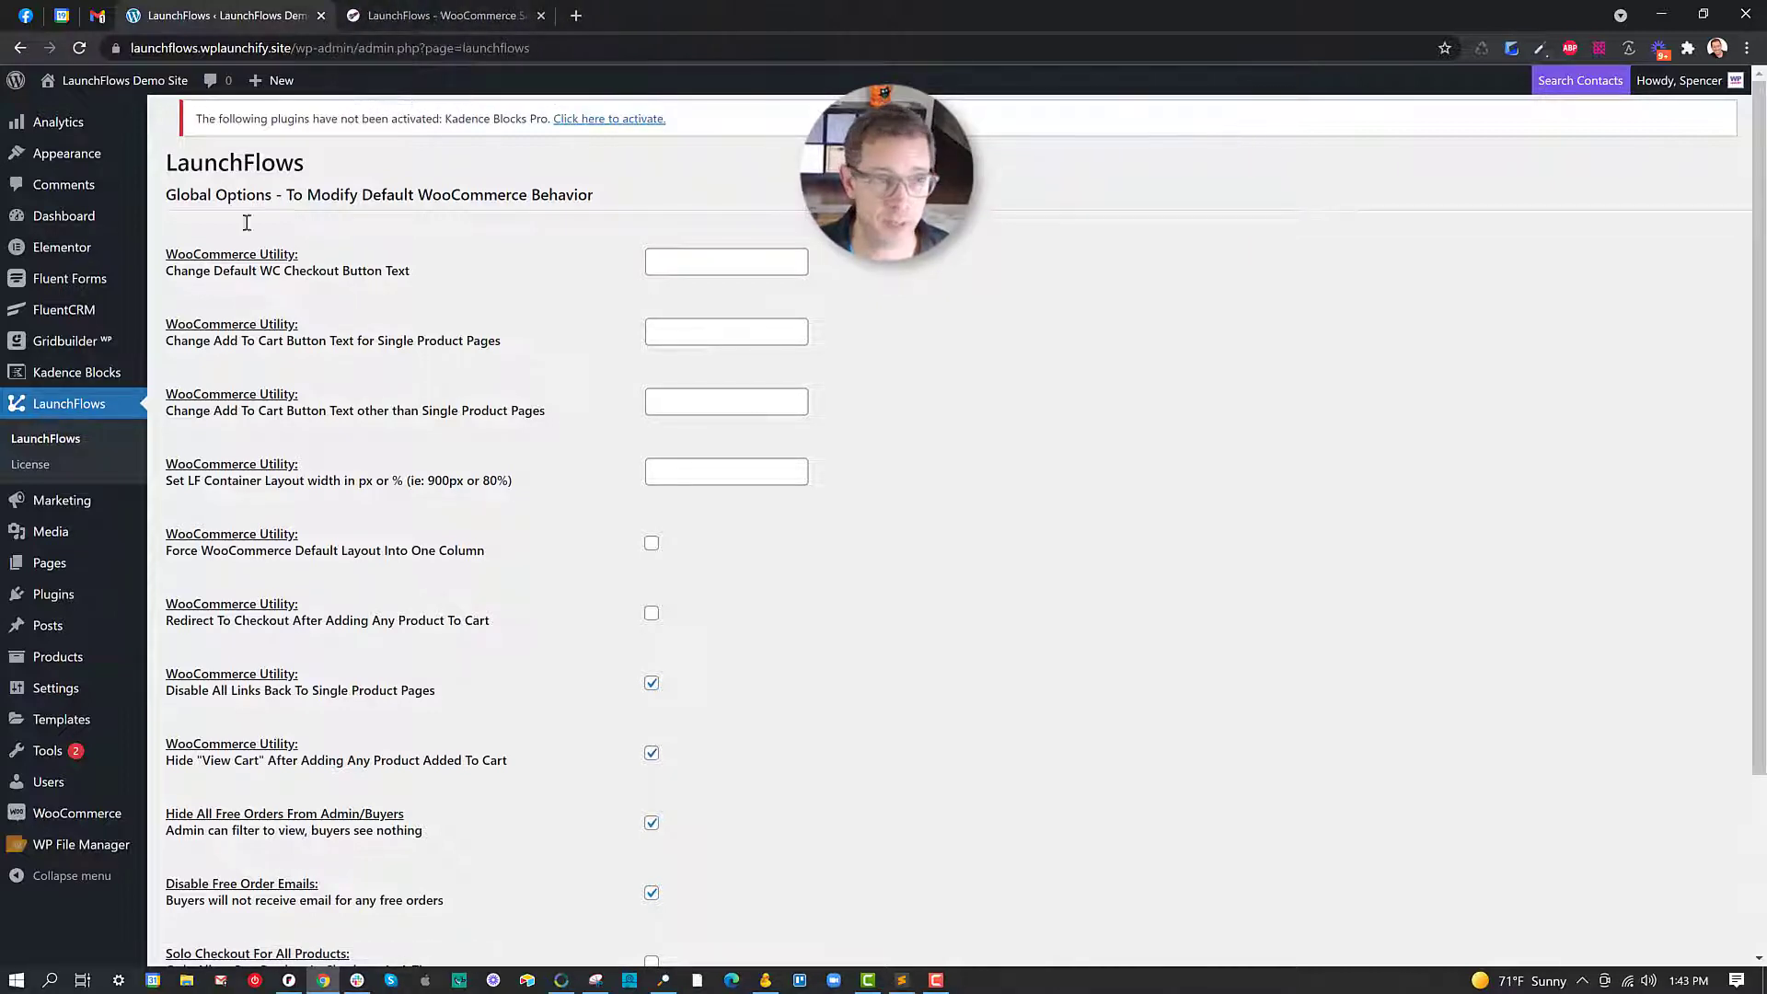
{"action": "right_click", "coordinate": [49, 563]}
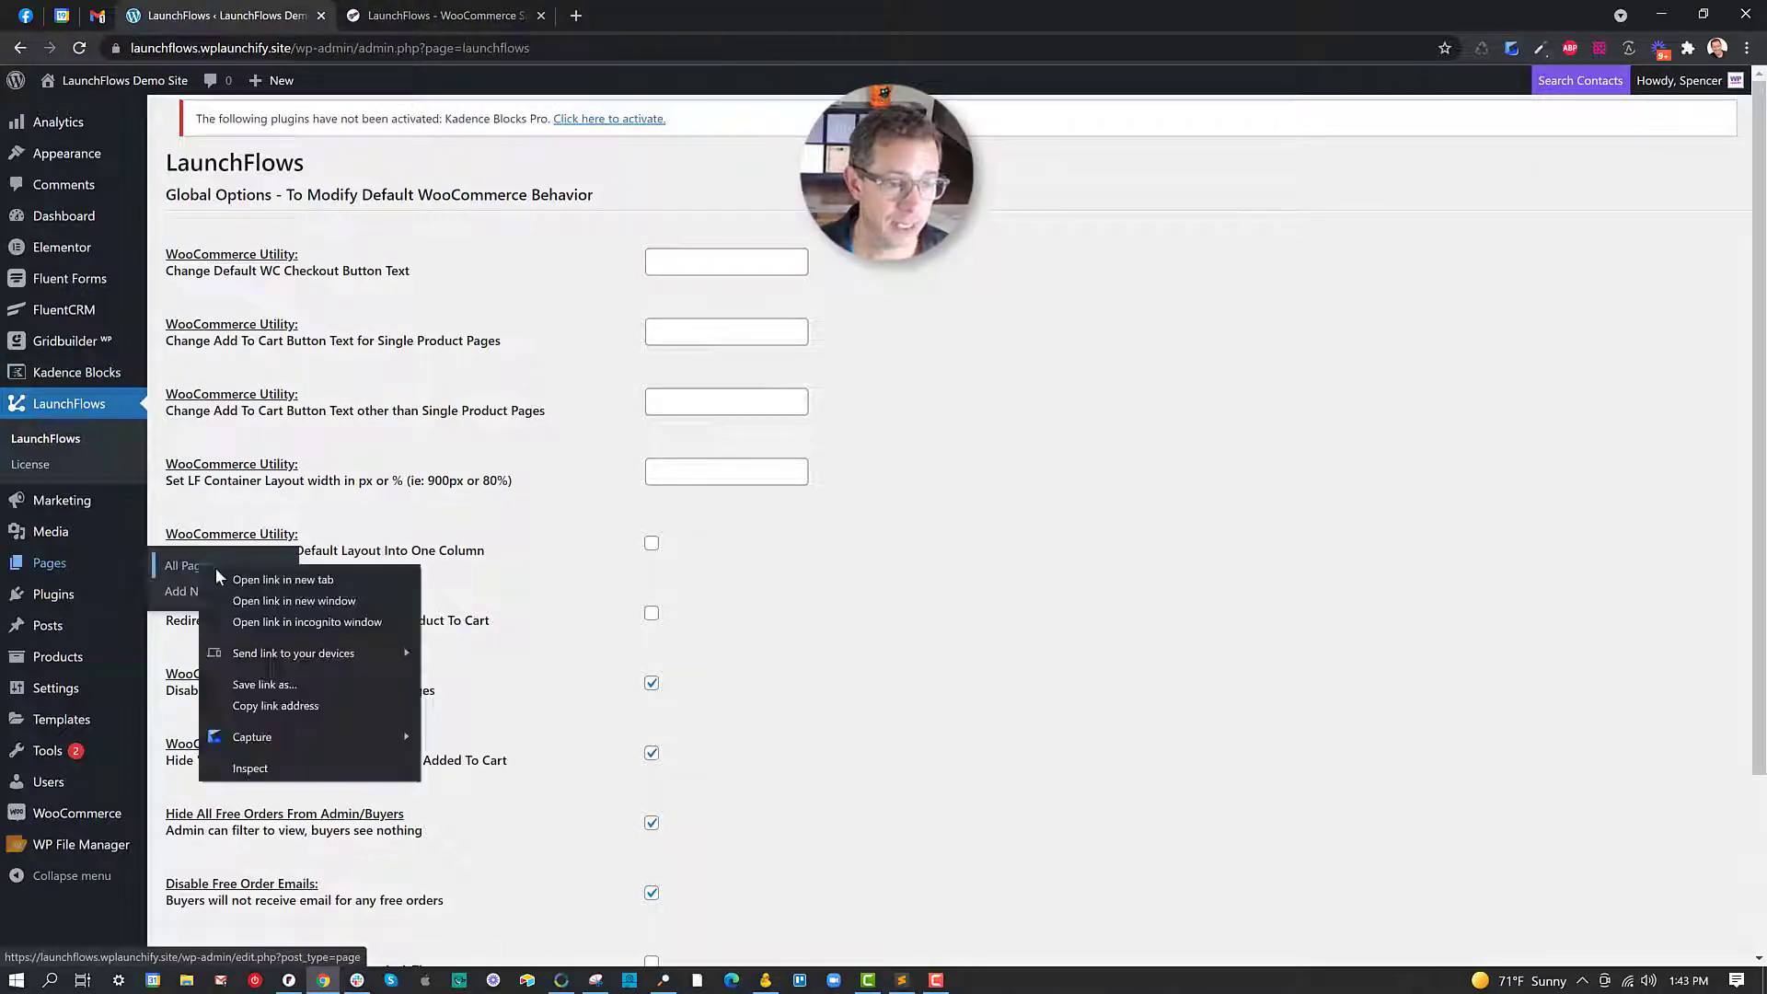
Create and publish a page titled 'New Demo Checkout' with 'Add A Checkout To This Post' ticked.
{"action": "left_click", "coordinate": [283, 580]}
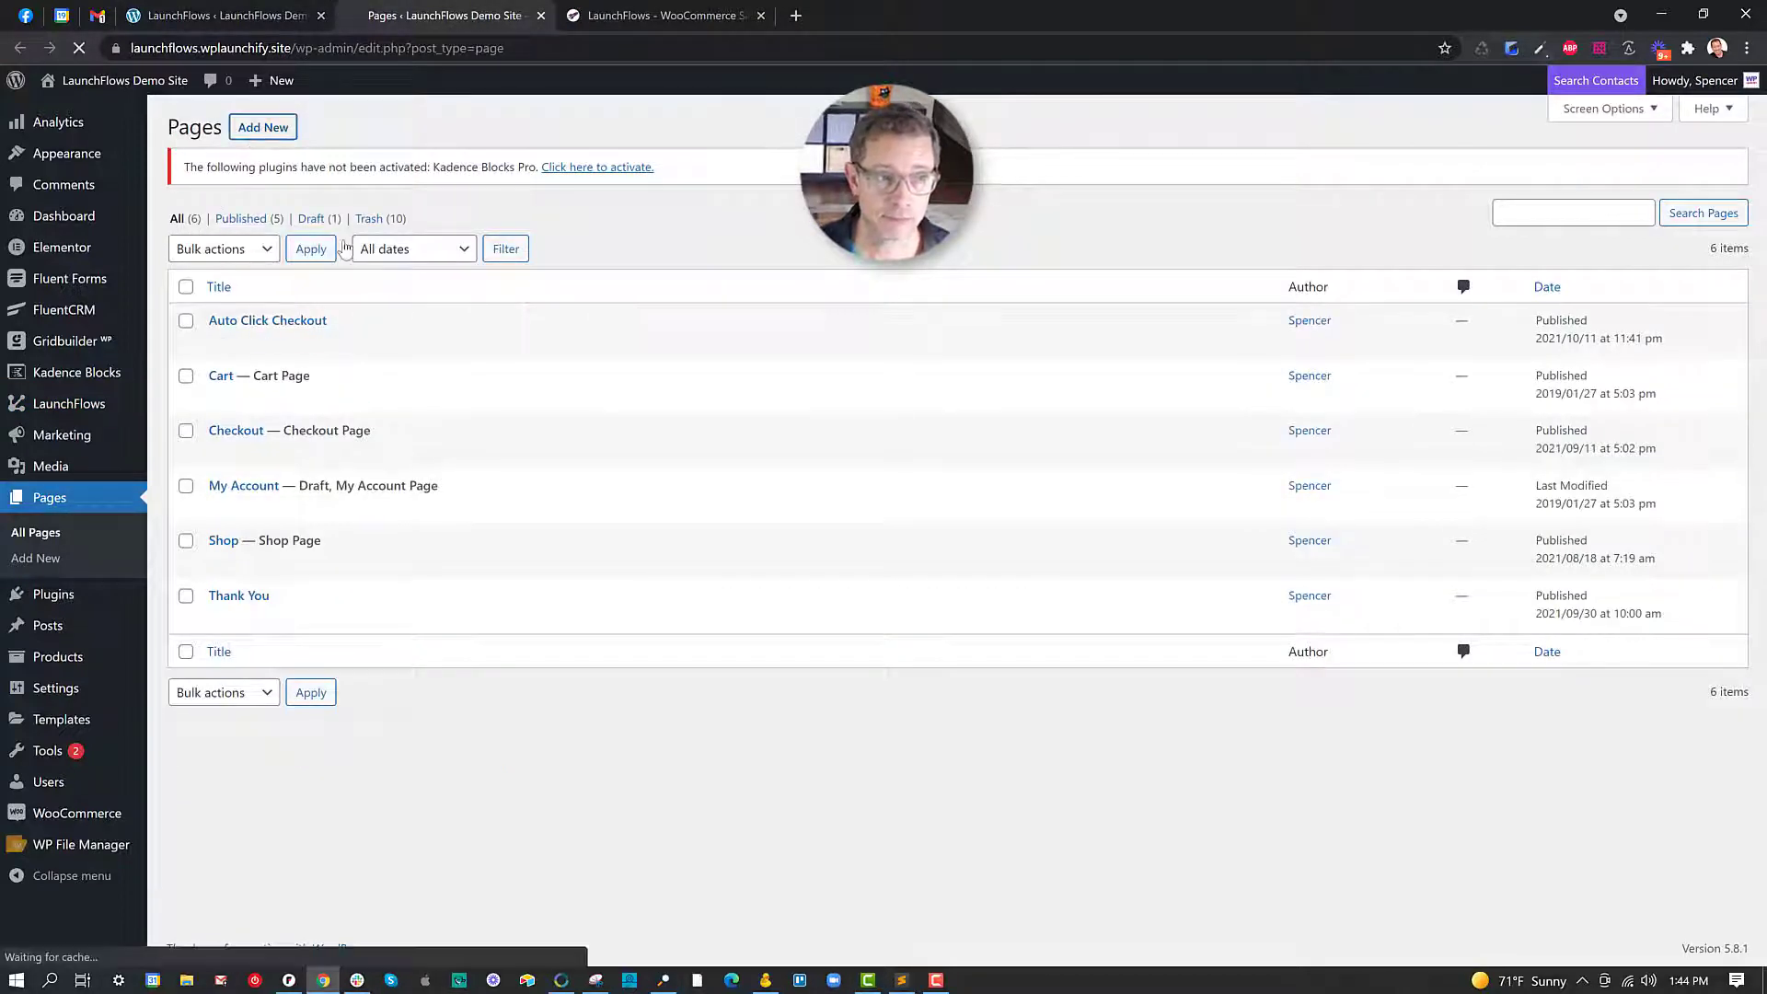
{"action": "left_click", "coordinate": [263, 127]}
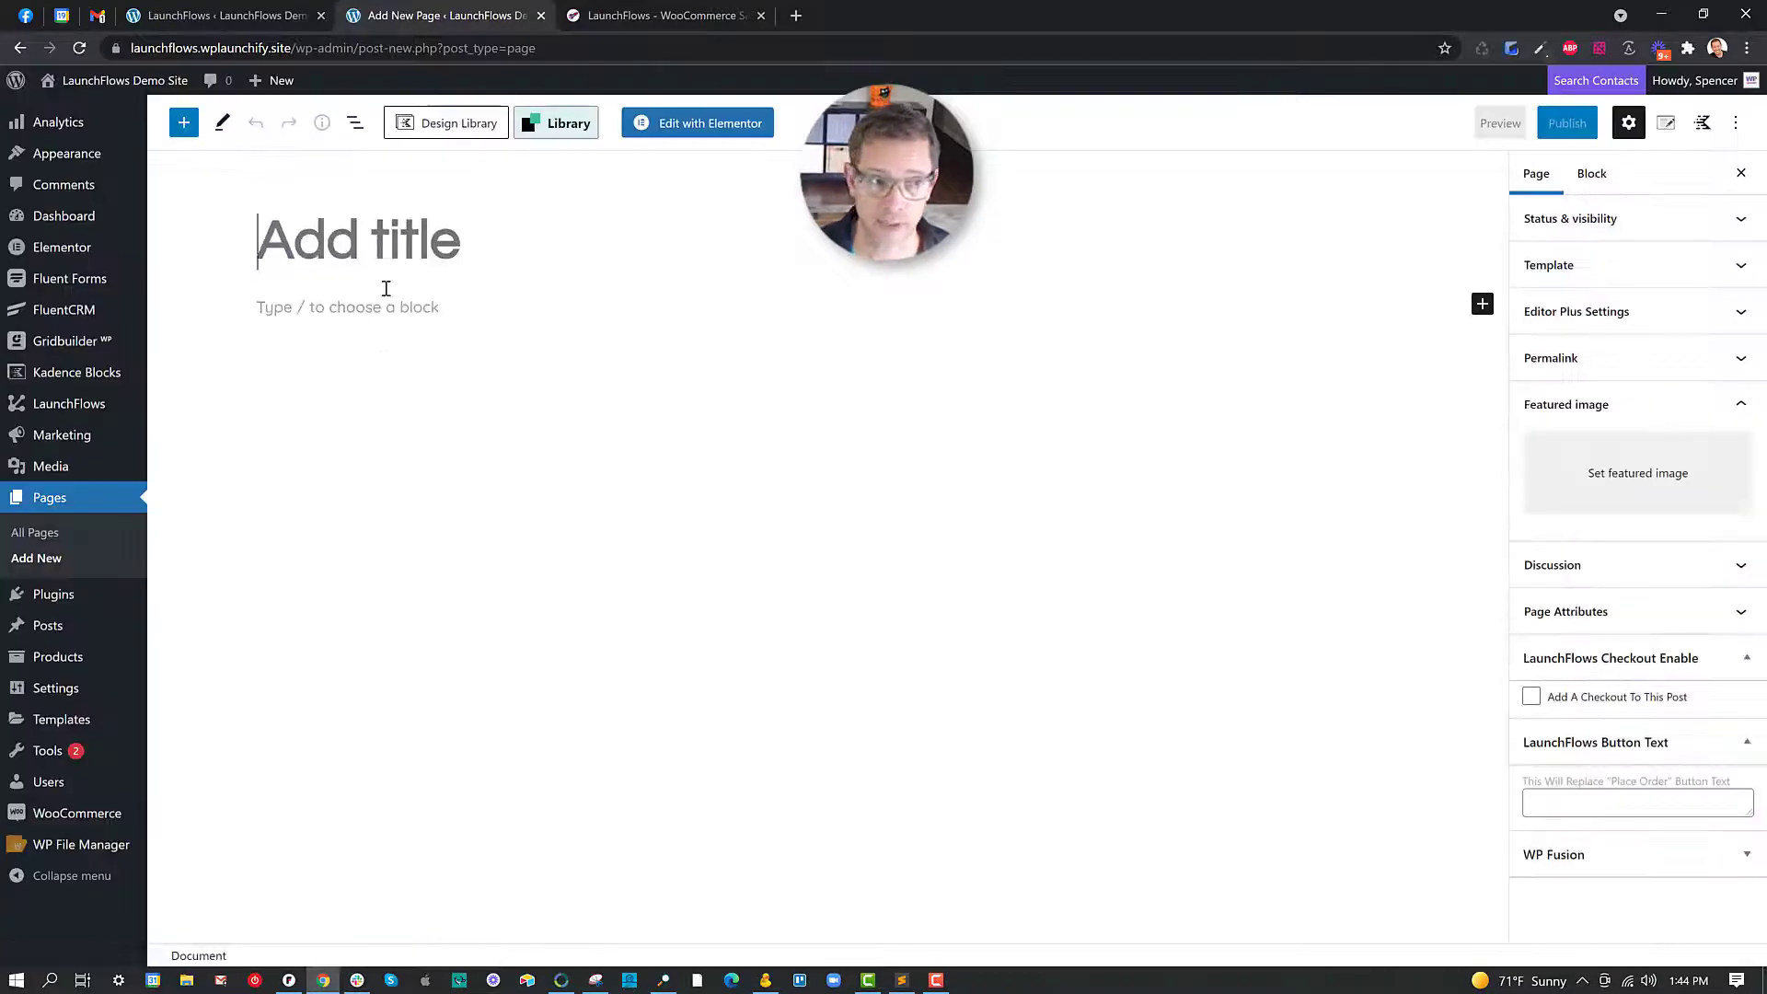
{"action": "type", "text": "New Demo C"}
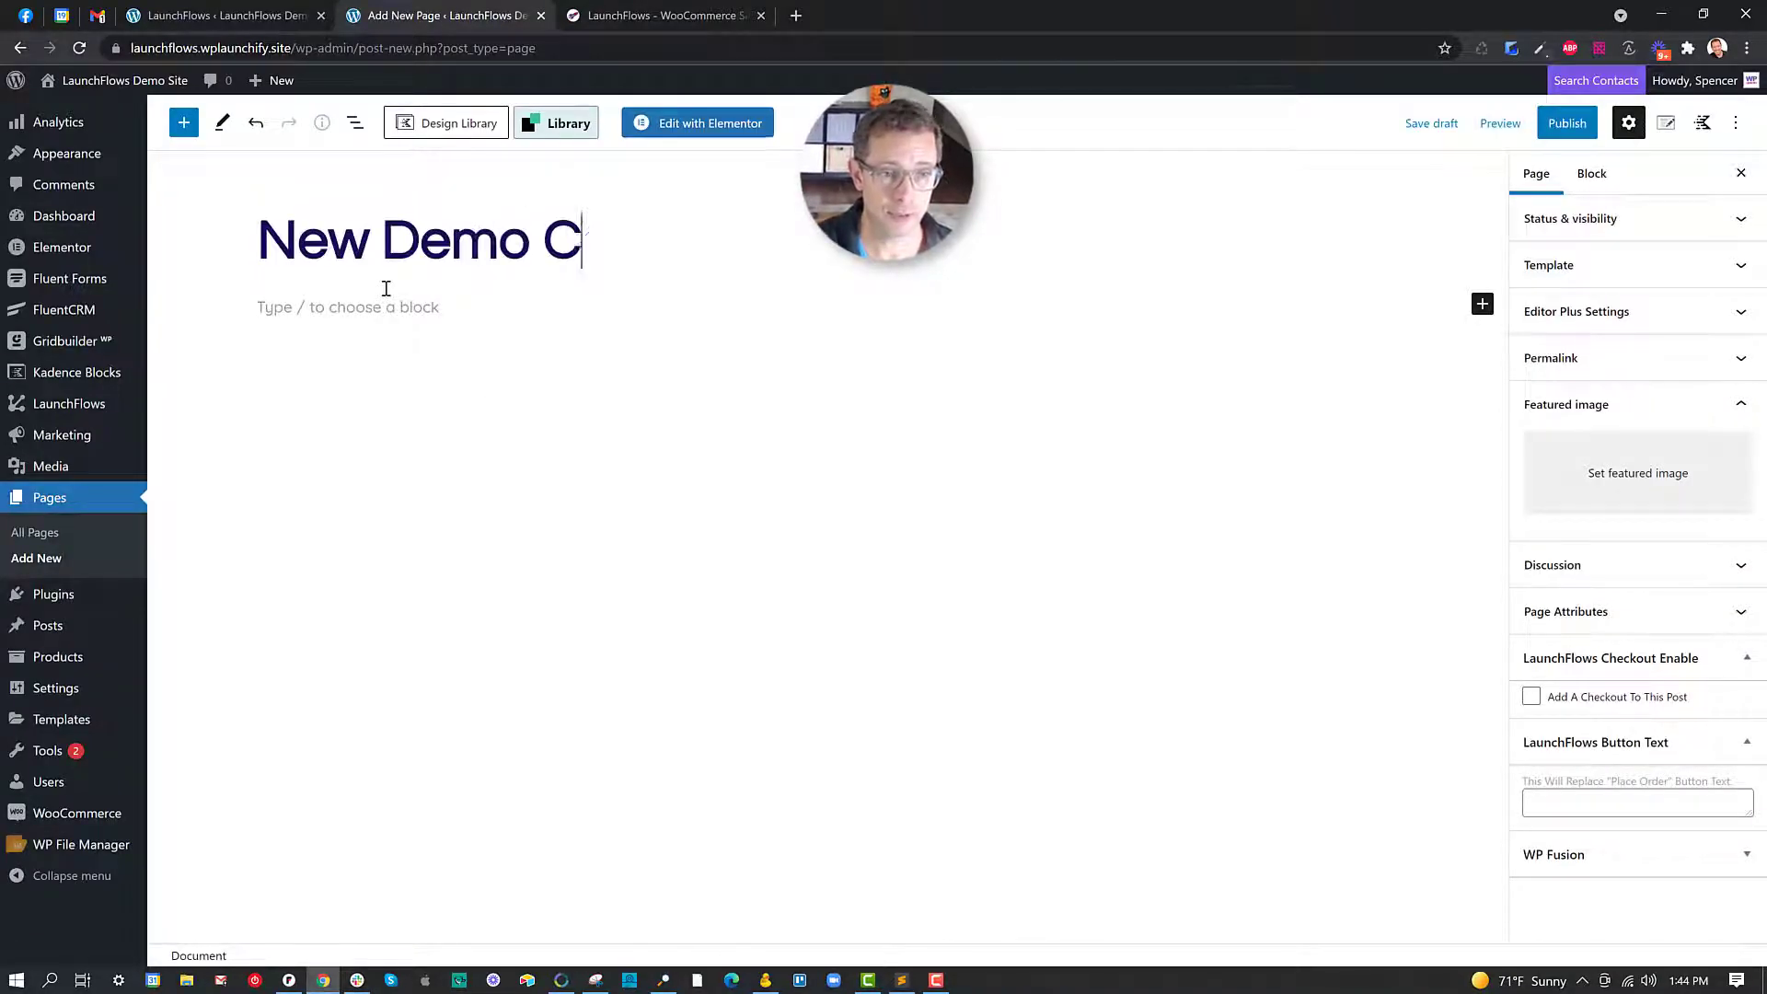
{"action": "type", "text": "hec"}
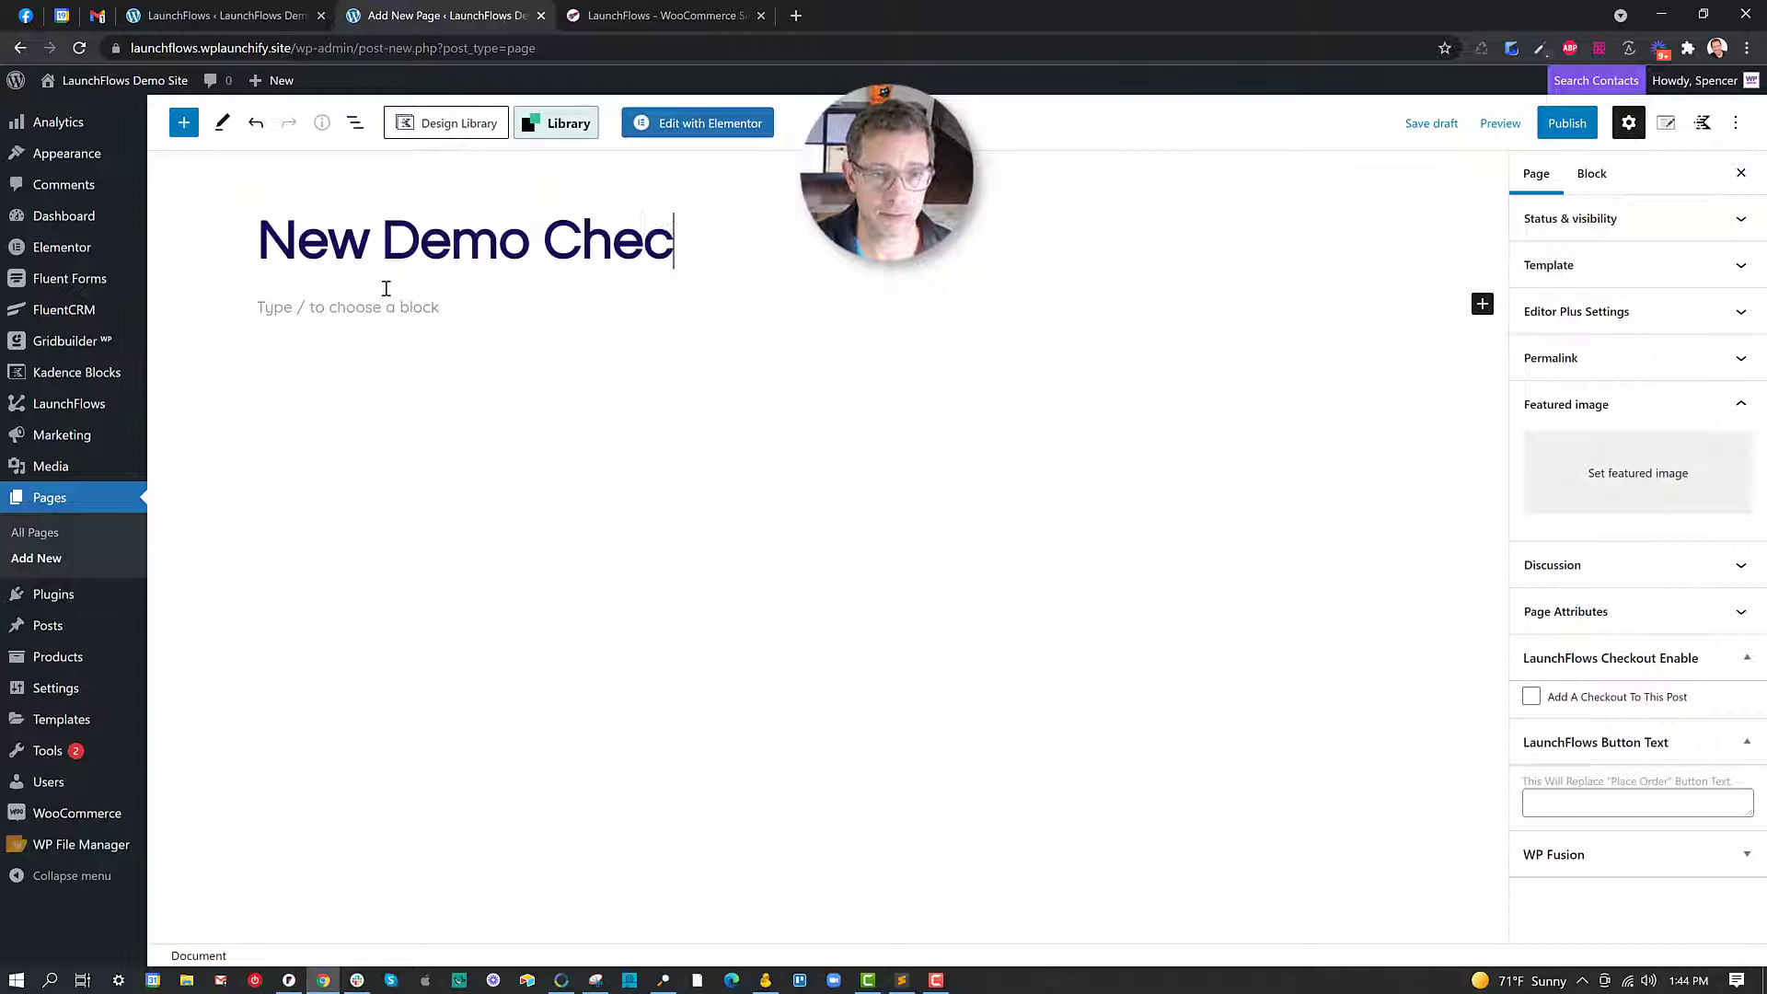
{"action": "type", "text": "kout"}
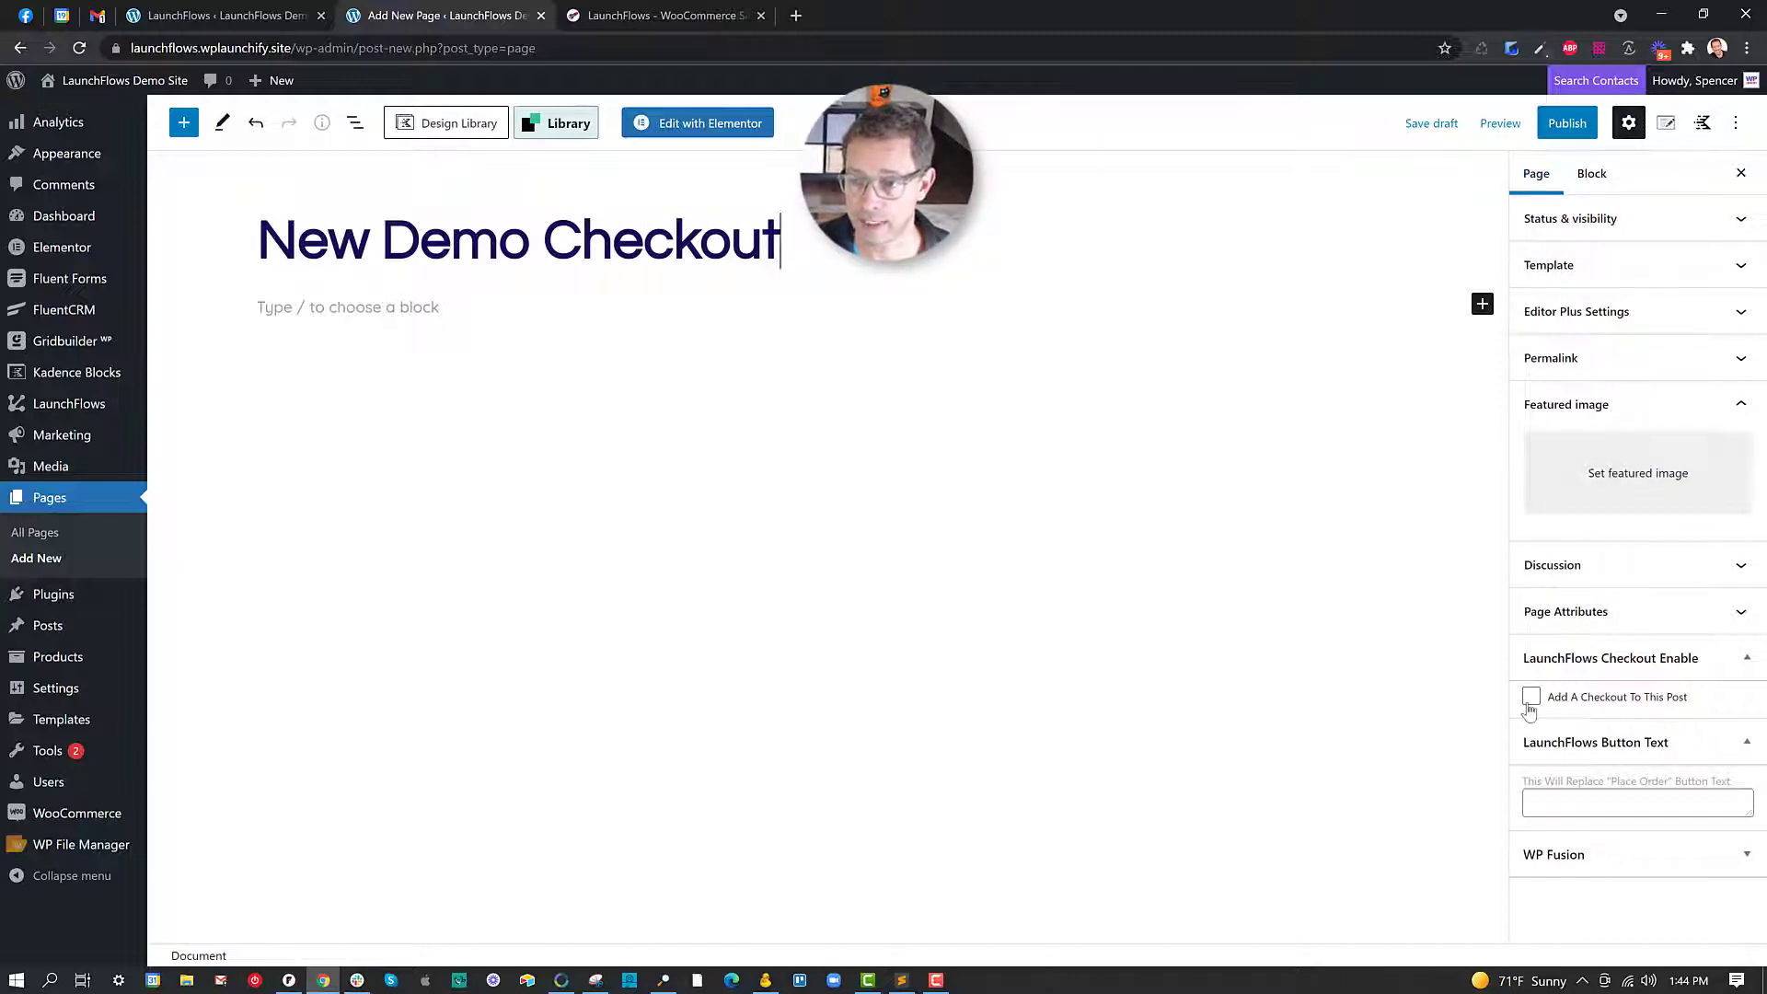
{"action": "left_click", "coordinate": [1530, 696]}
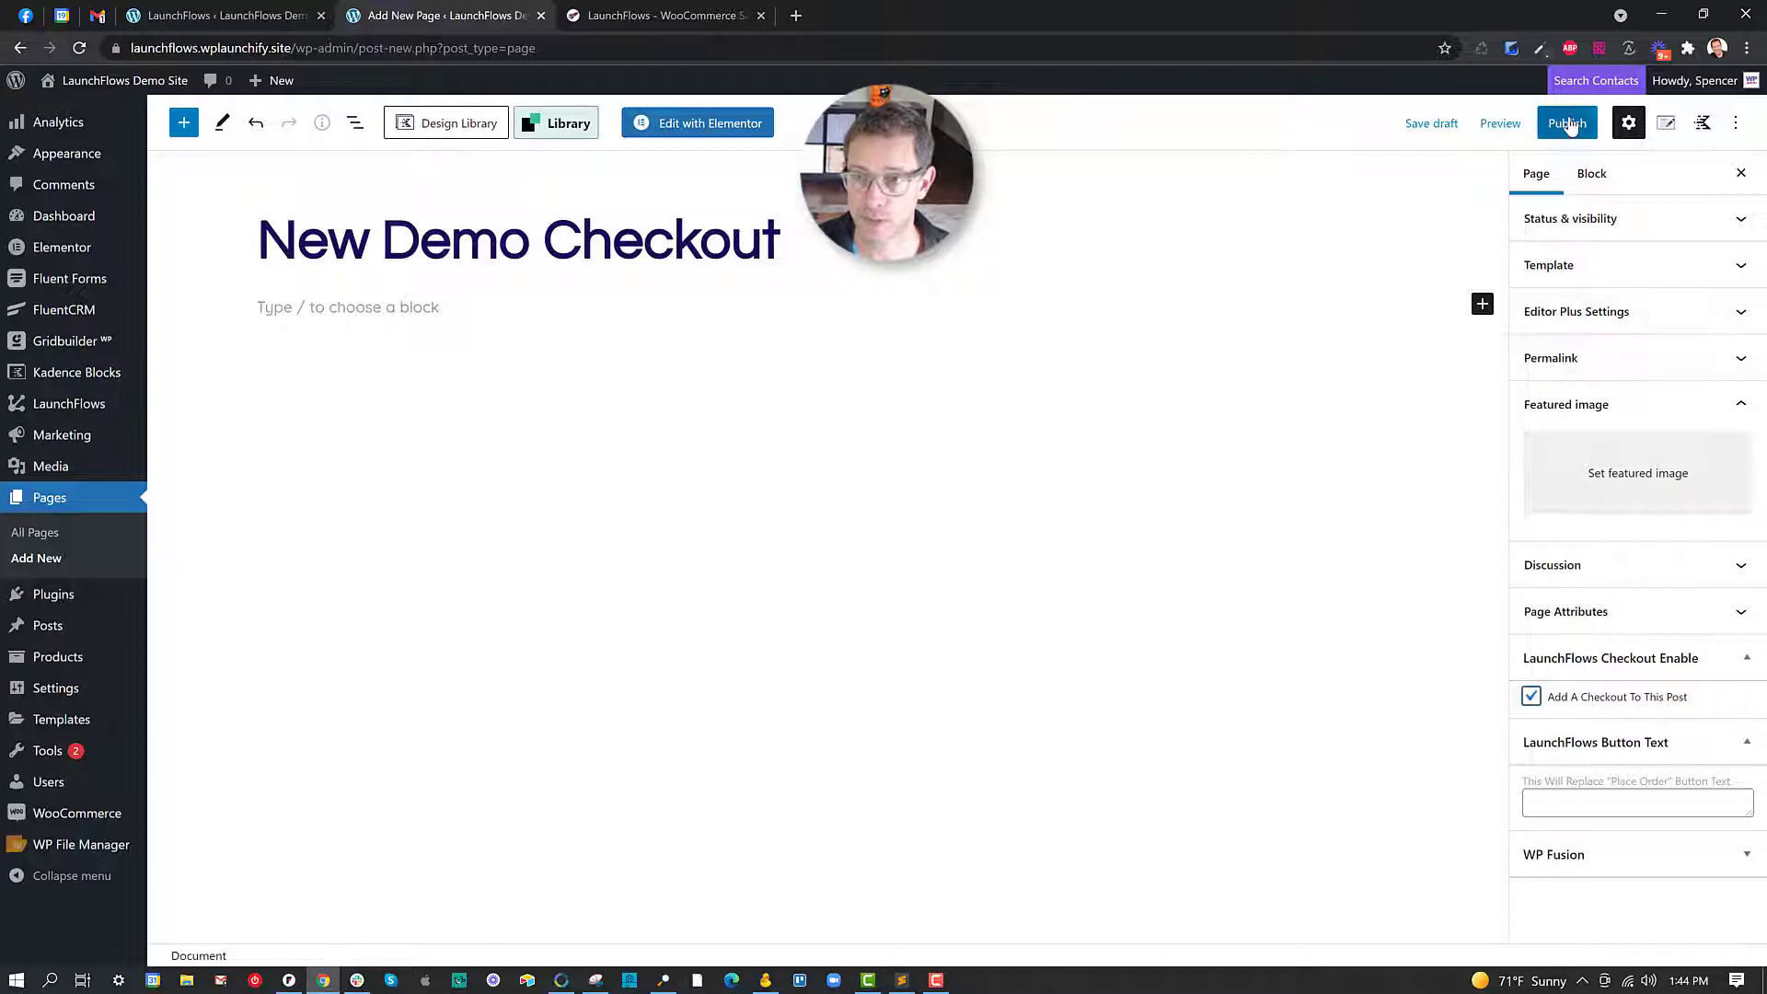
{"action": "left_click", "coordinate": [1566, 123]}
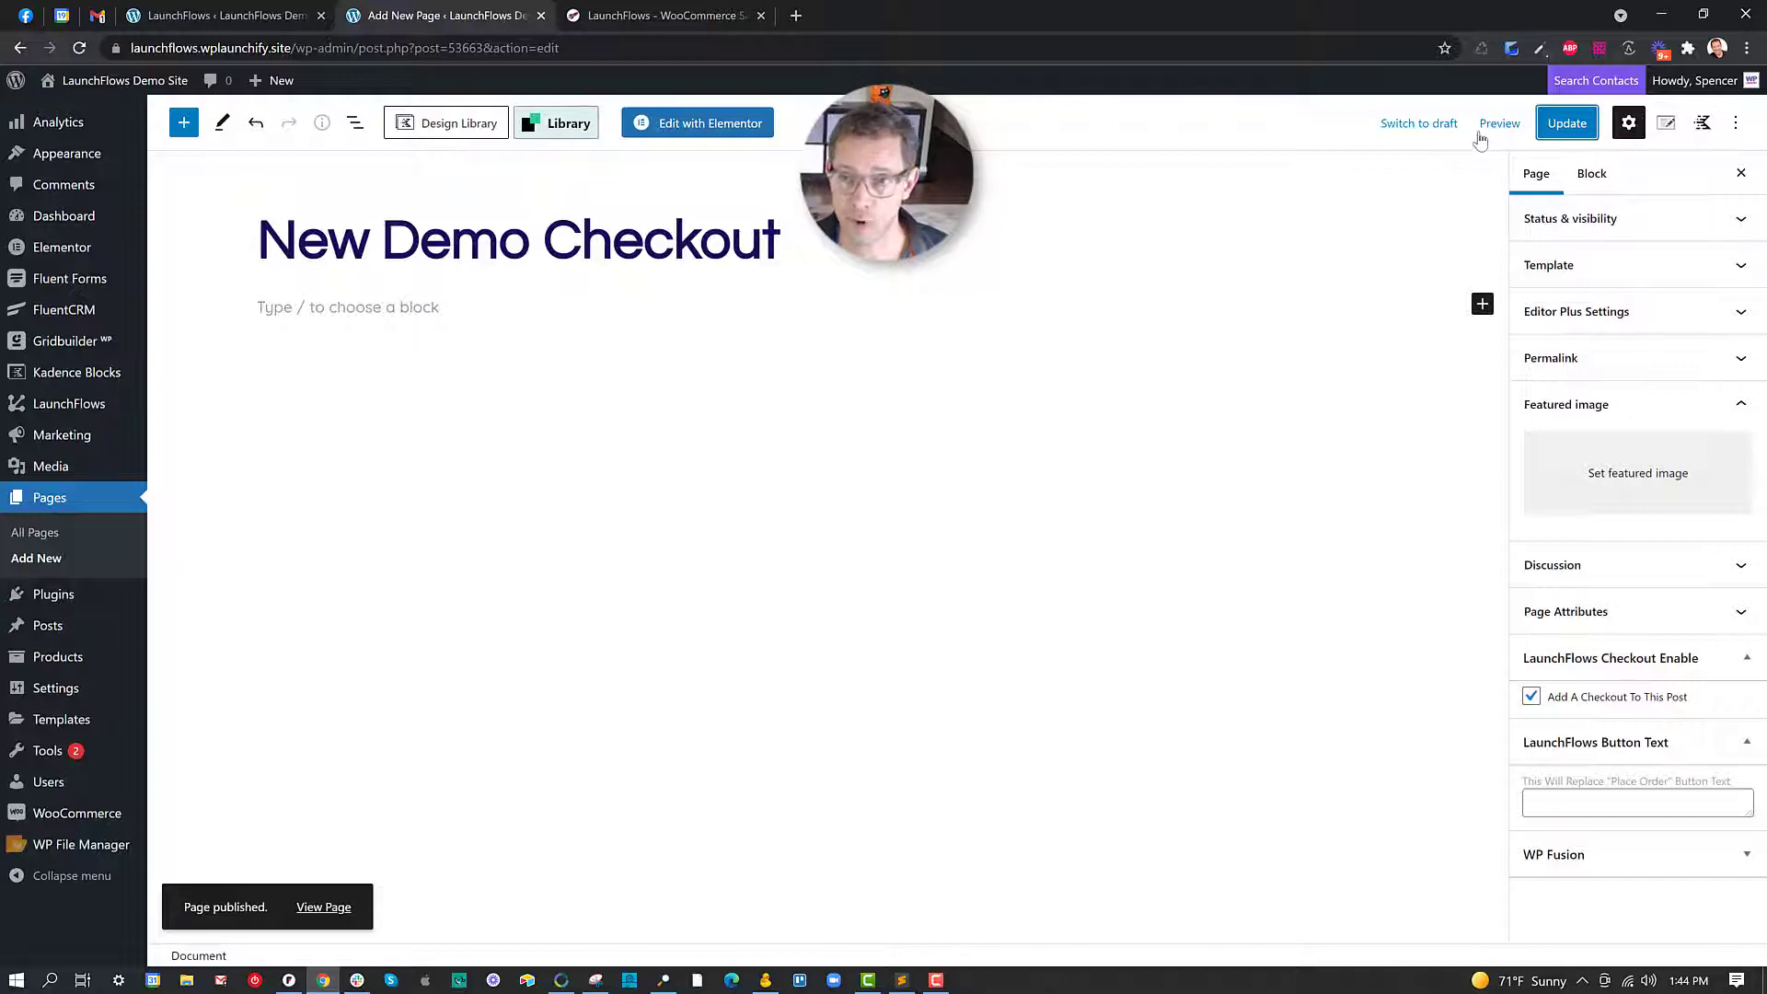
Enable 'Force WooCommerce Default Layout Into One Column', save, and confirm it in the preview.
{"action": "left_click", "coordinate": [1499, 123]}
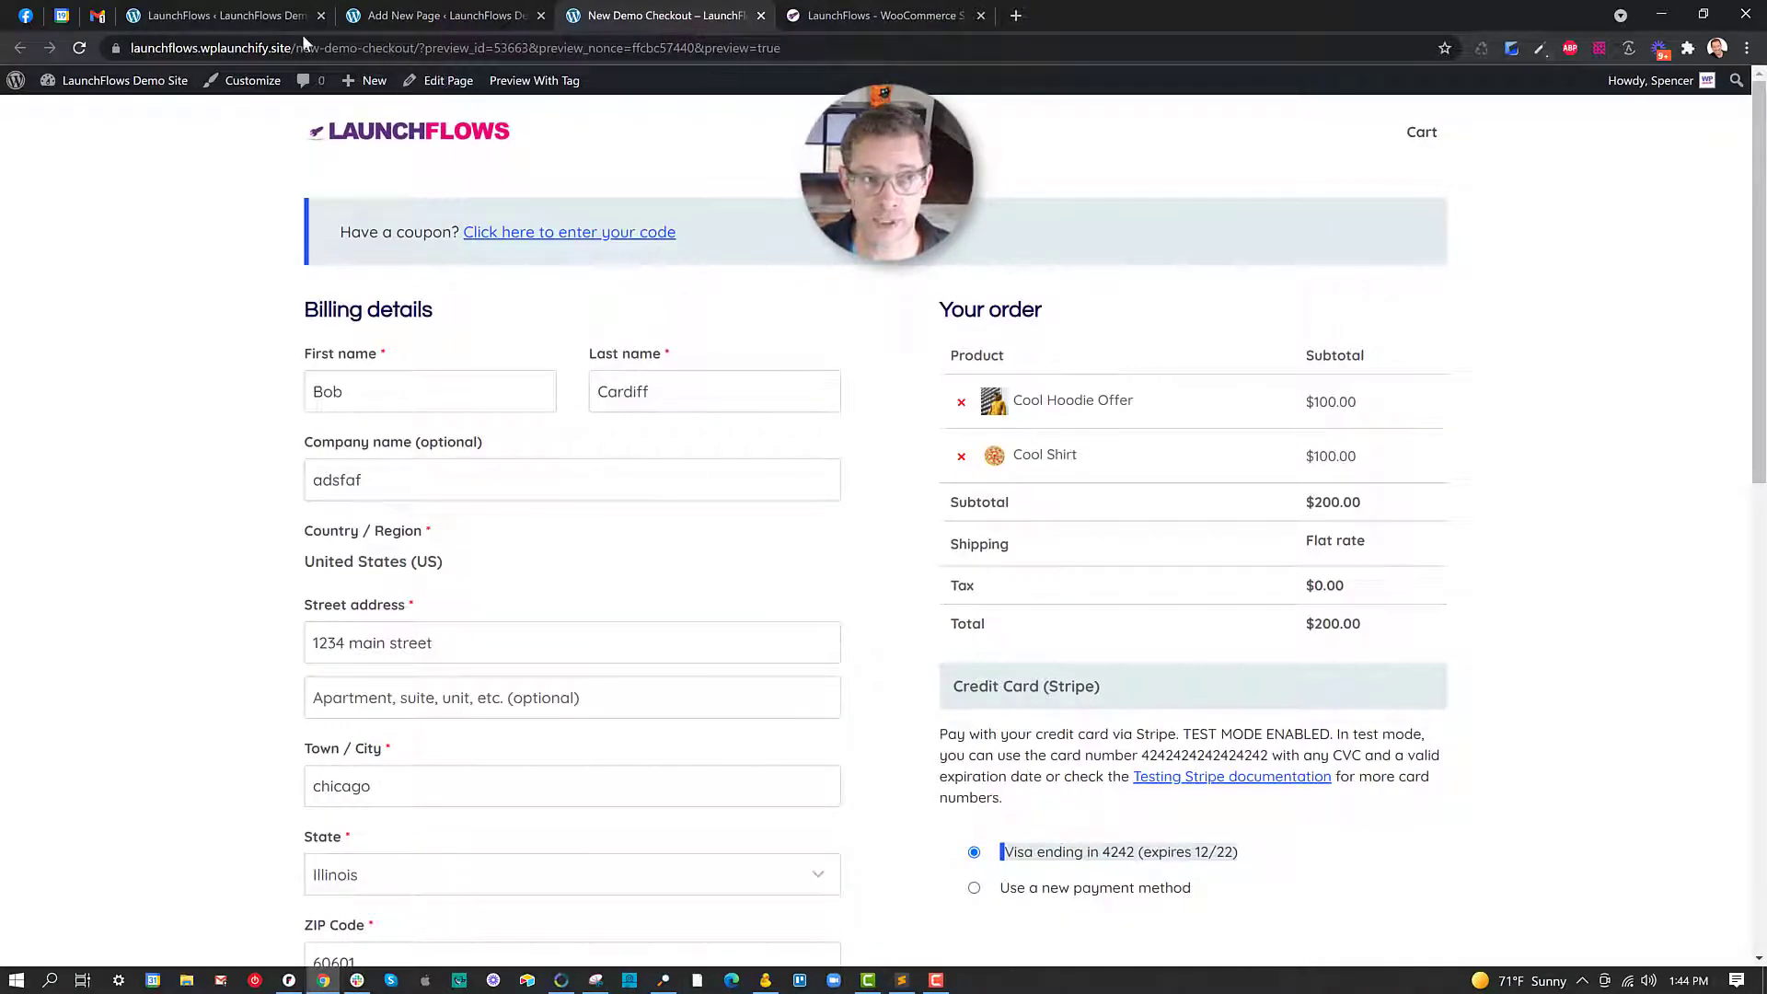
{"action": "left_click", "coordinate": [230, 15]}
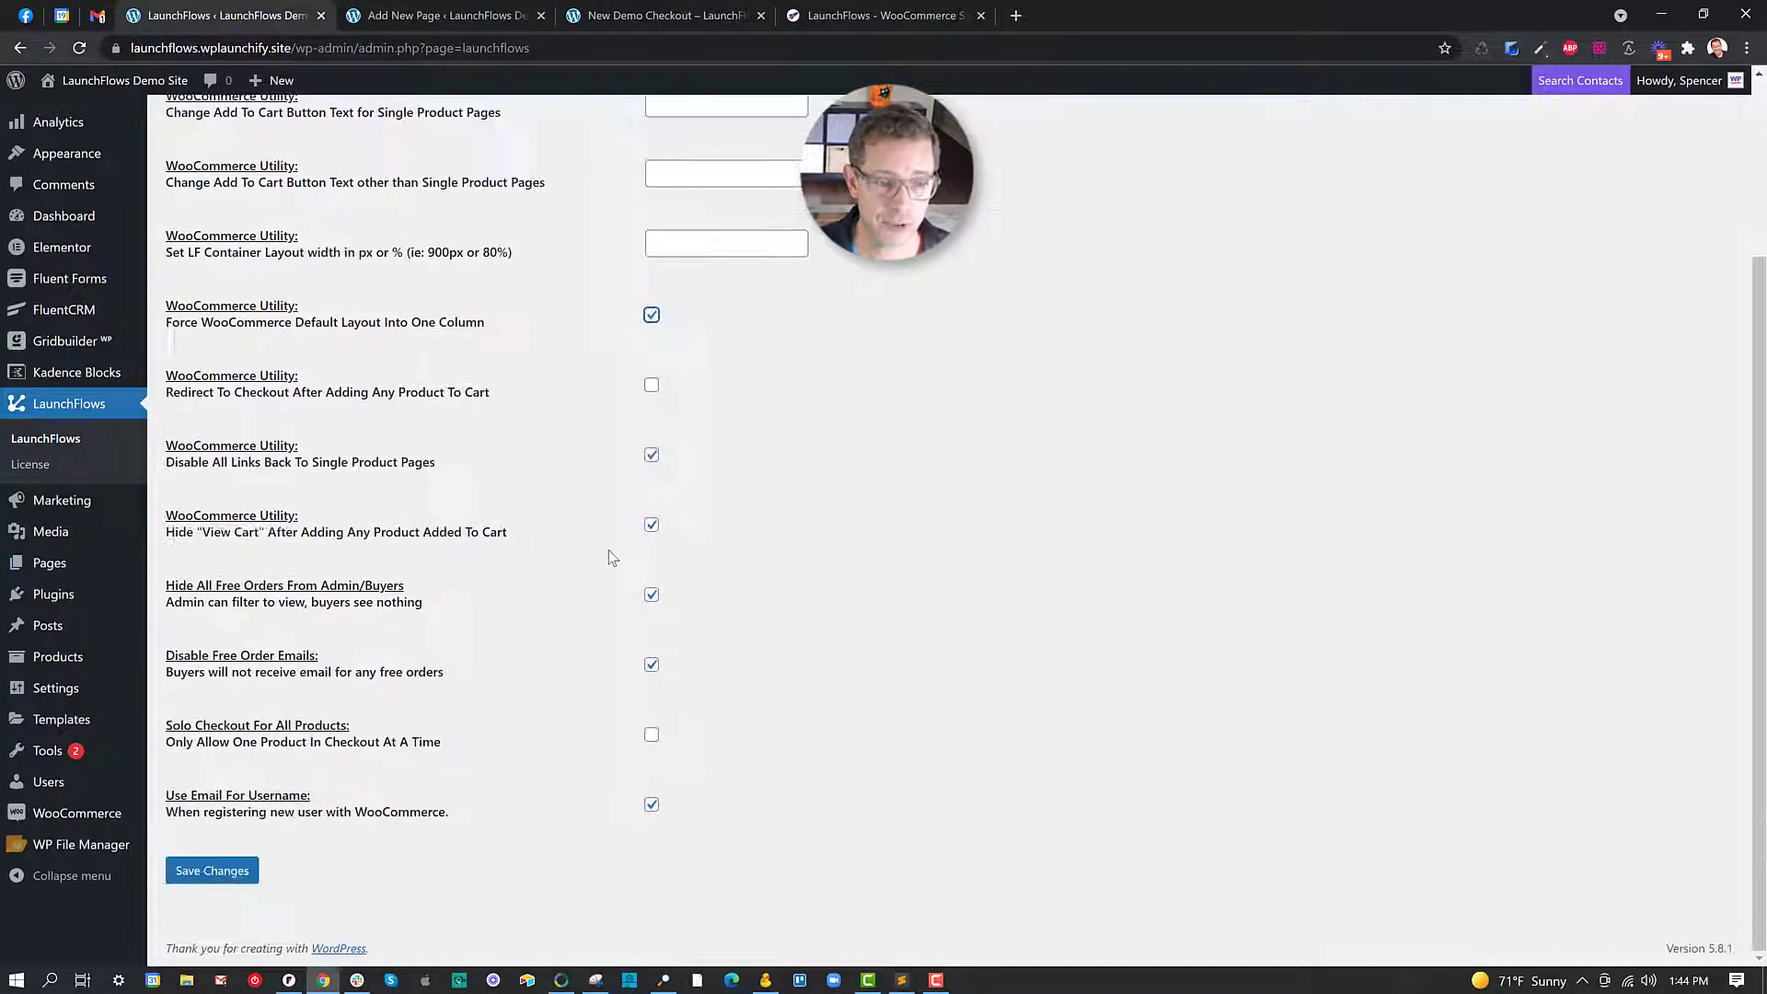
{"action": "left_click", "coordinate": [211, 871]}
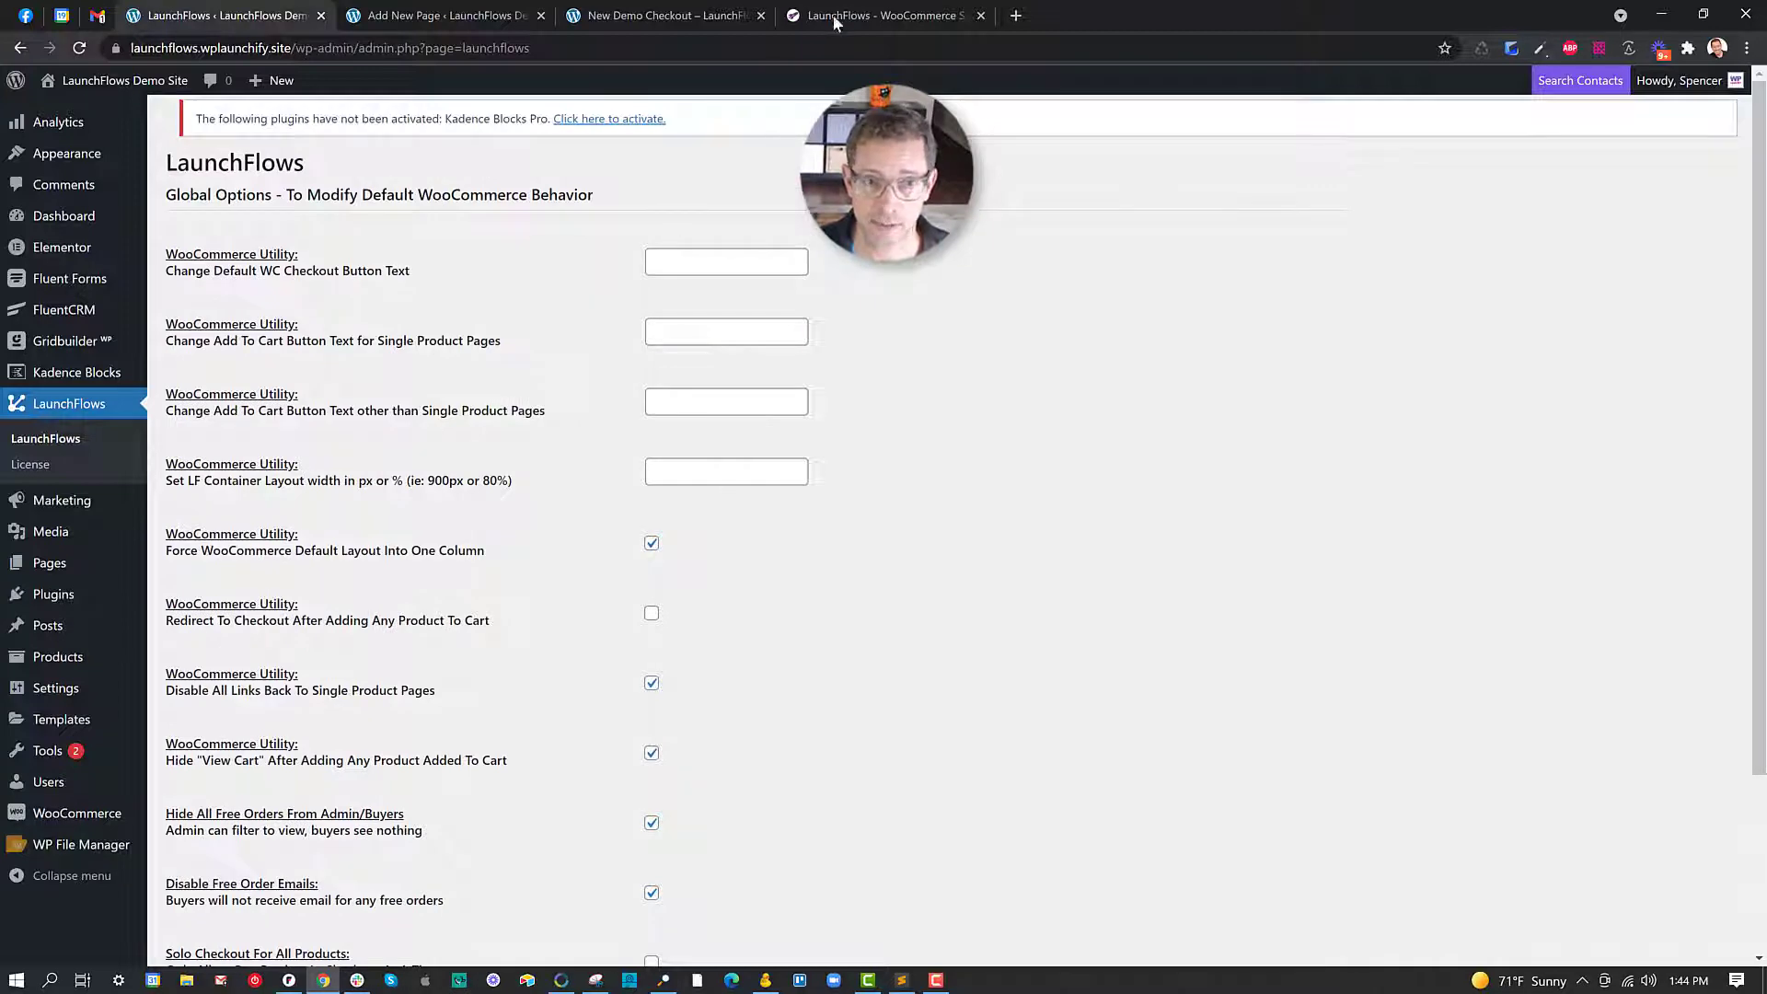
{"action": "left_click", "coordinate": [681, 16]}
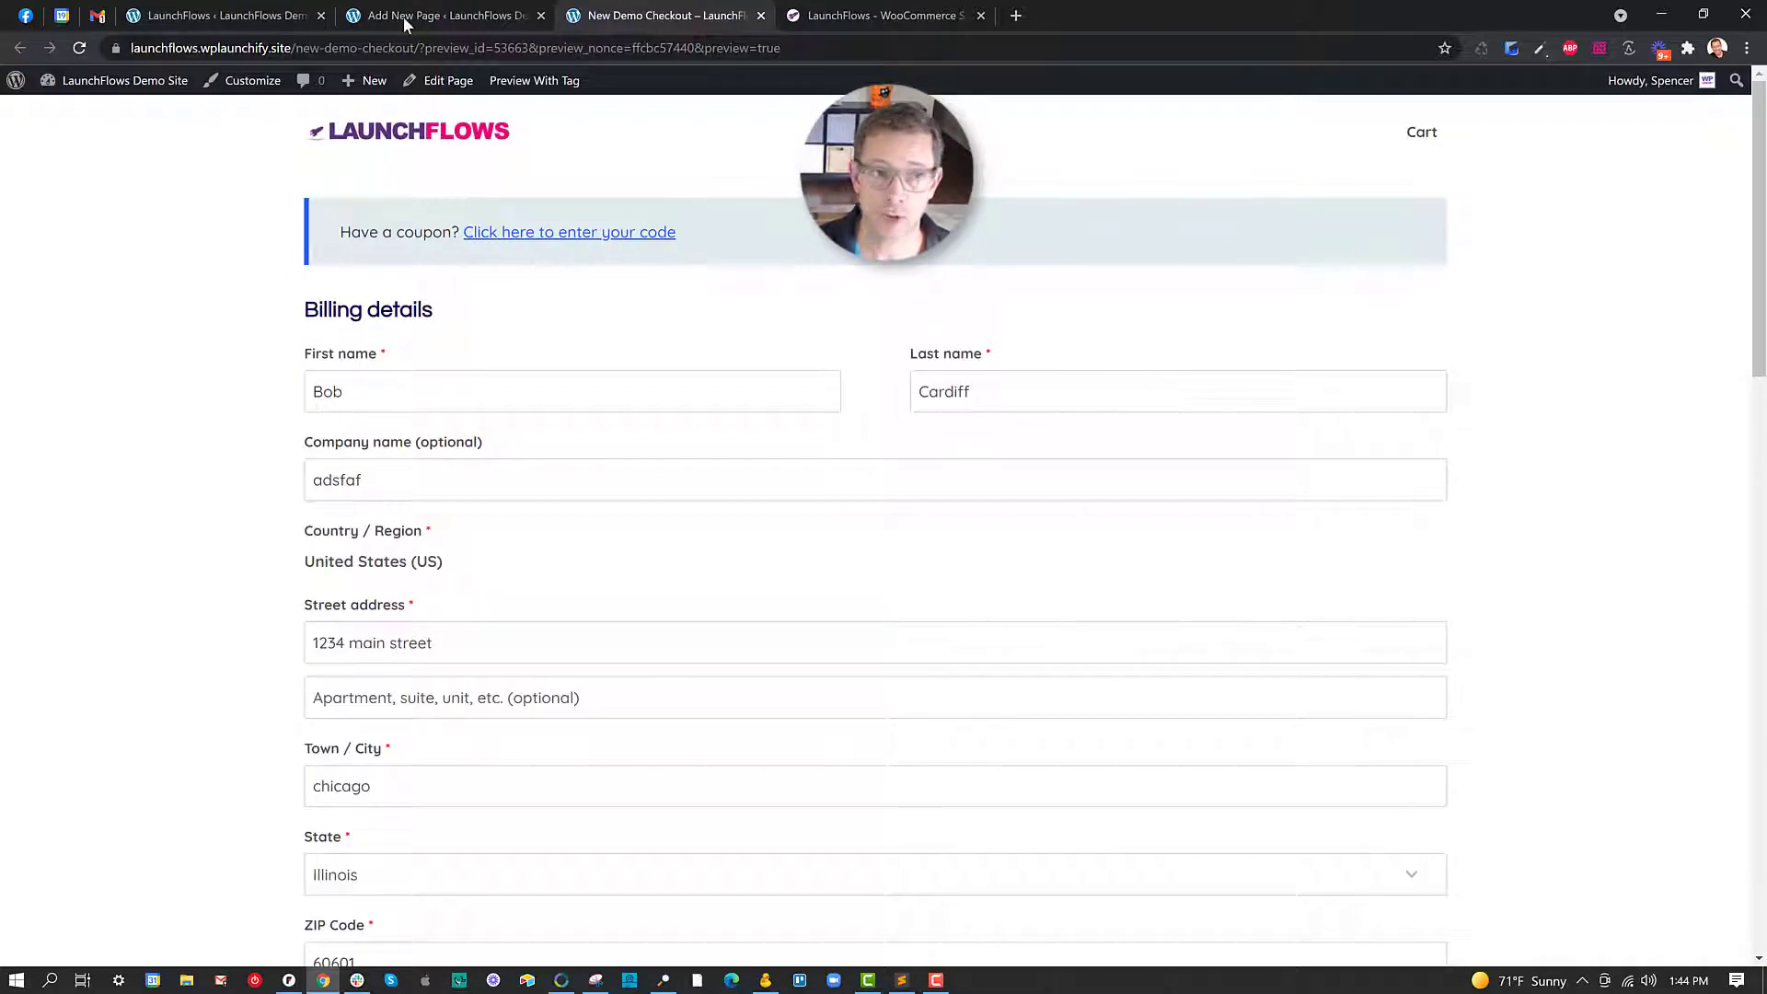
{"action": "left_click", "coordinate": [449, 16]}
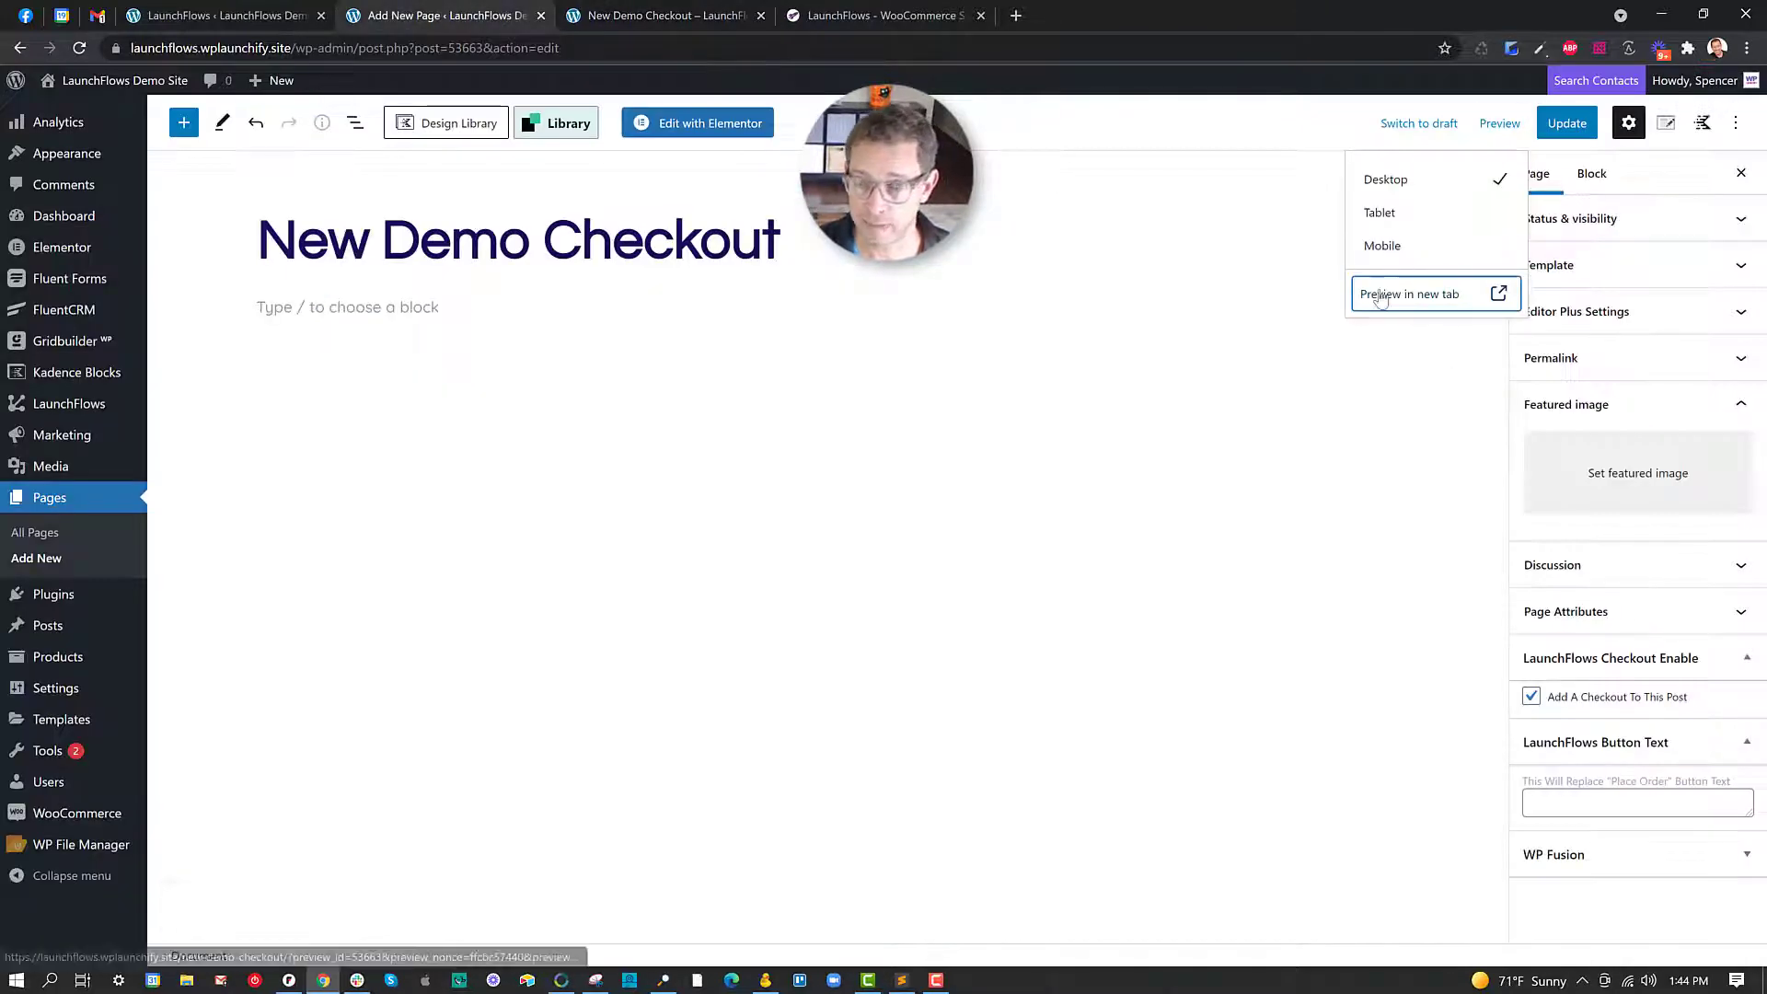
Set the theme Page Settings layout to Narrow and check the single-column checkout preview.
{"action": "left_click", "coordinate": [1664, 122]}
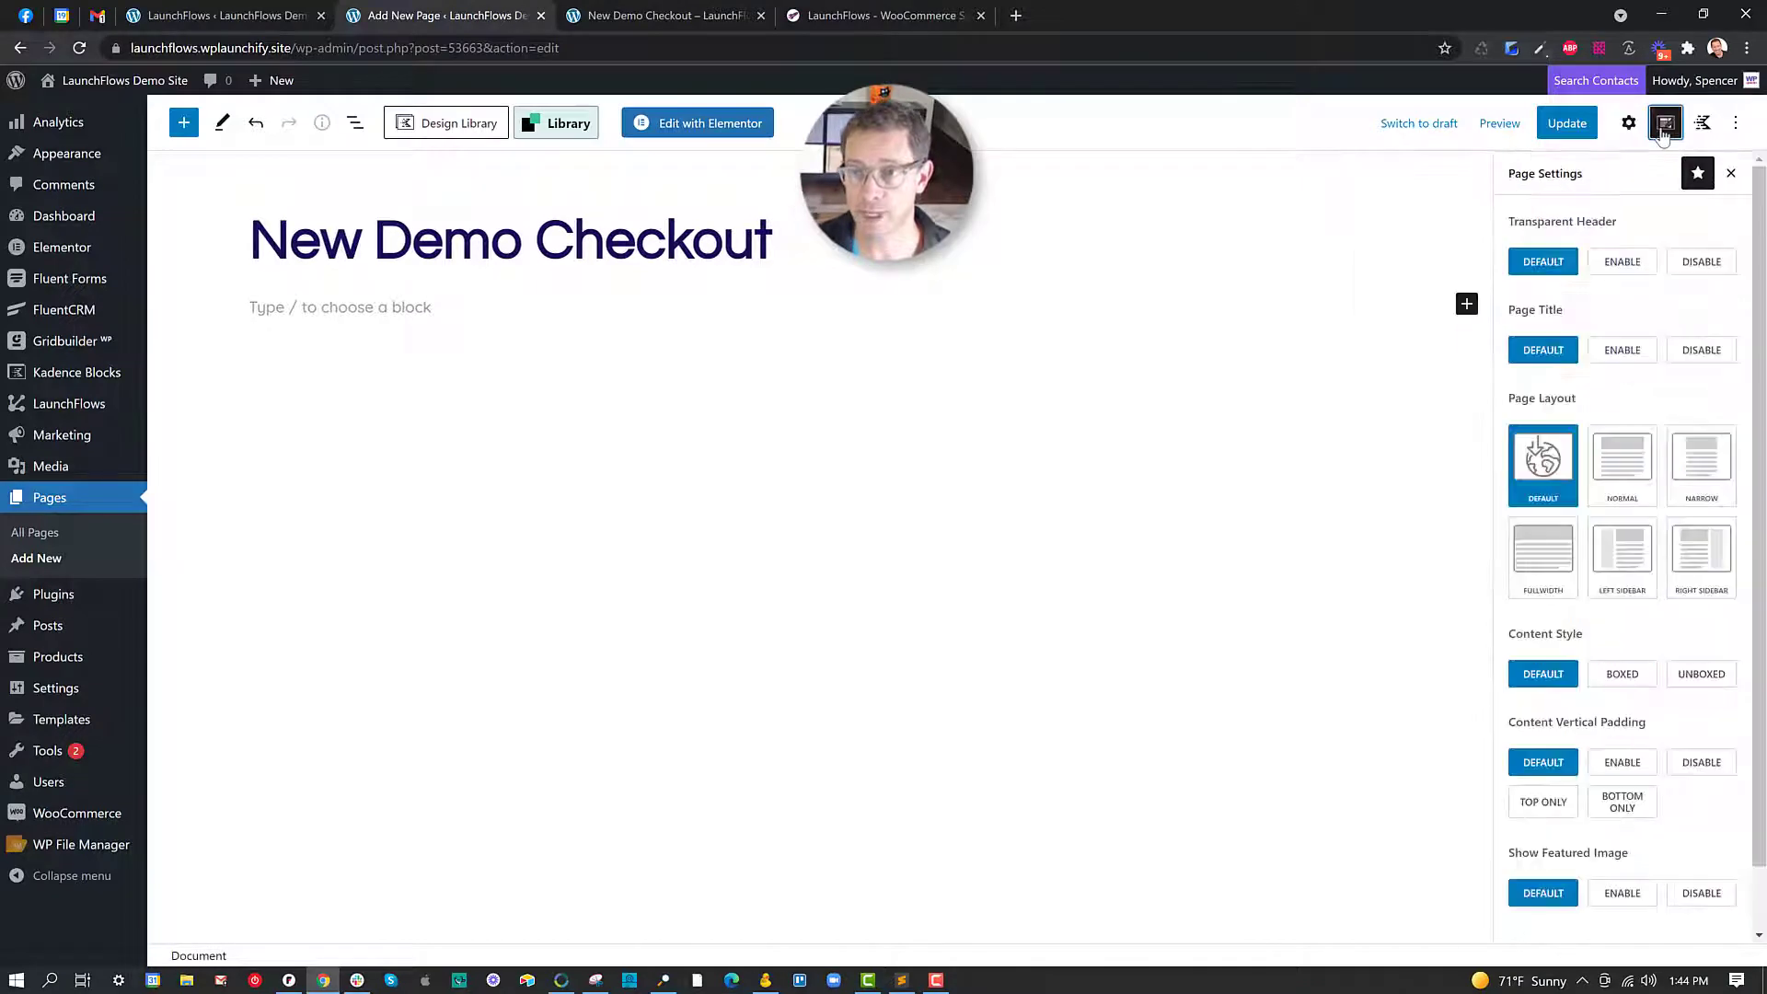
{"action": "mouse_move", "coordinate": [1700, 447]}
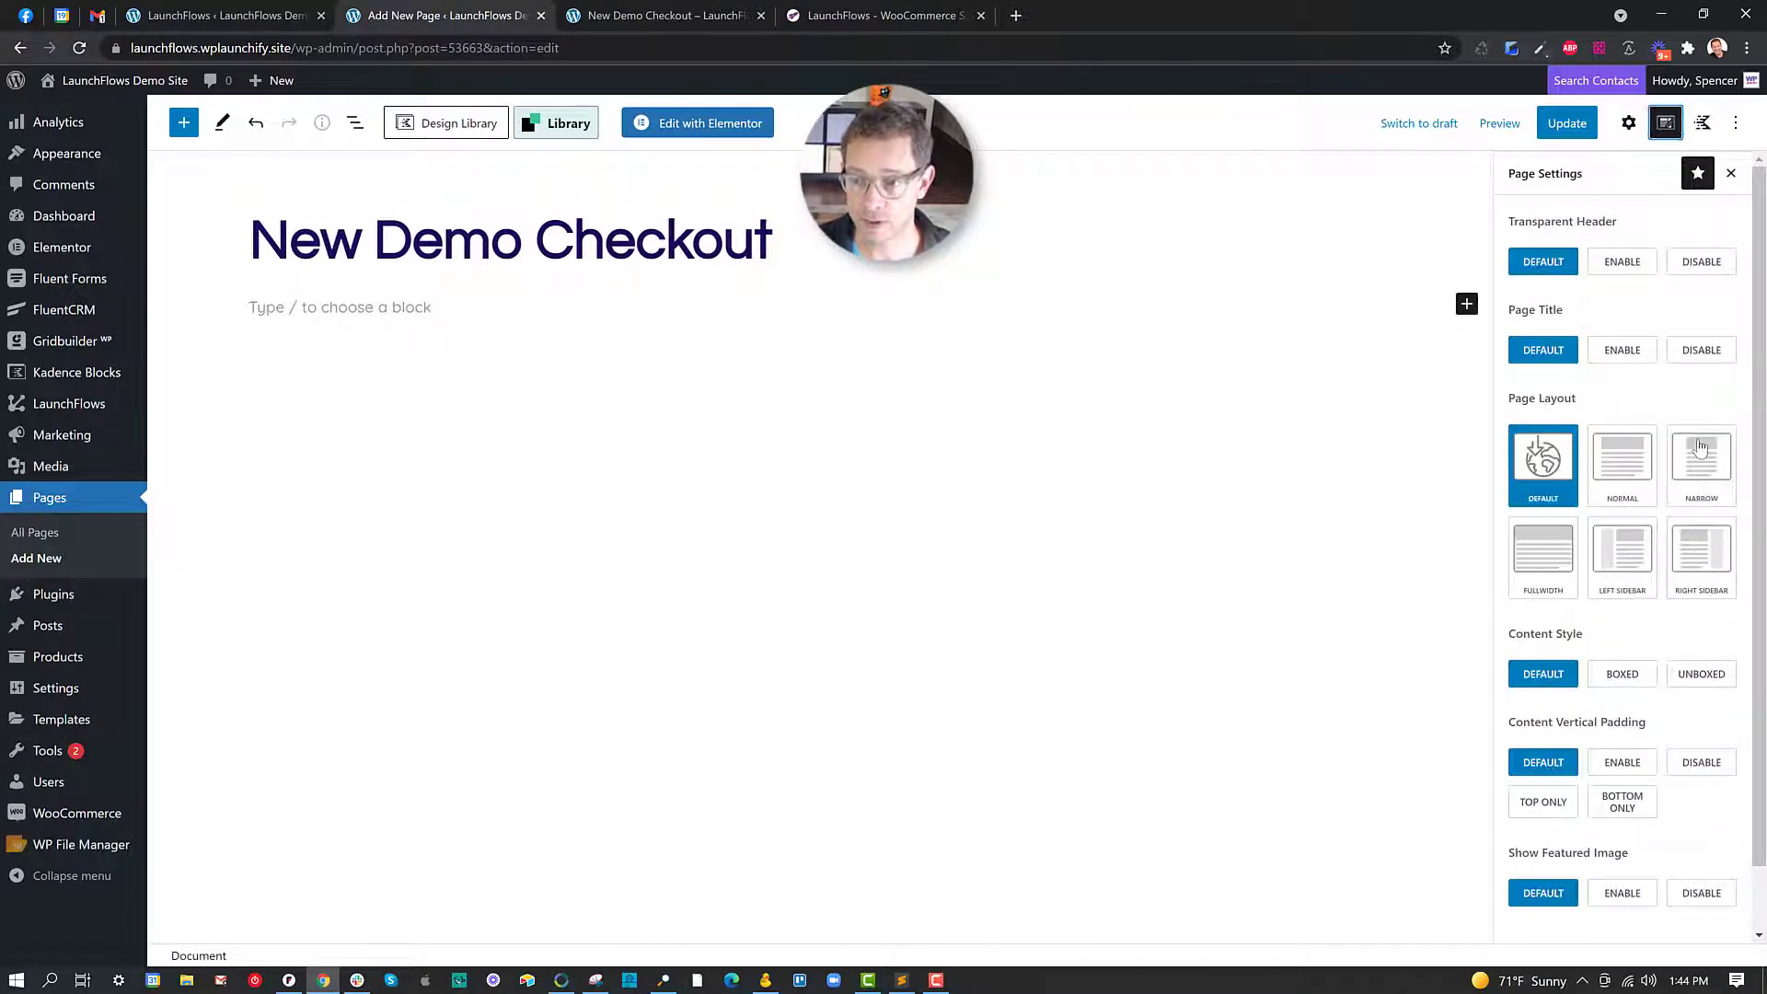
{"action": "left_click", "coordinate": [1701, 460]}
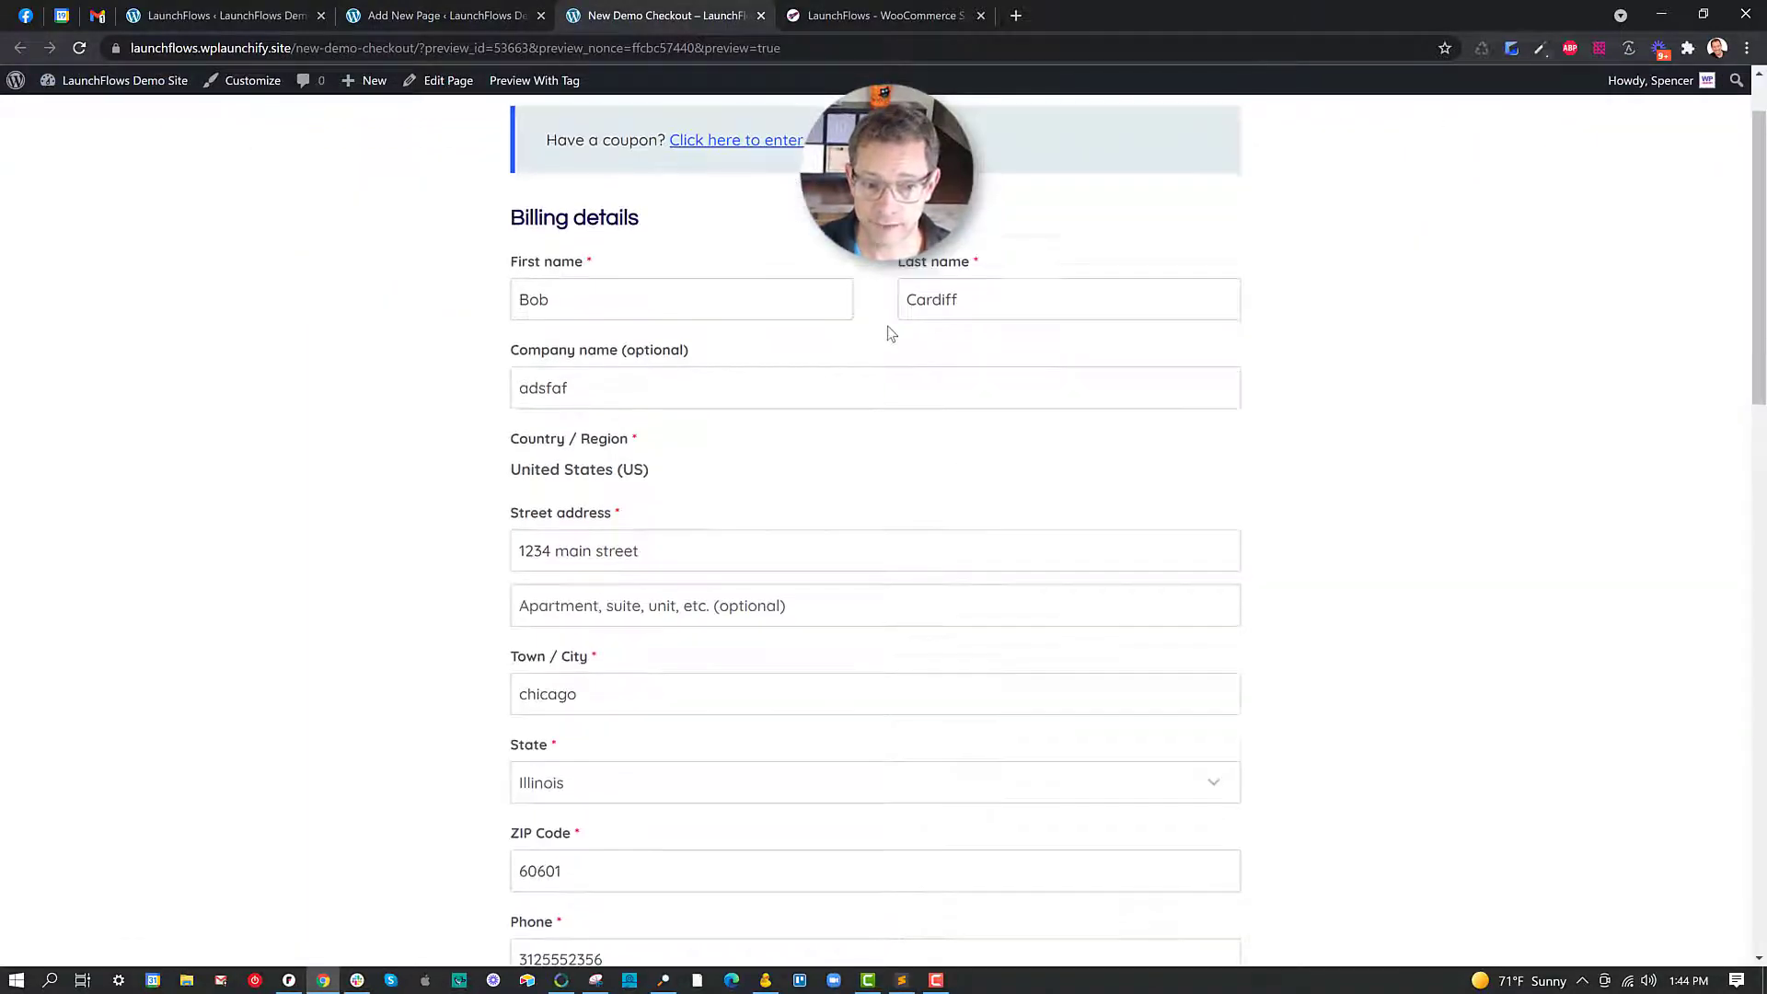
{"action": "scroll", "scroll_direction": "down", "scroll_amount": 3}
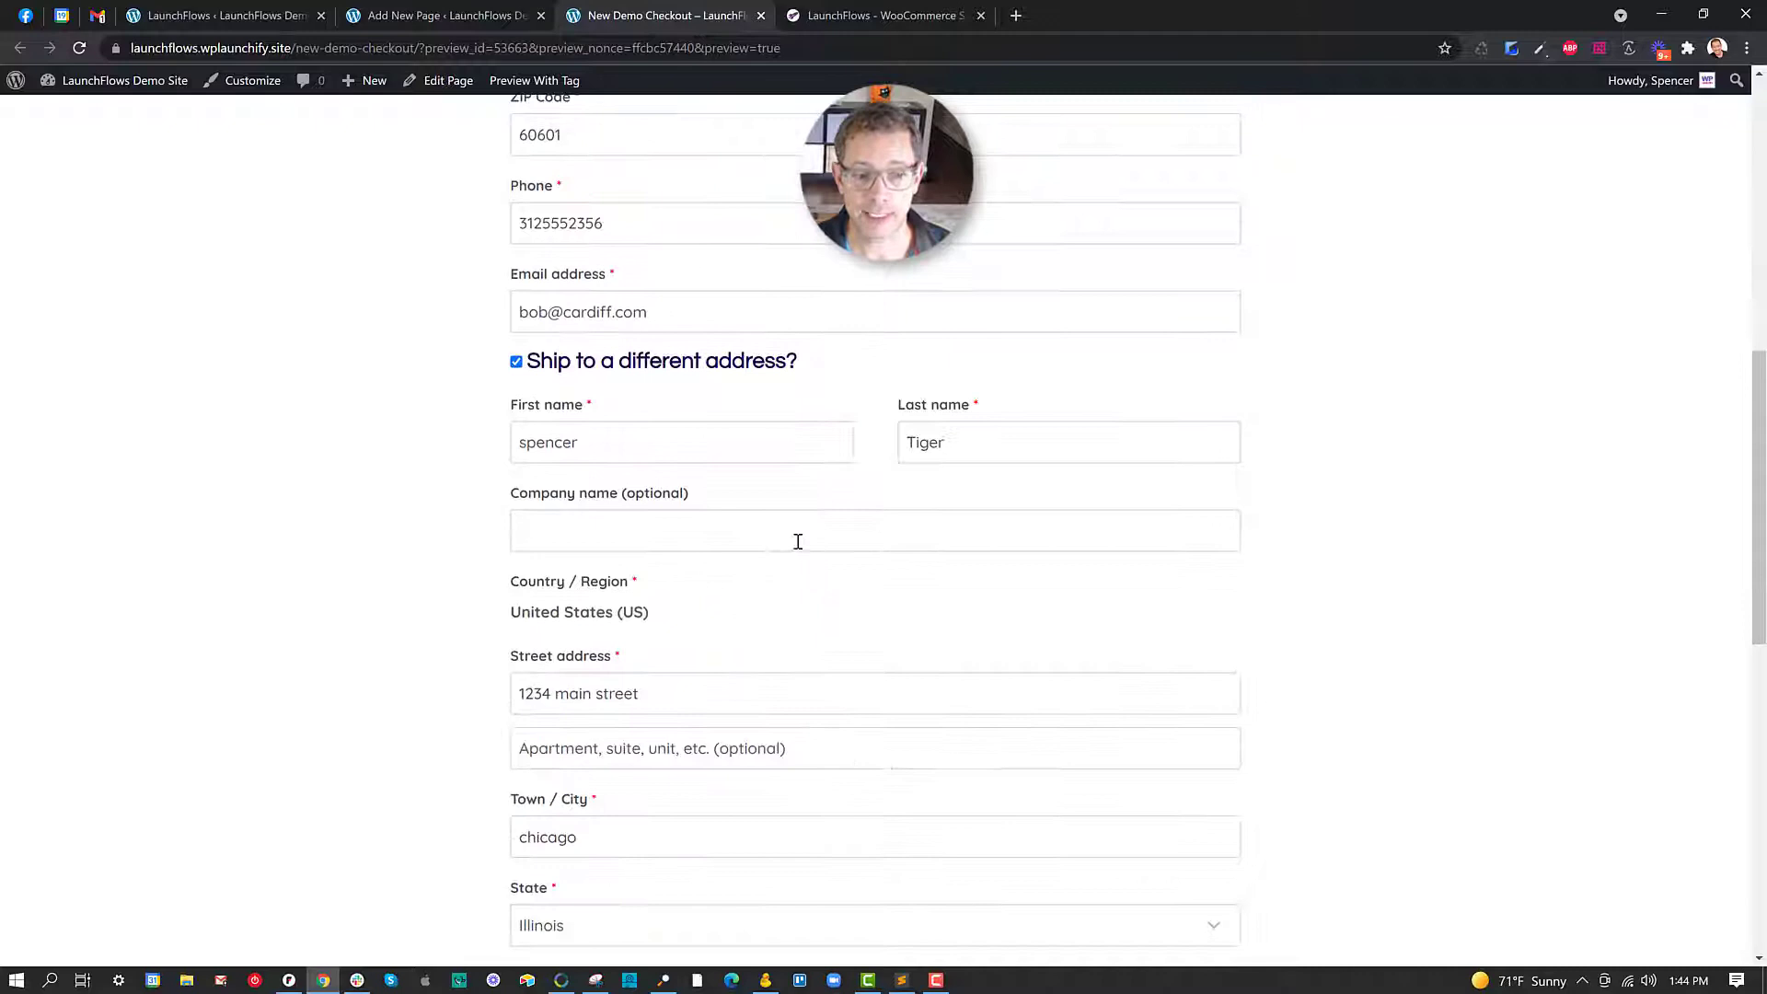
{"action": "scroll", "scroll_direction": "down", "scroll_amount": 3}
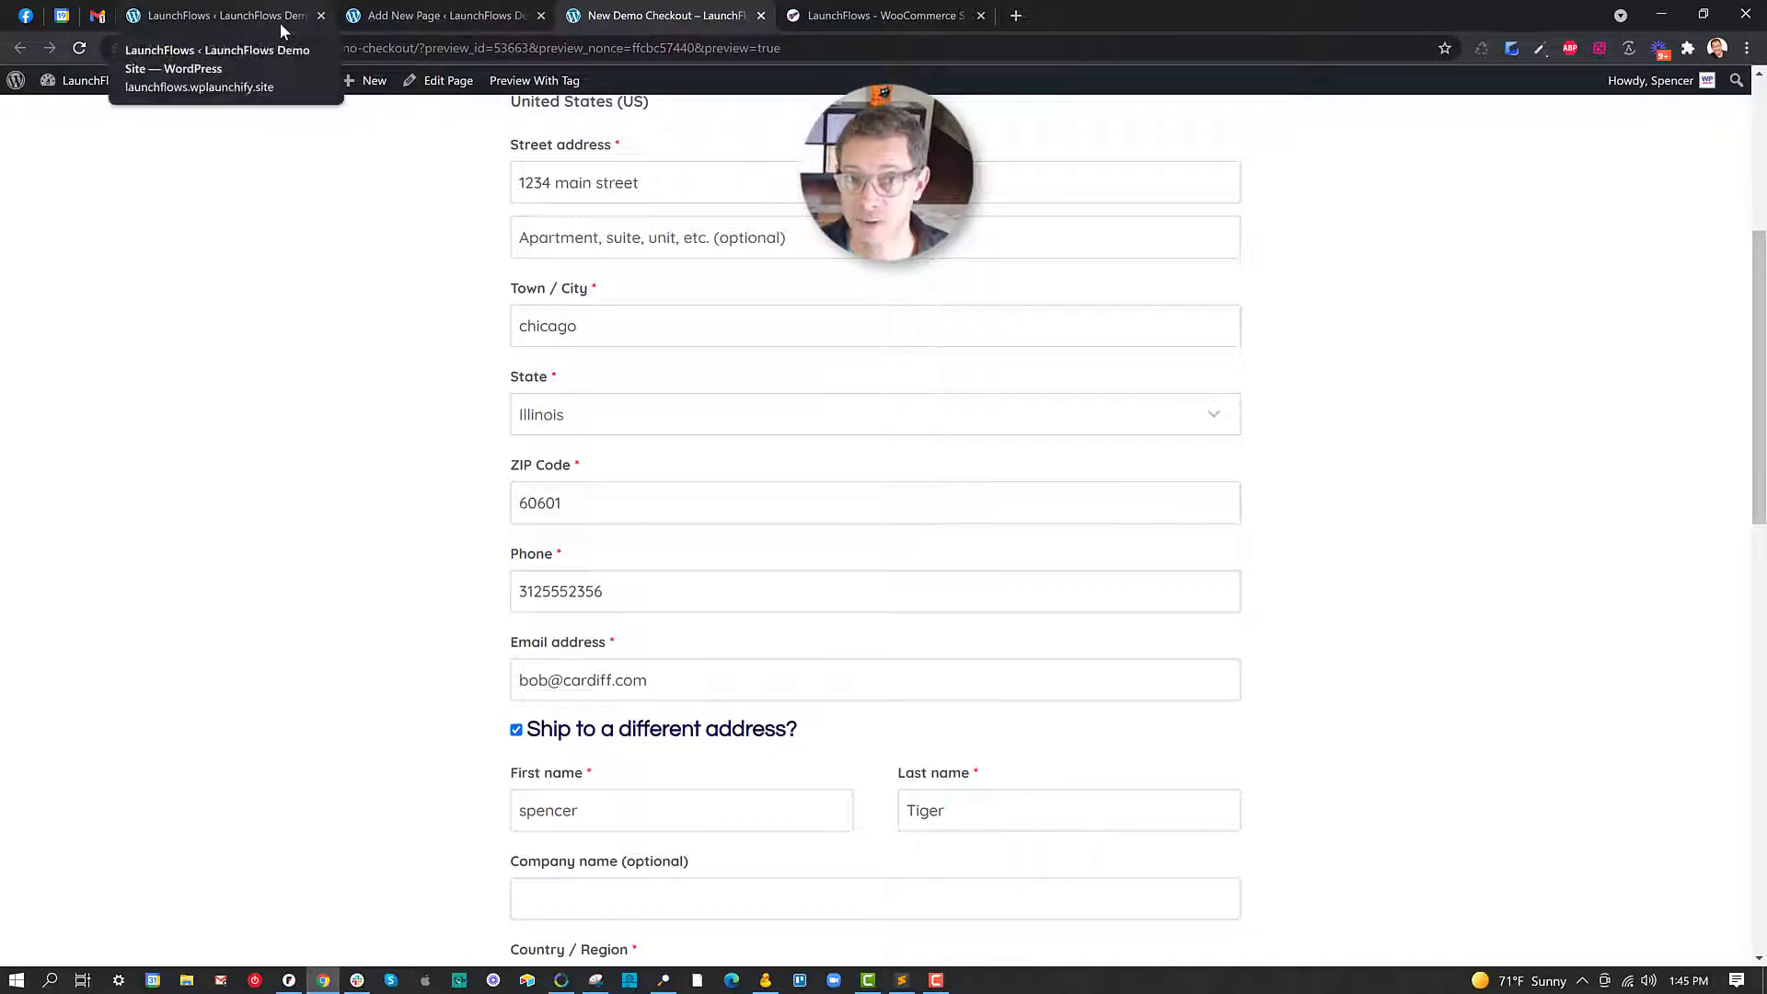
{"action": "left_click", "coordinate": [225, 16]}
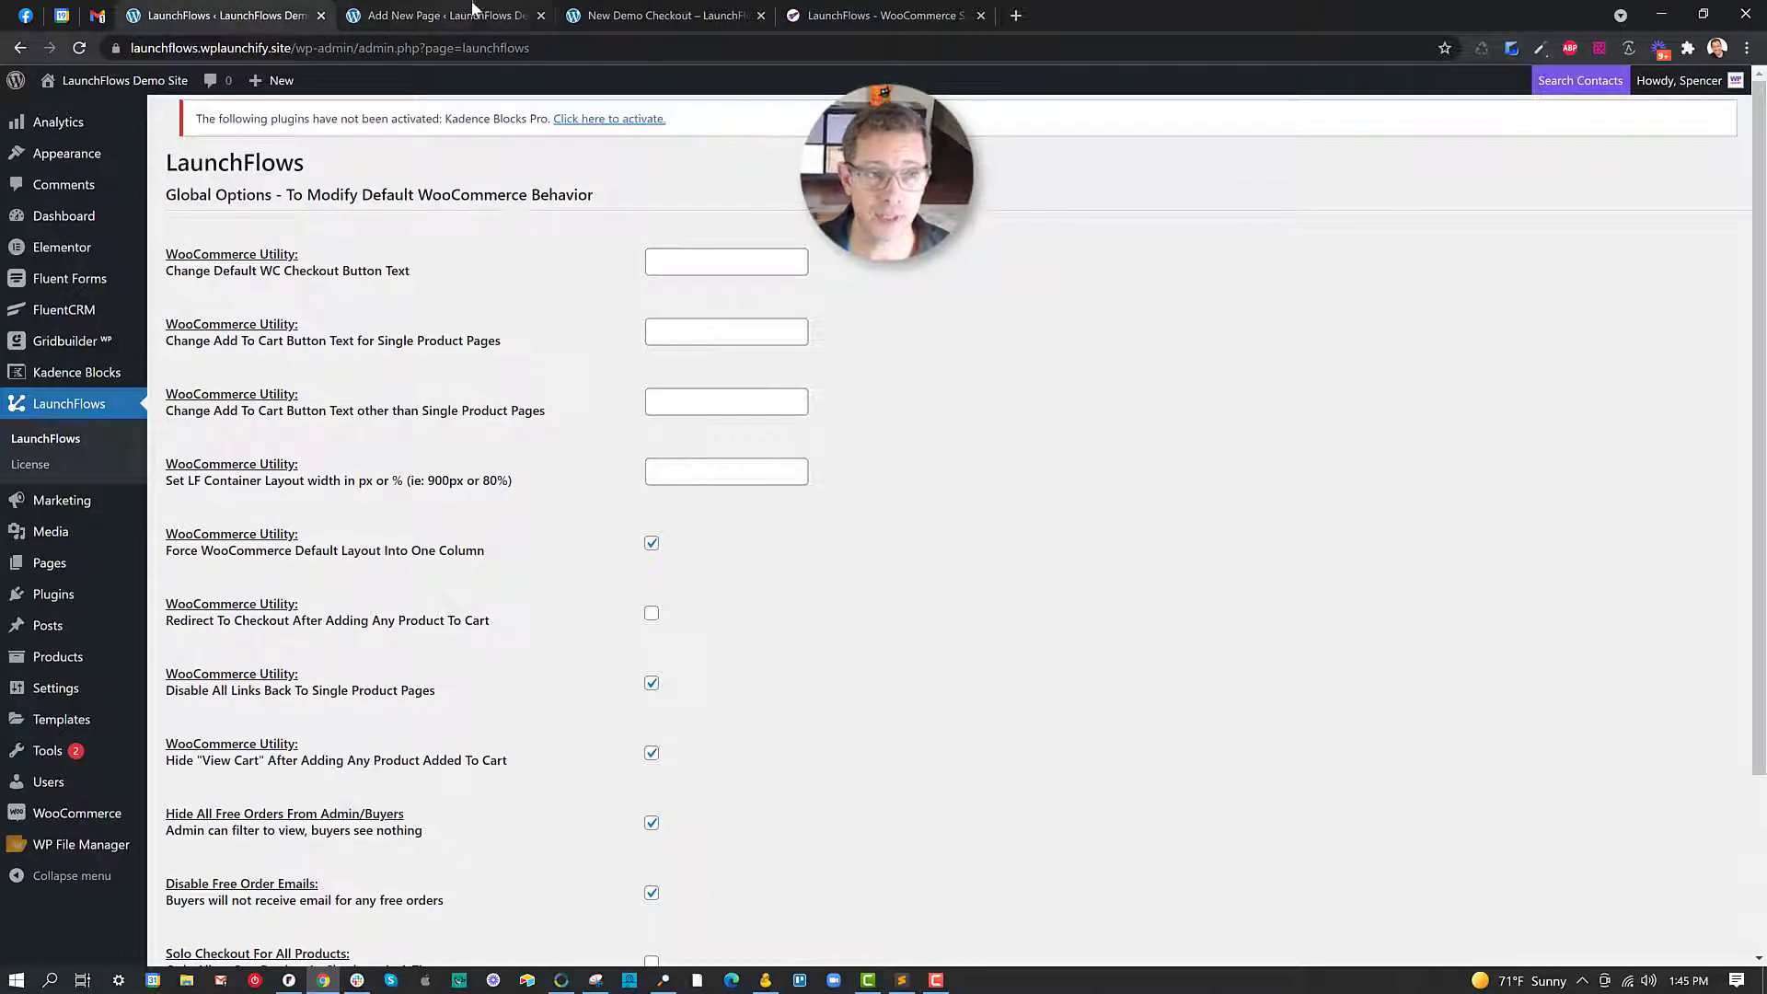
{"action": "left_click", "coordinate": [448, 15]}
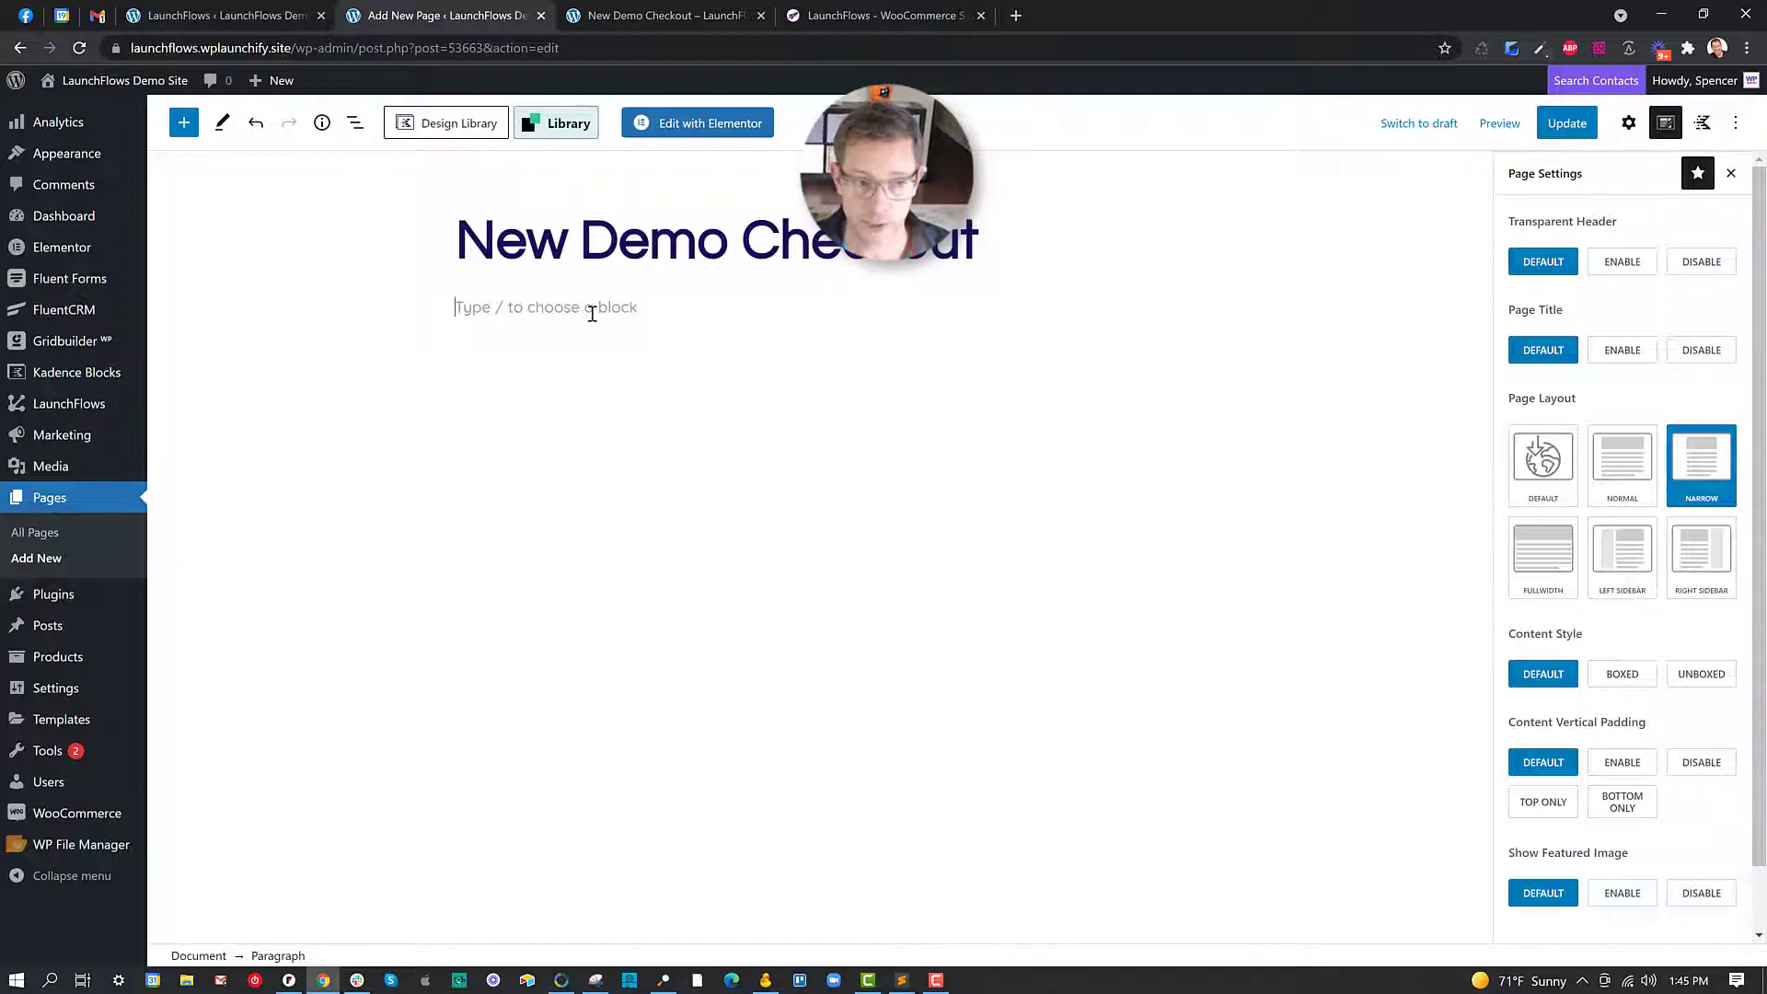
Insert a LaunchFlows Shipping Fields block with CSS class lf-hide and update the page.
{"action": "type", "text": "/"}
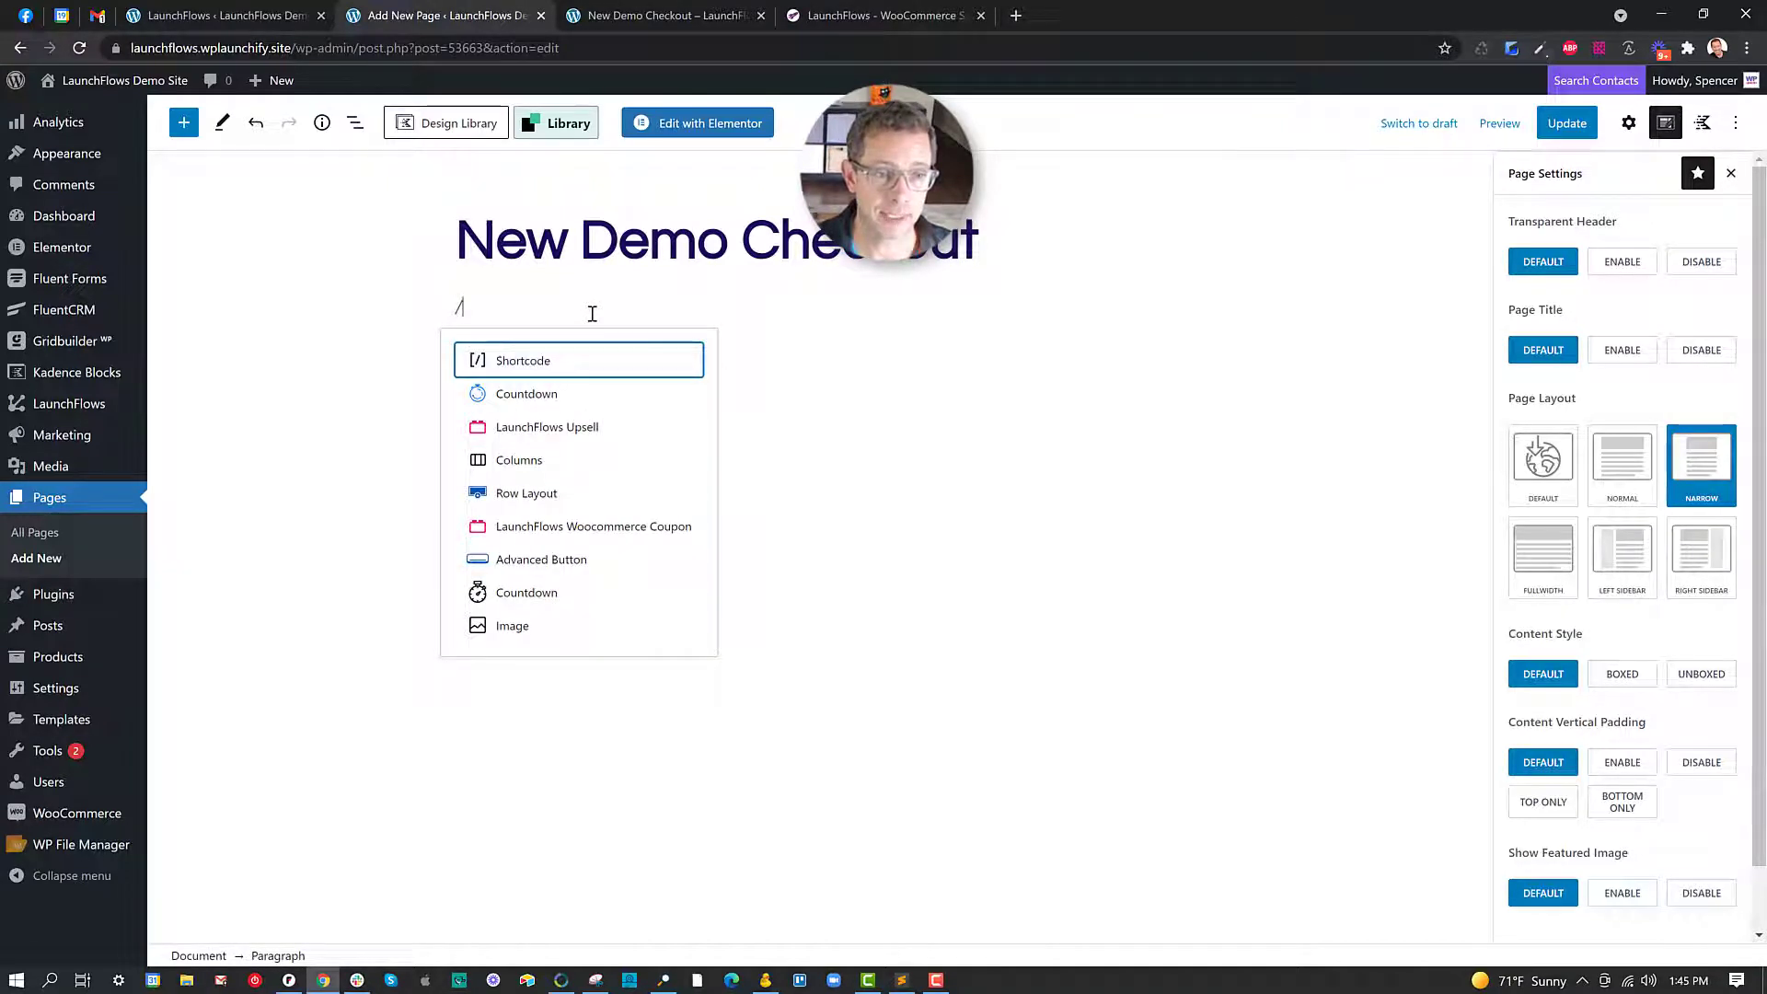
{"action": "type", "text": "ship"}
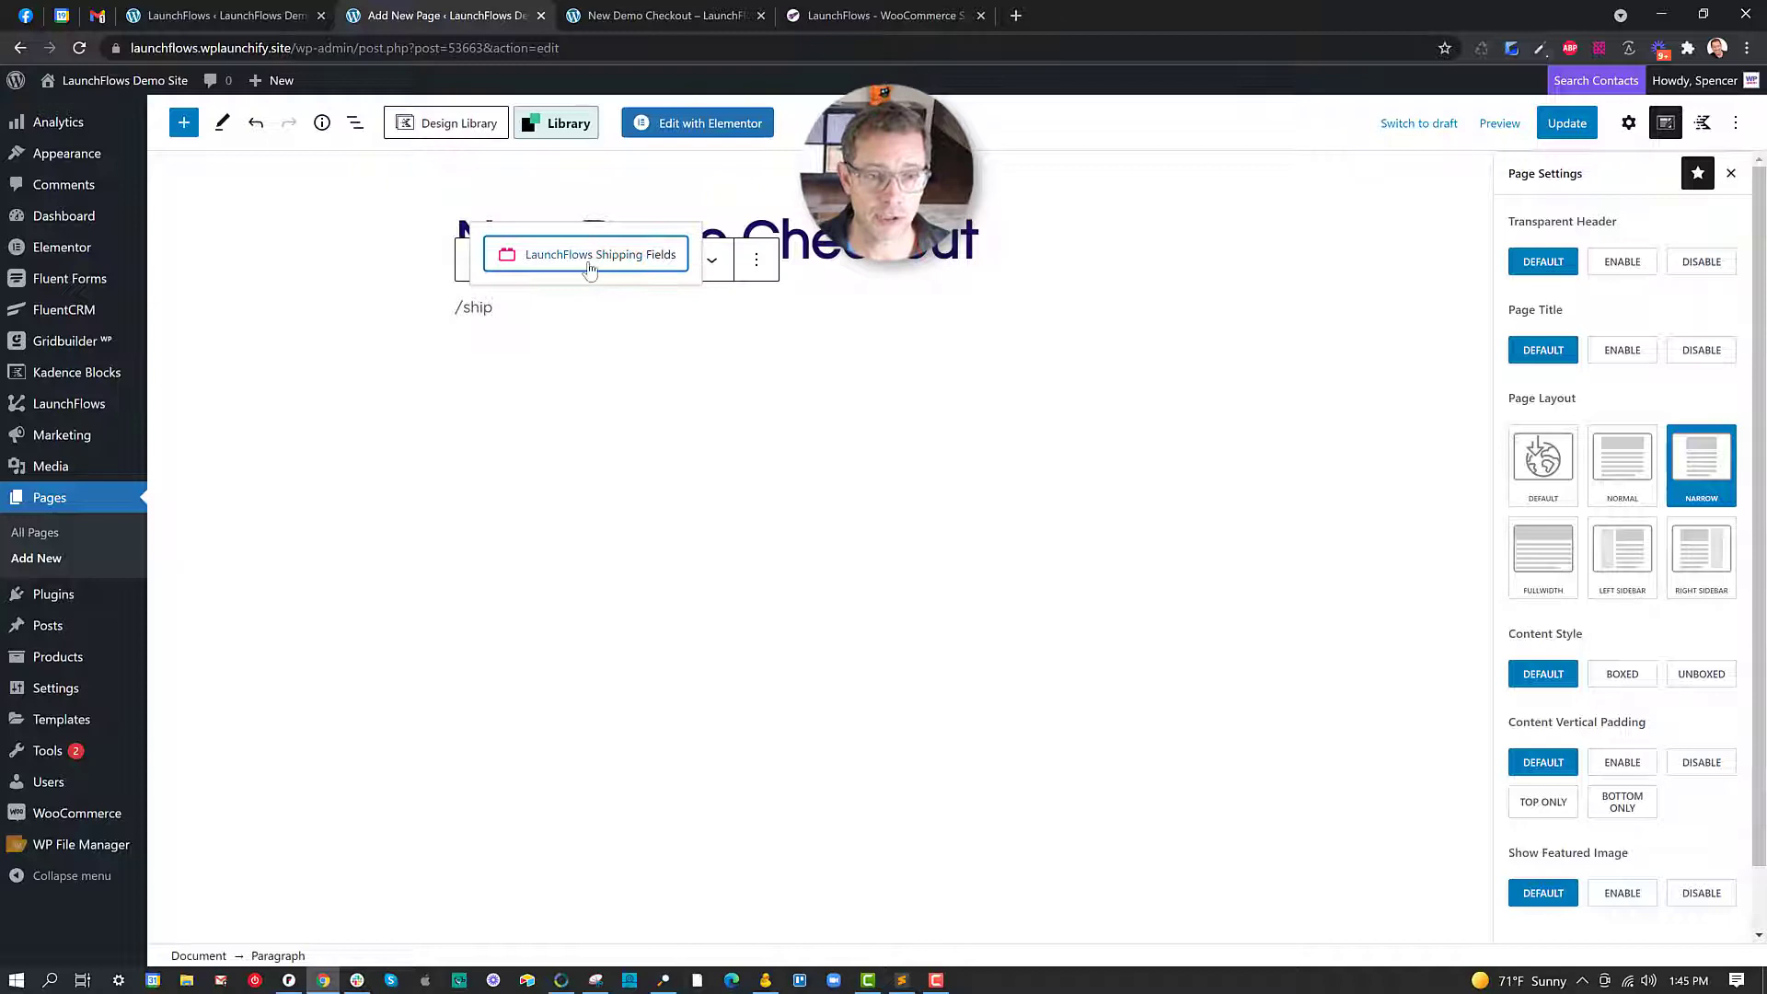
{"action": "left_click", "coordinate": [586, 254]}
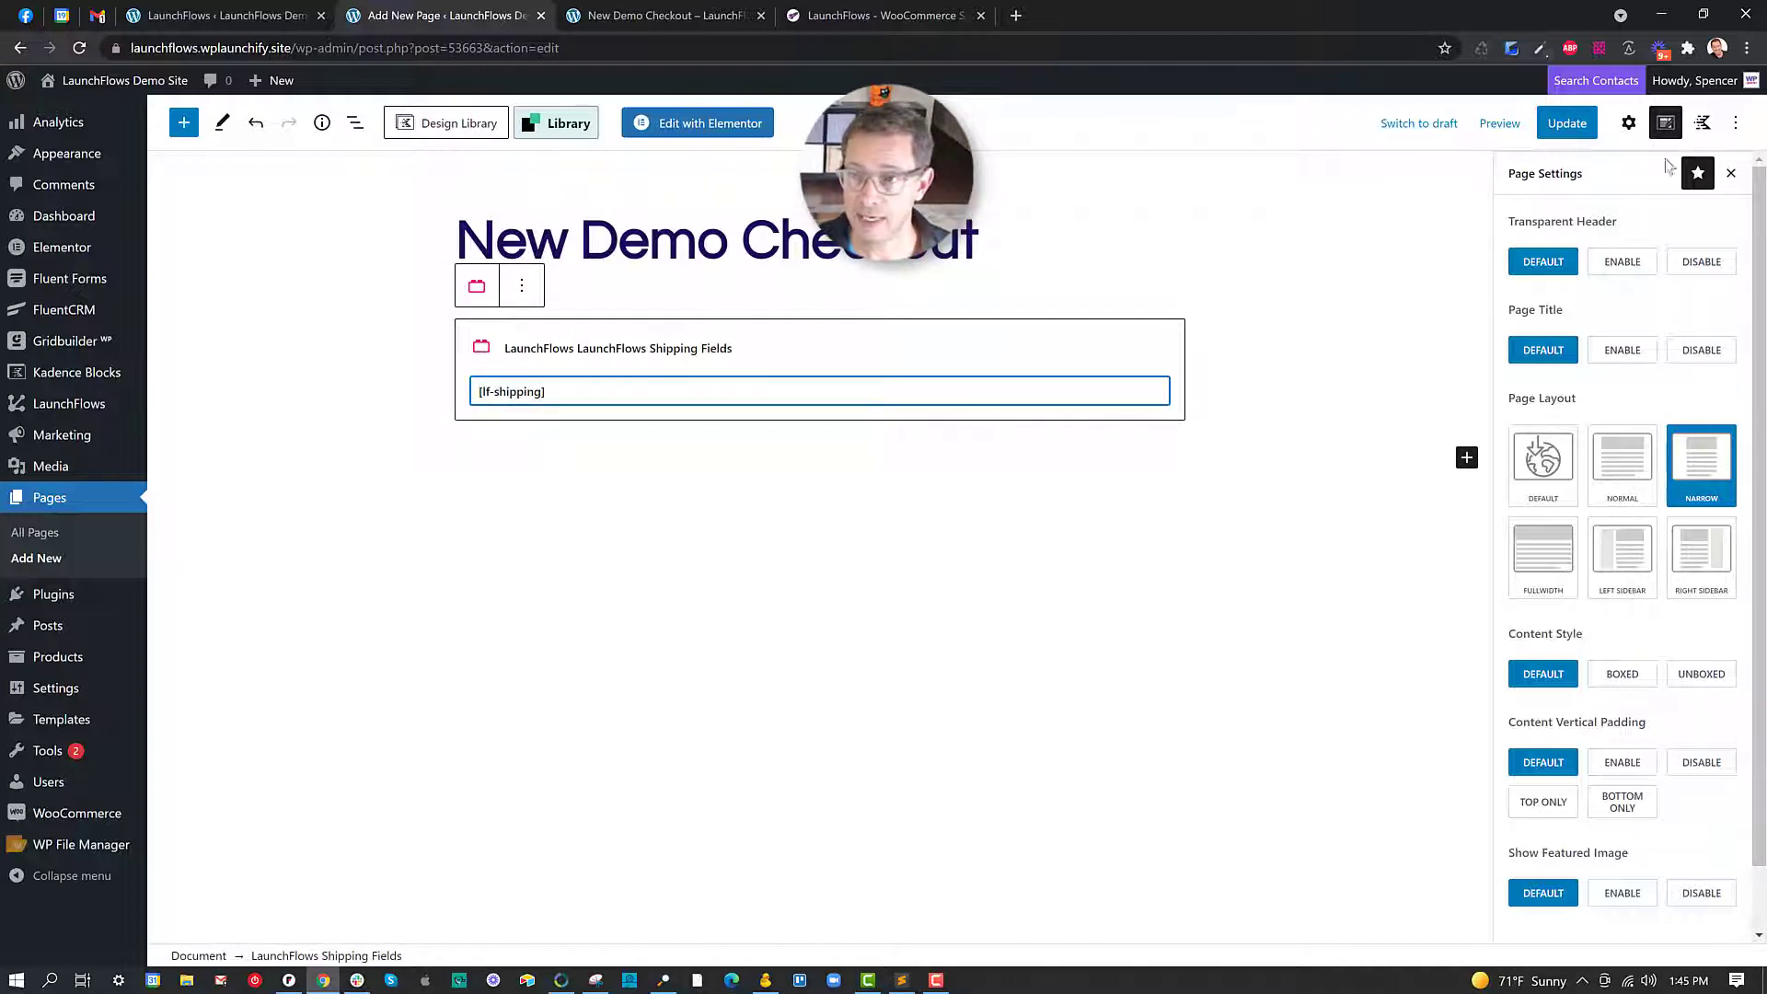
{"action": "left_click", "coordinate": [1731, 173]}
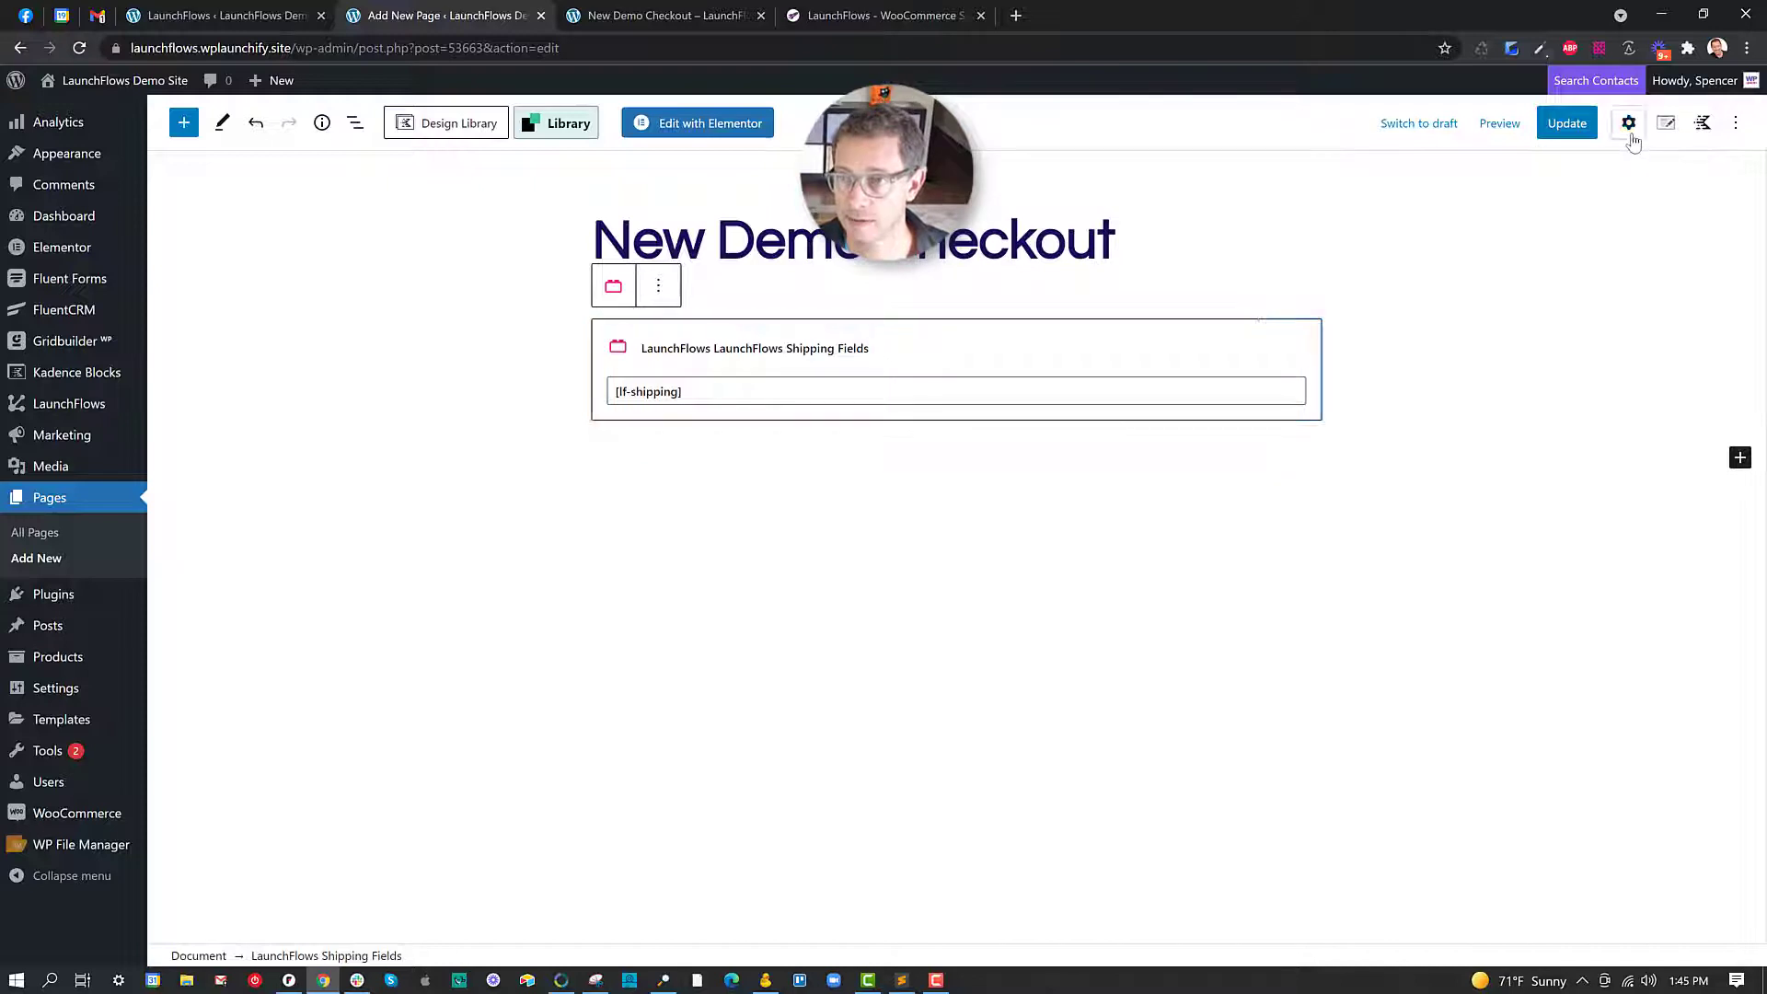
{"action": "left_click", "coordinate": [1628, 122]}
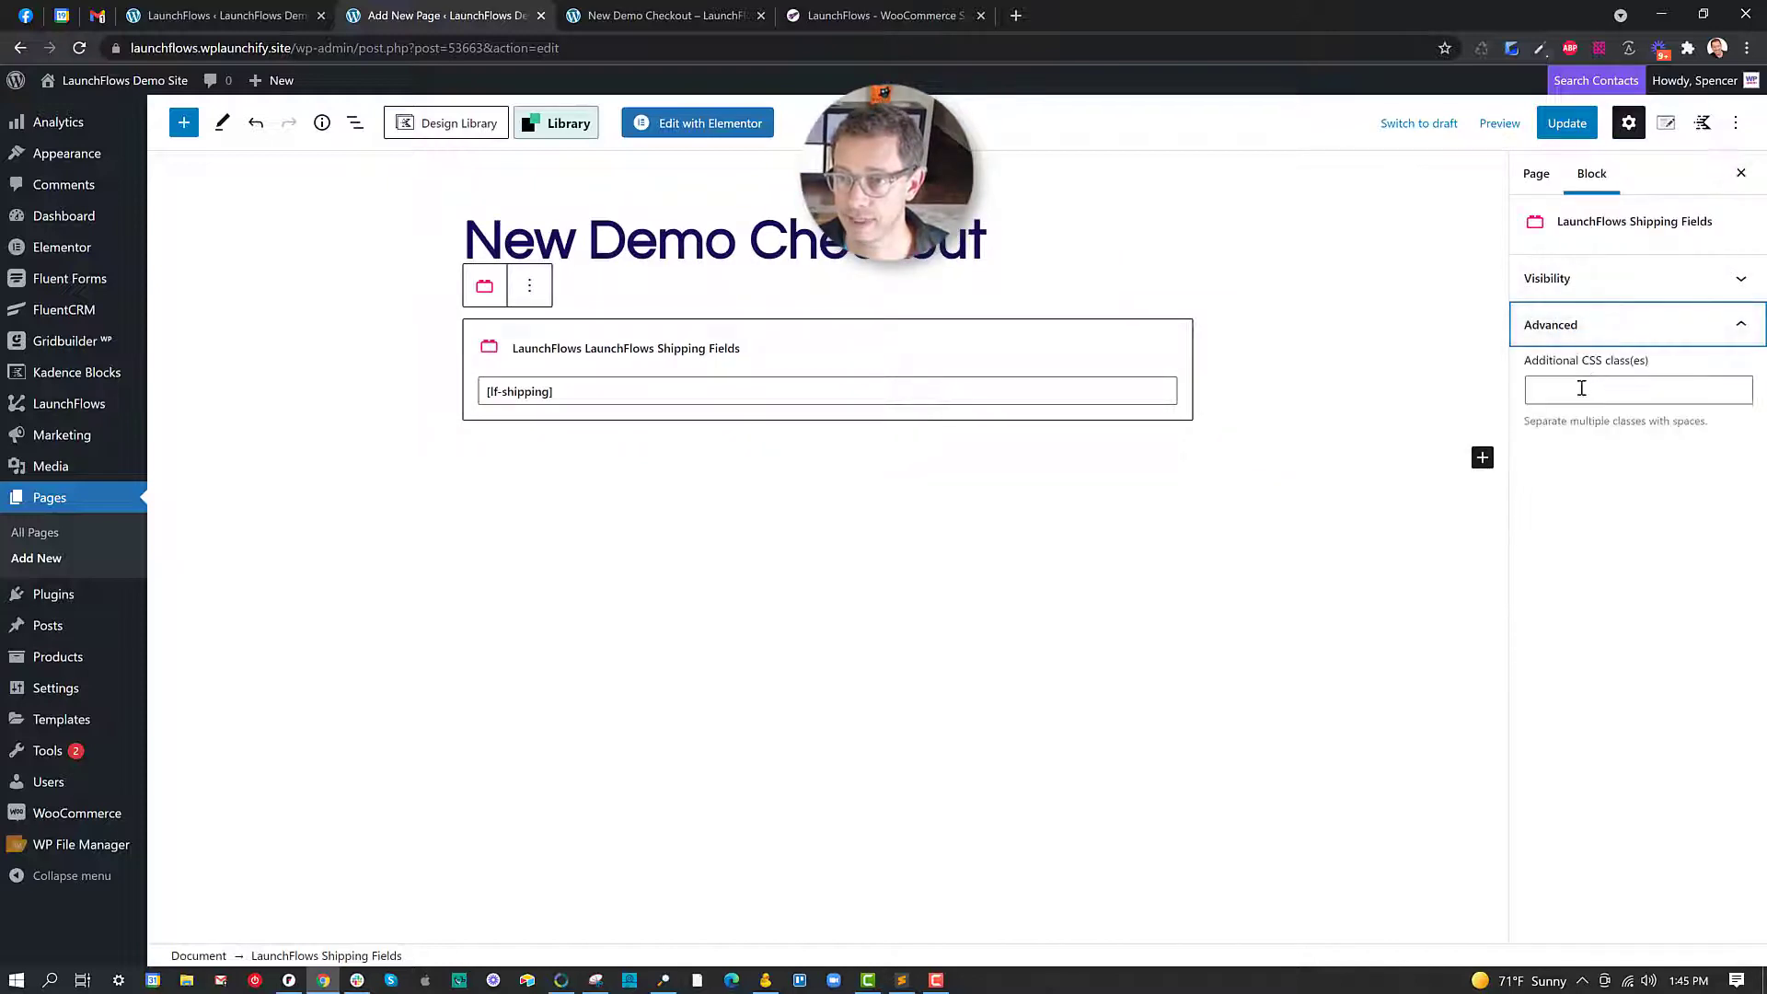
{"action": "type", "text": "lf-hide"}
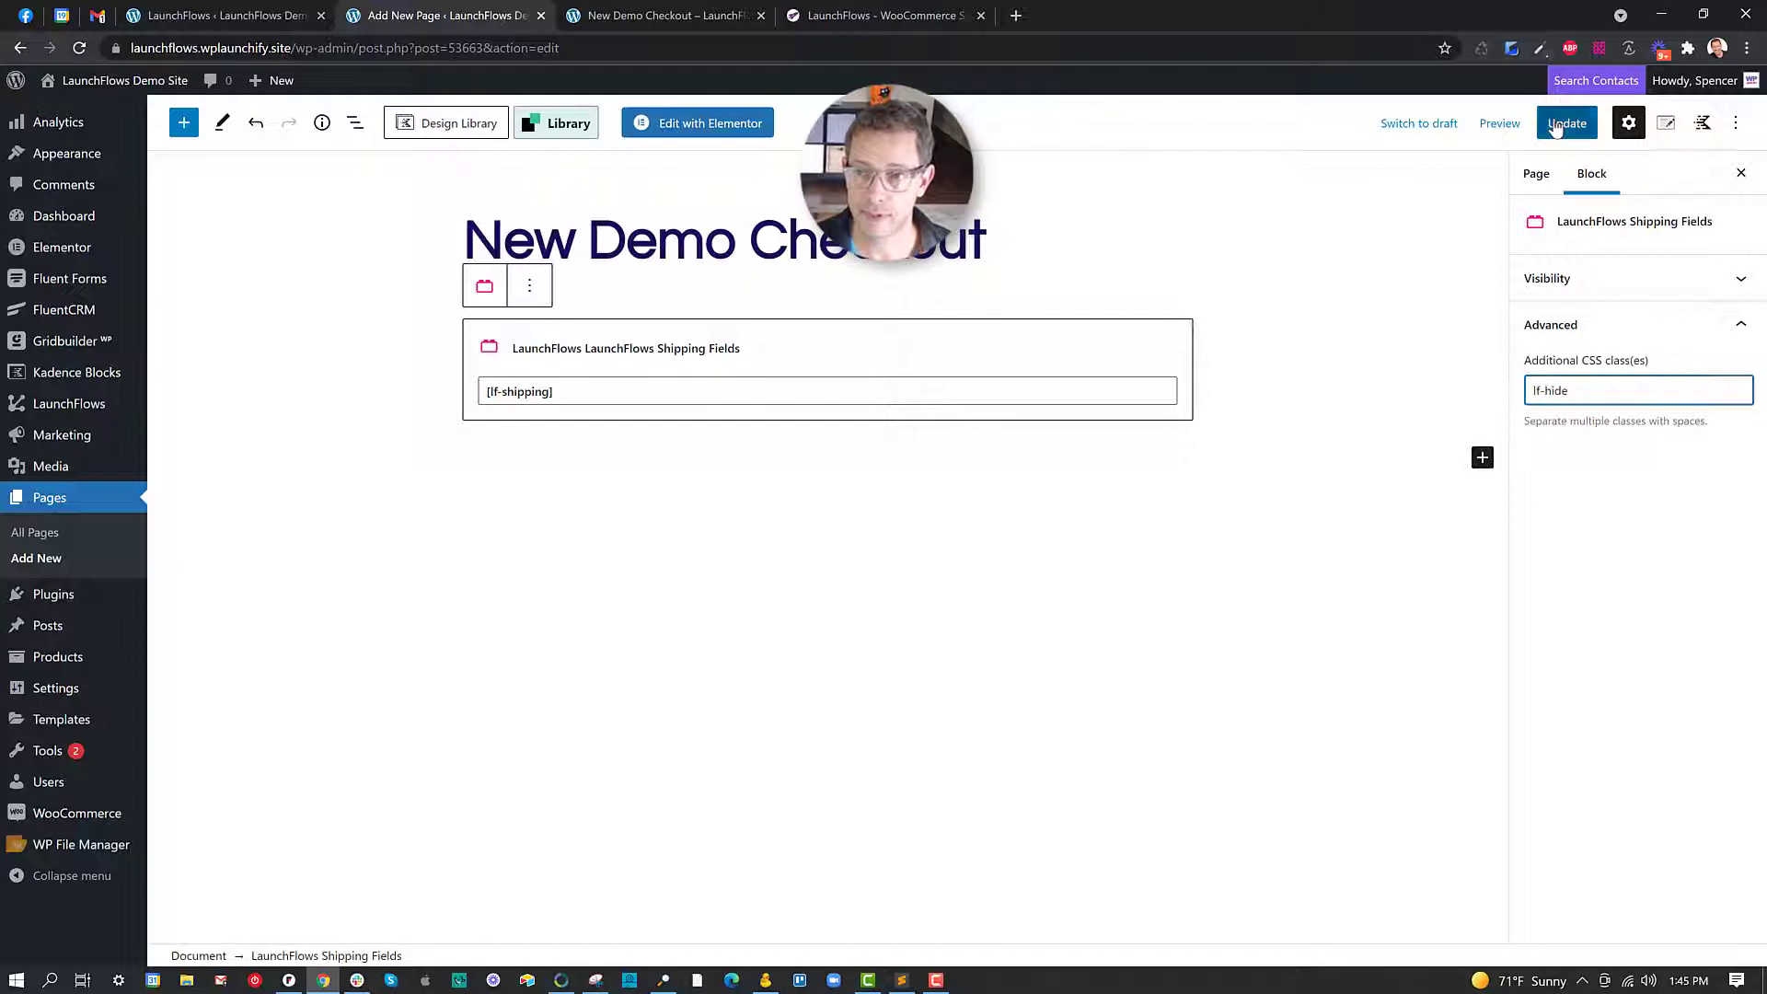
{"action": "left_click", "coordinate": [1566, 123]}
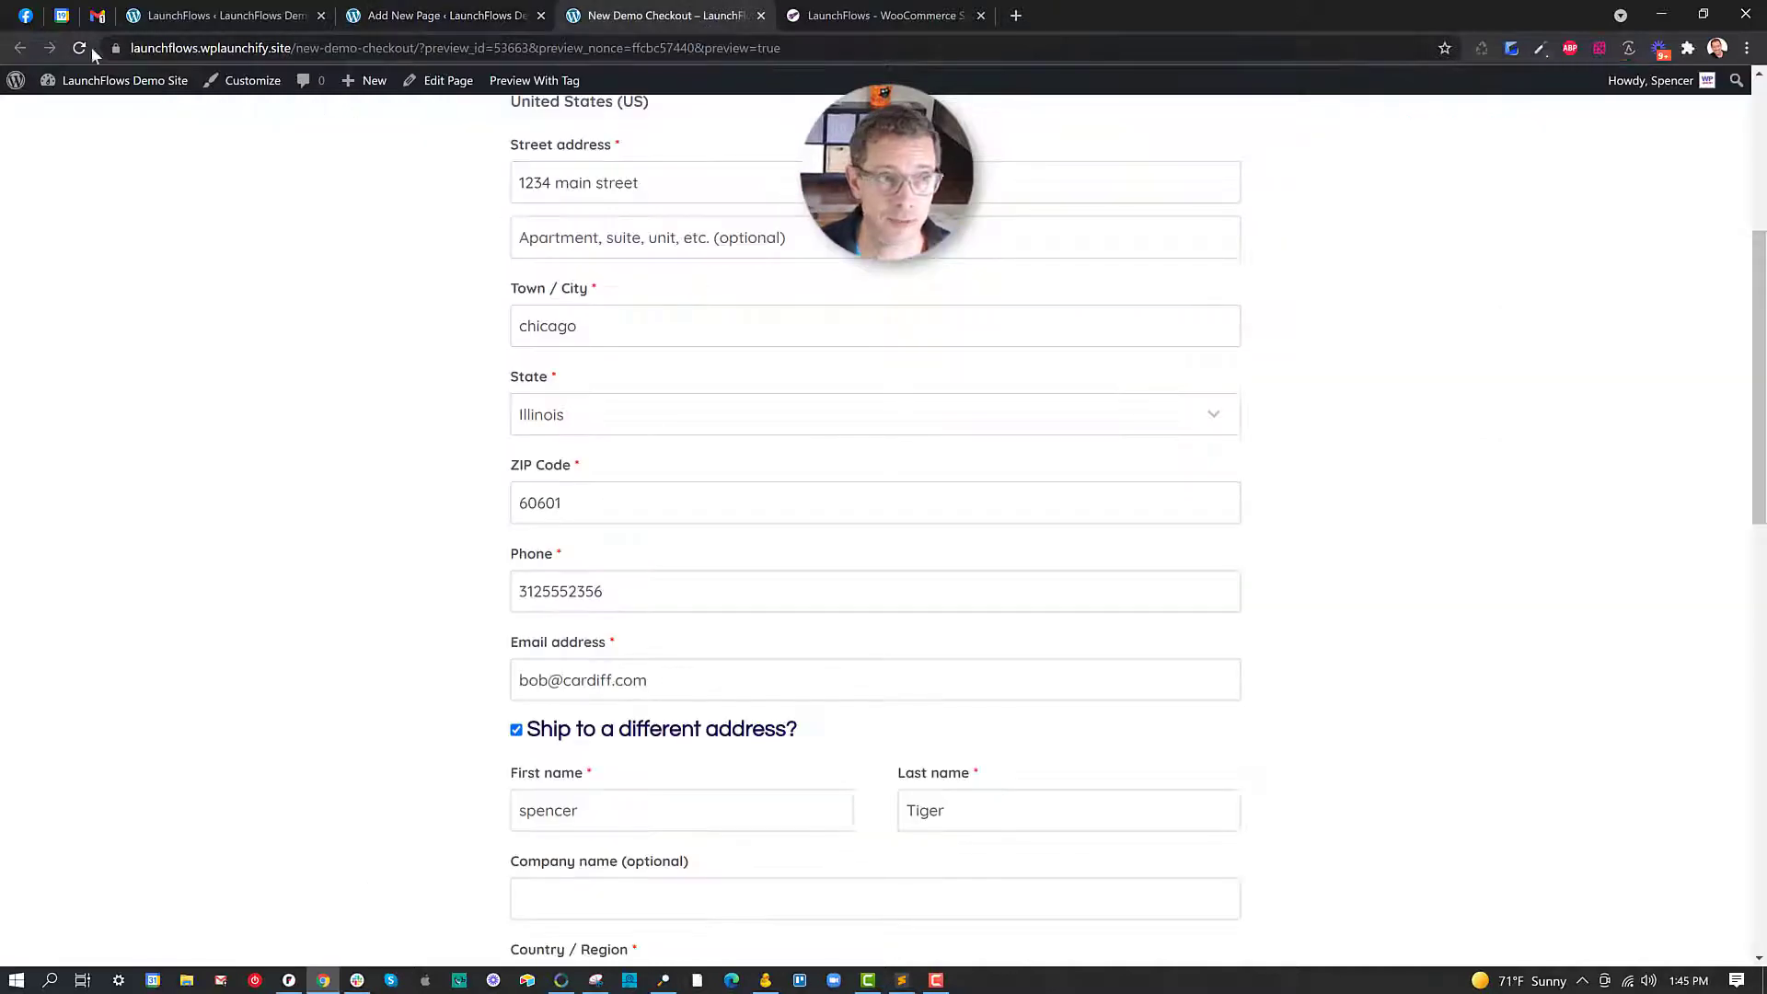
Reload the checkout preview to confirm no shipping section appears.
{"action": "left_click", "coordinate": [81, 47]}
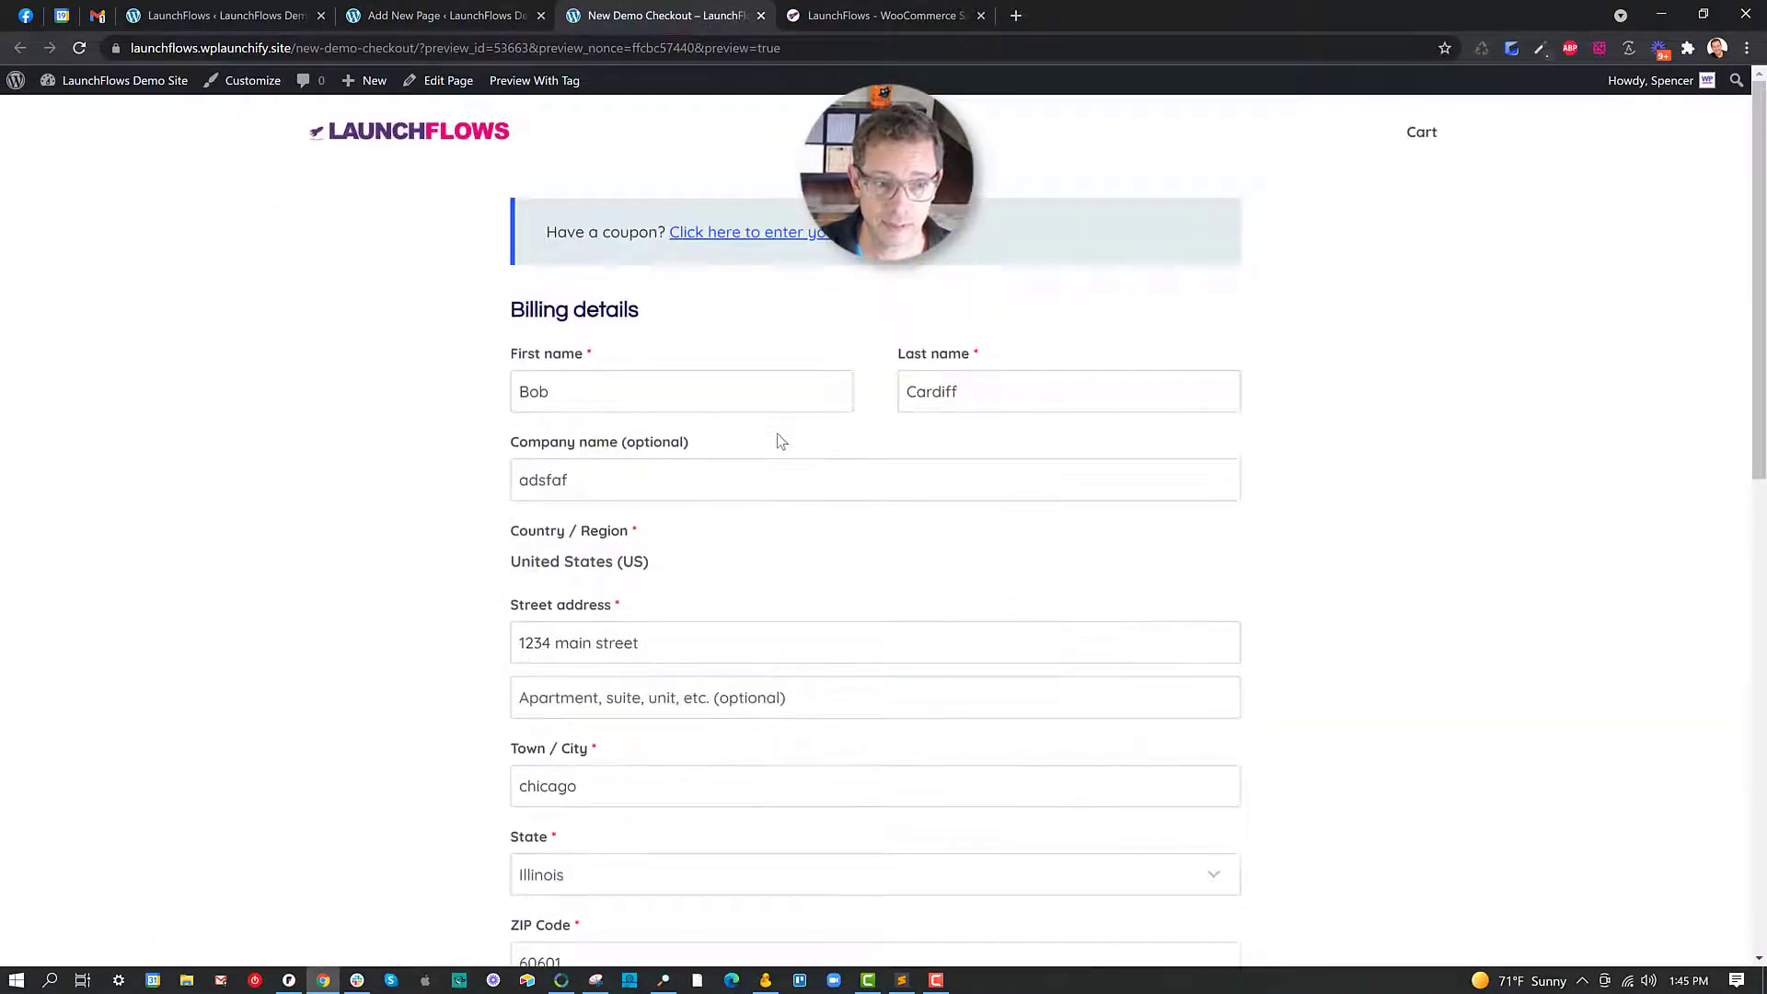
{"action": "scroll", "scroll_direction": "down", "scroll_amount": 3}
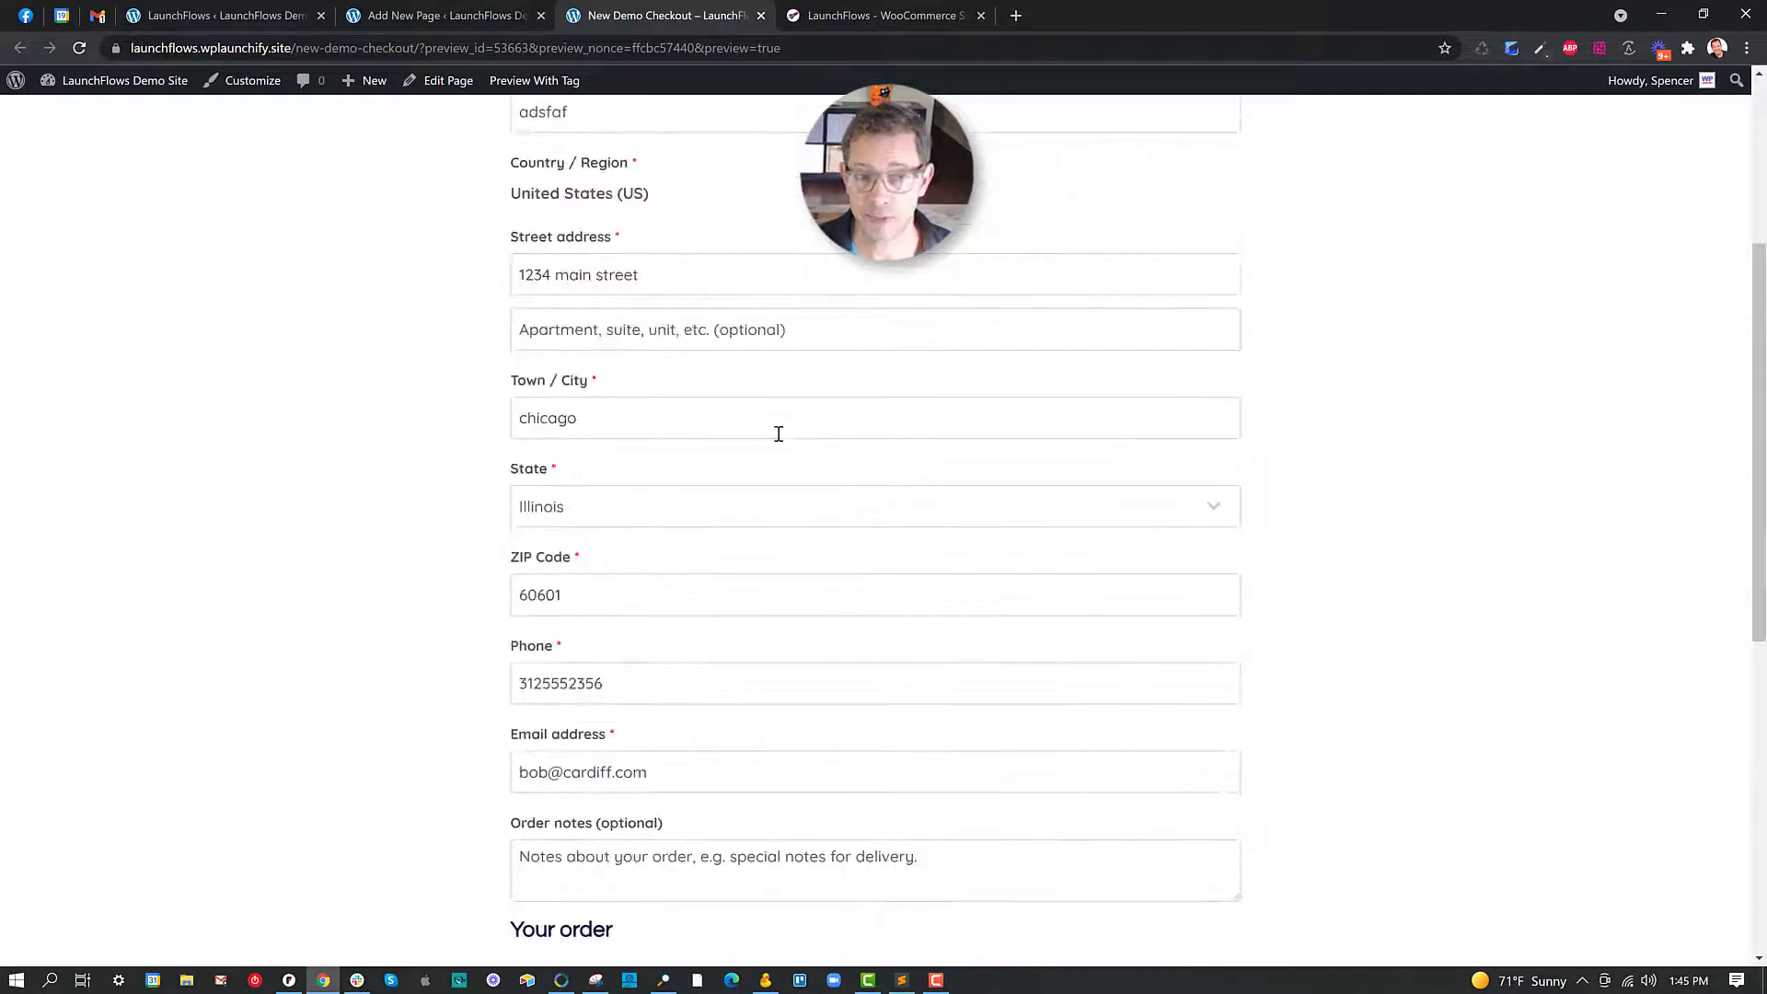
{"action": "scroll", "scroll_direction": "down", "scroll_amount": 3}
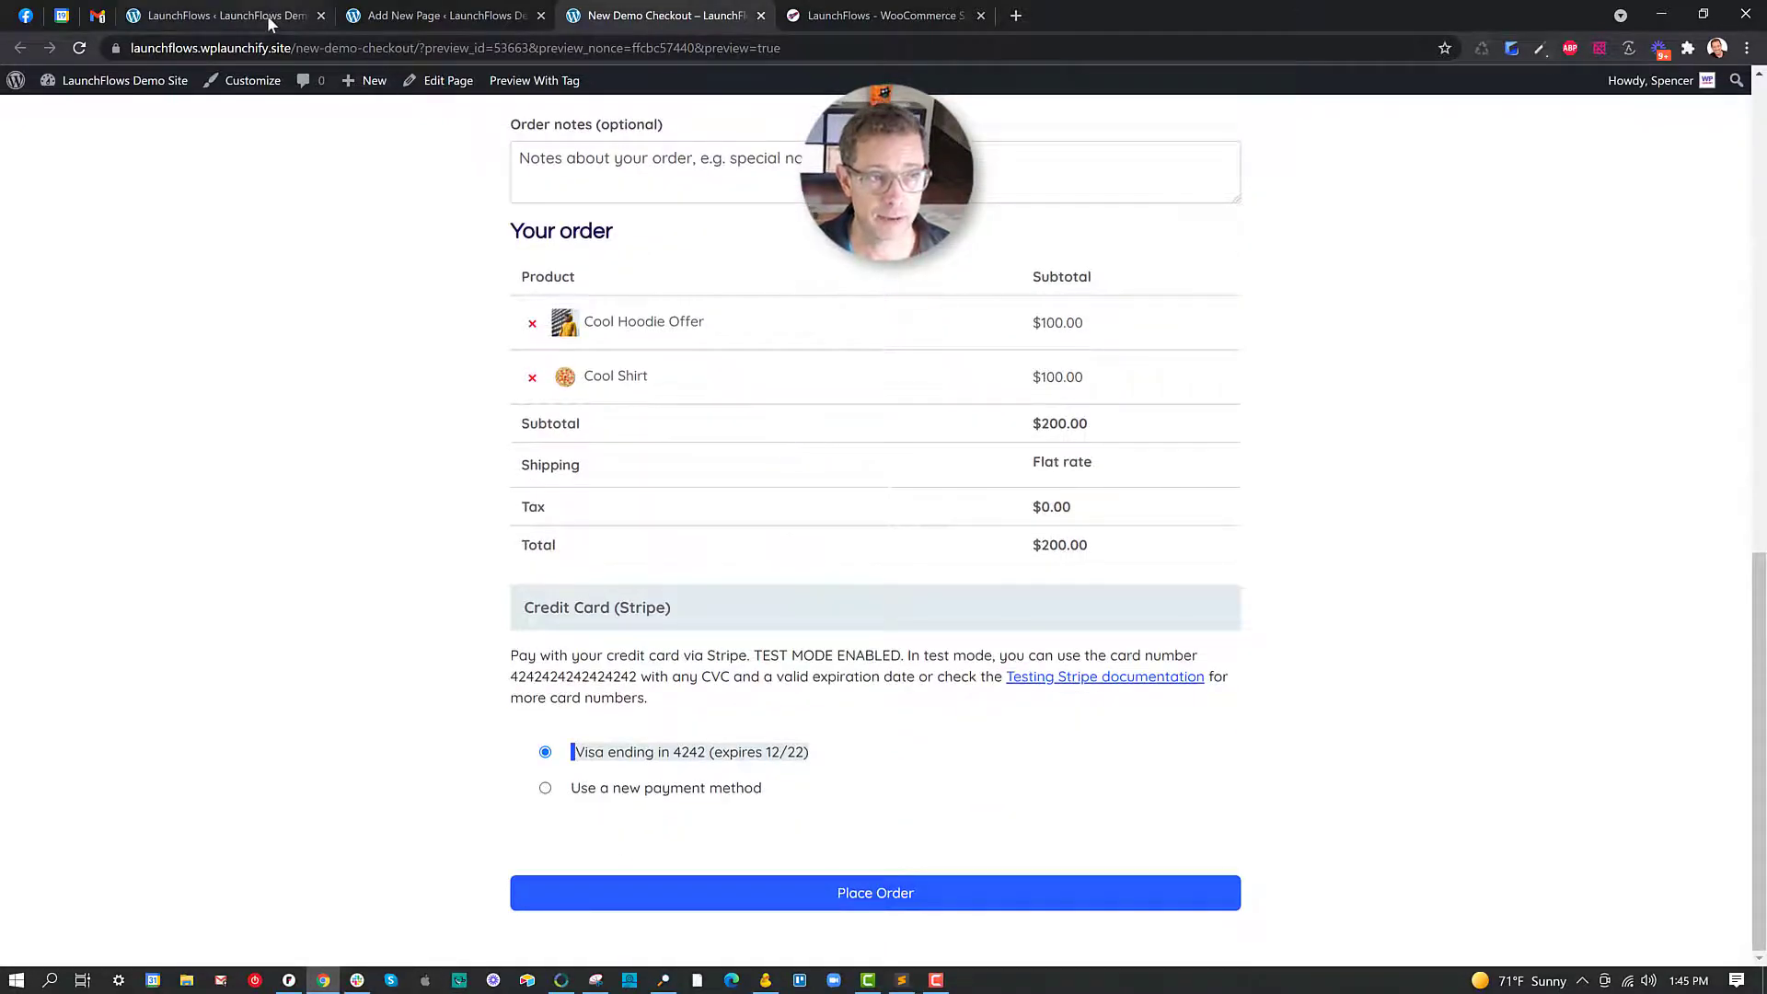
{"action": "left_click", "coordinate": [439, 16]}
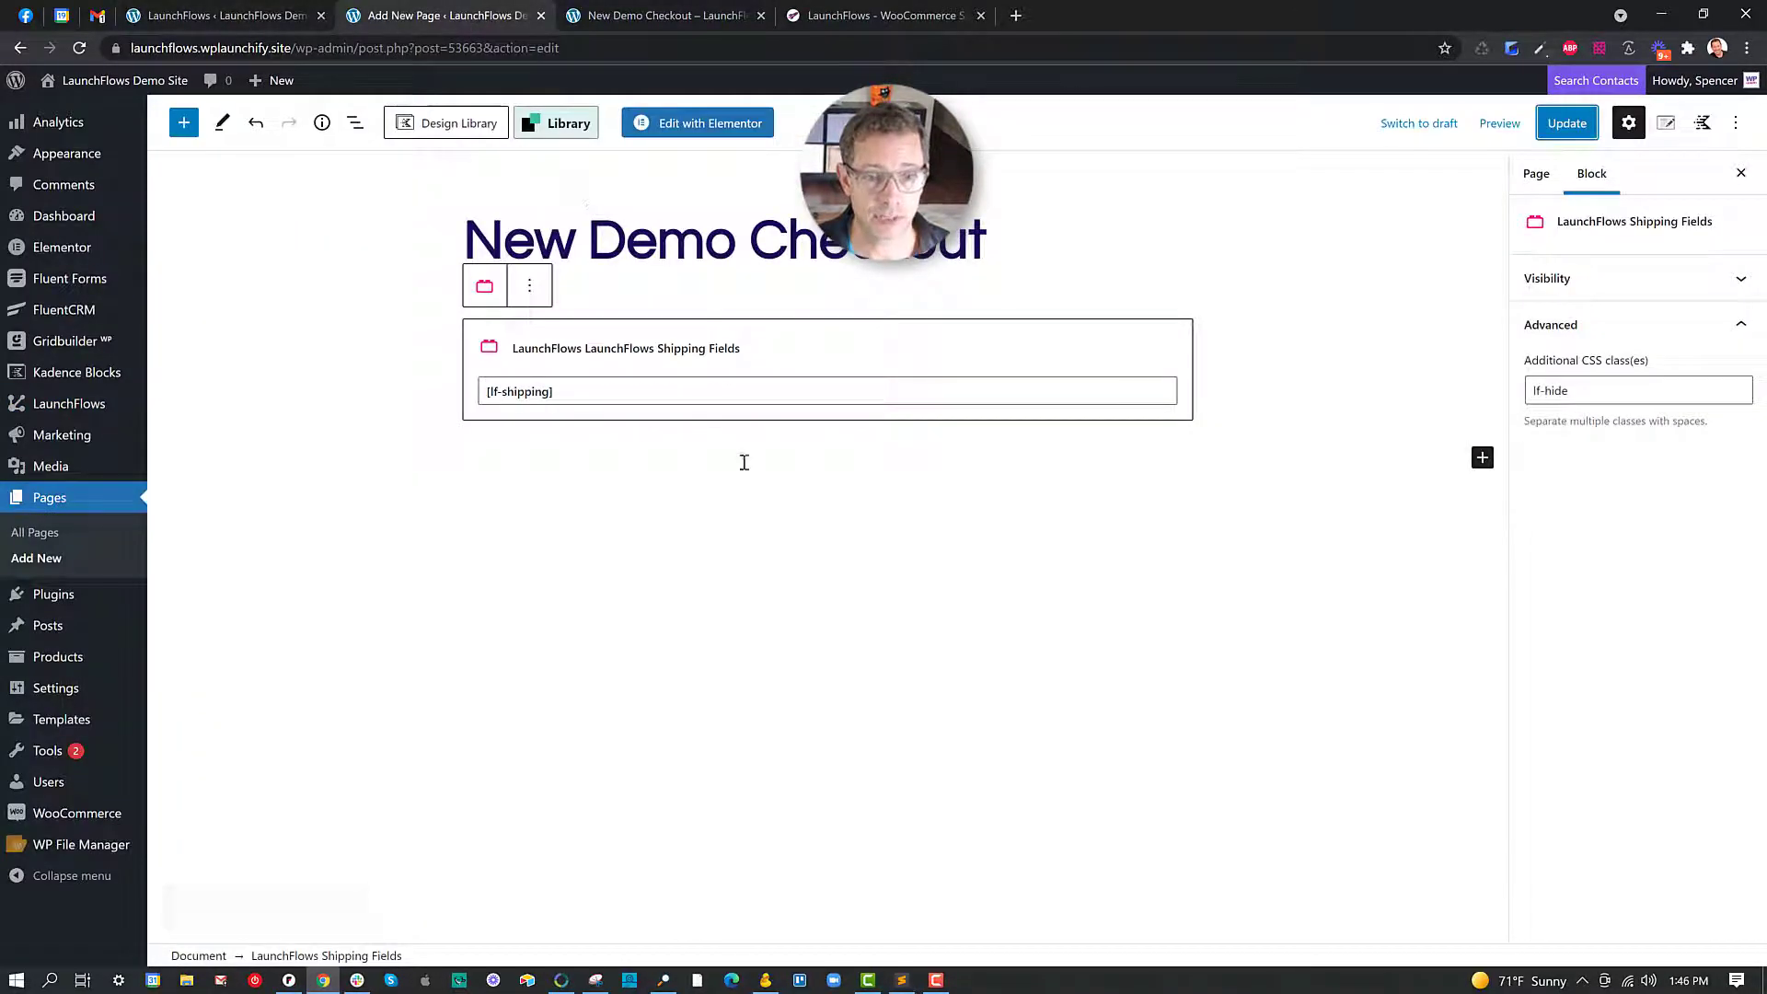
Insert a LaunchFlows Woocommerce Coupon block classed lf-hide and verify the preview has no coupon field.
{"action": "left_click", "coordinate": [1481, 457]}
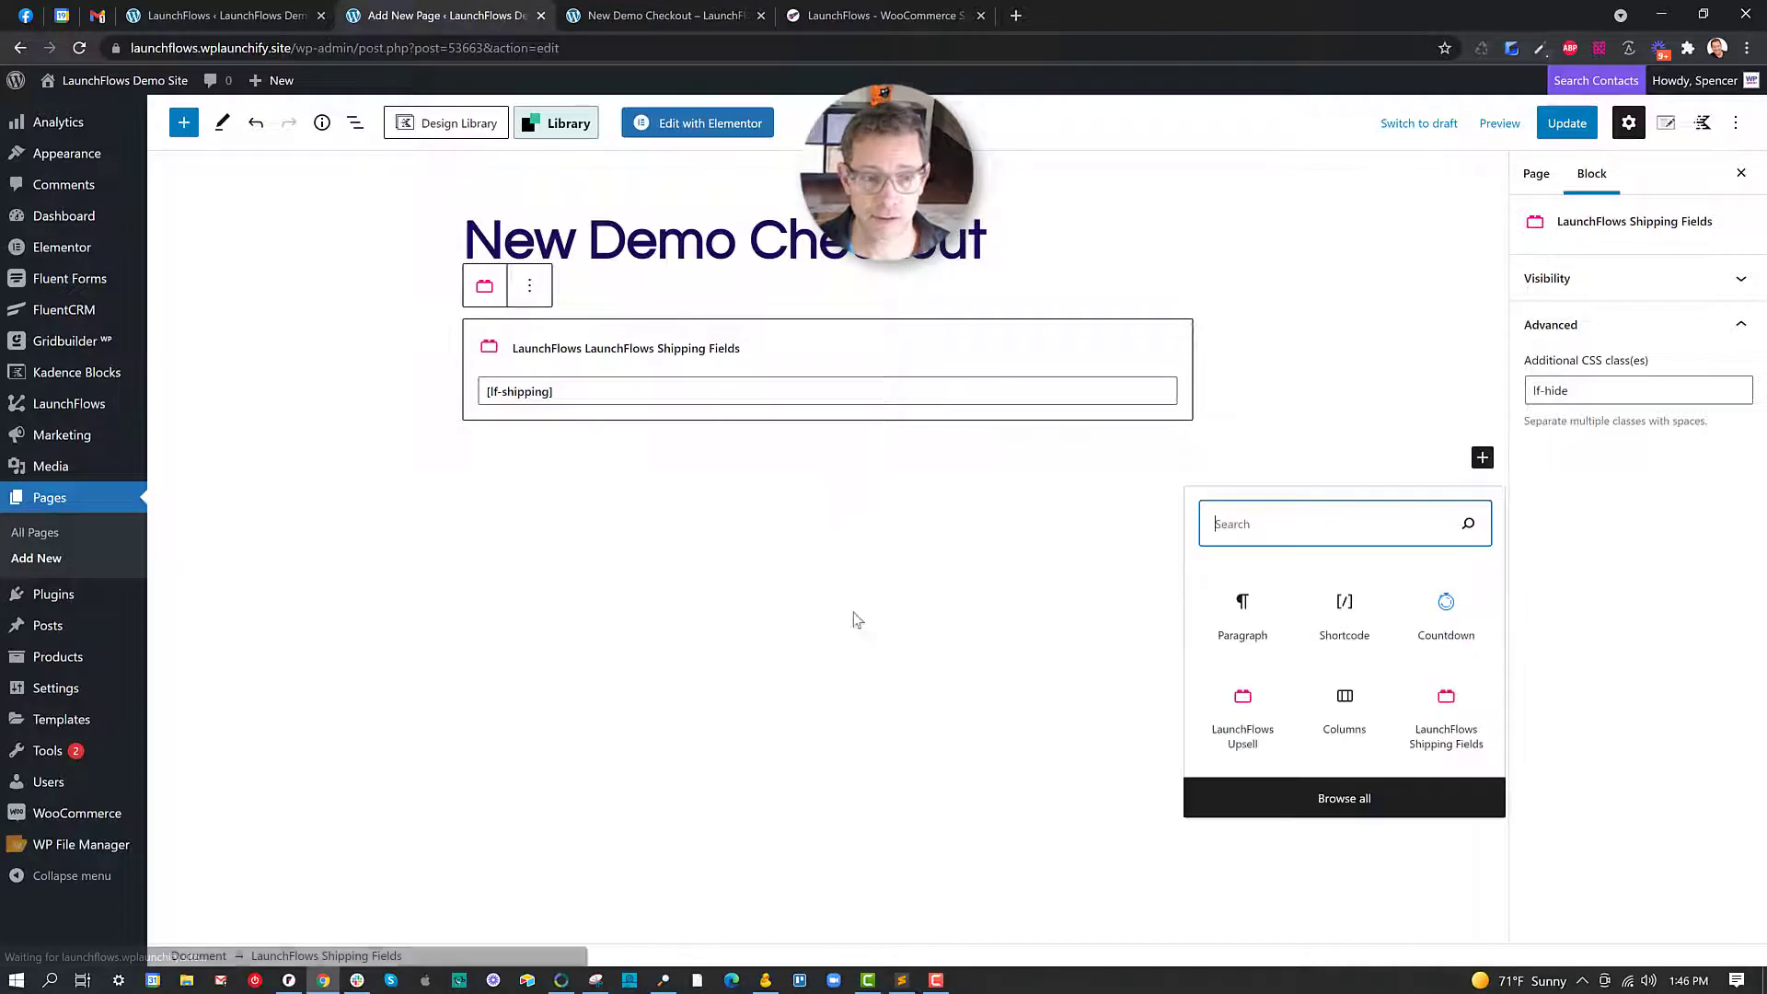
{"action": "type", "text": "/coupon"}
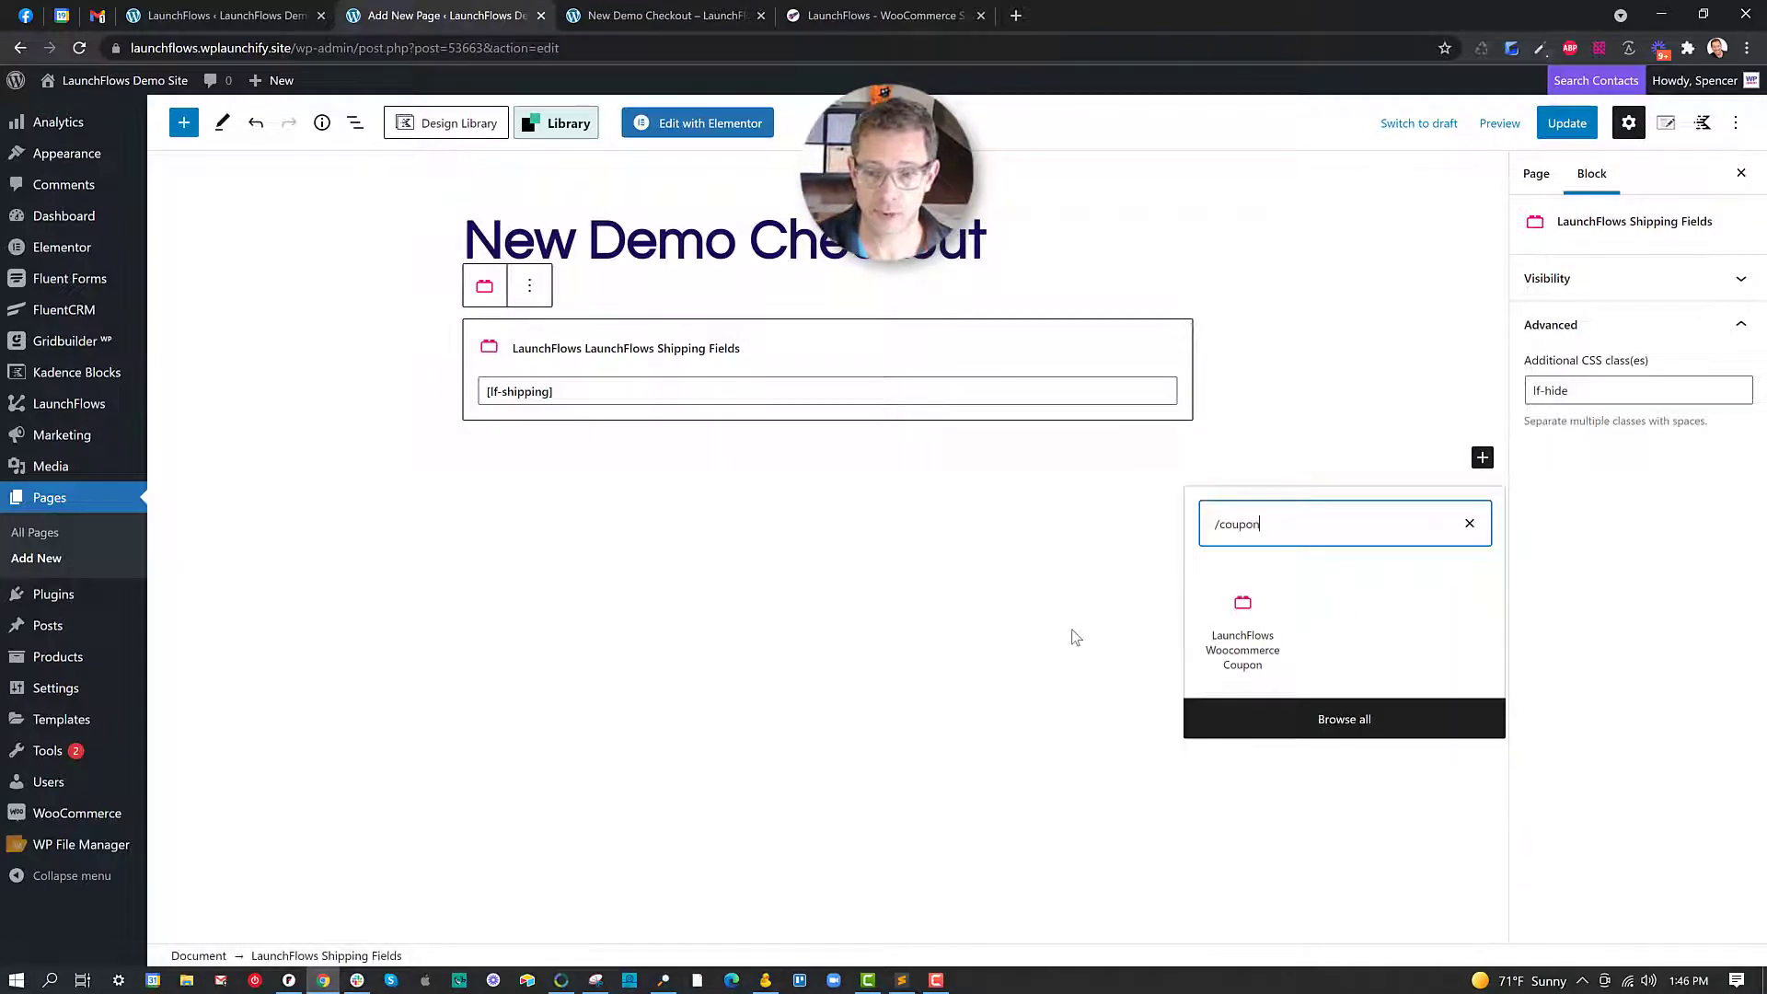
{"action": "left_click", "coordinate": [1241, 614]}
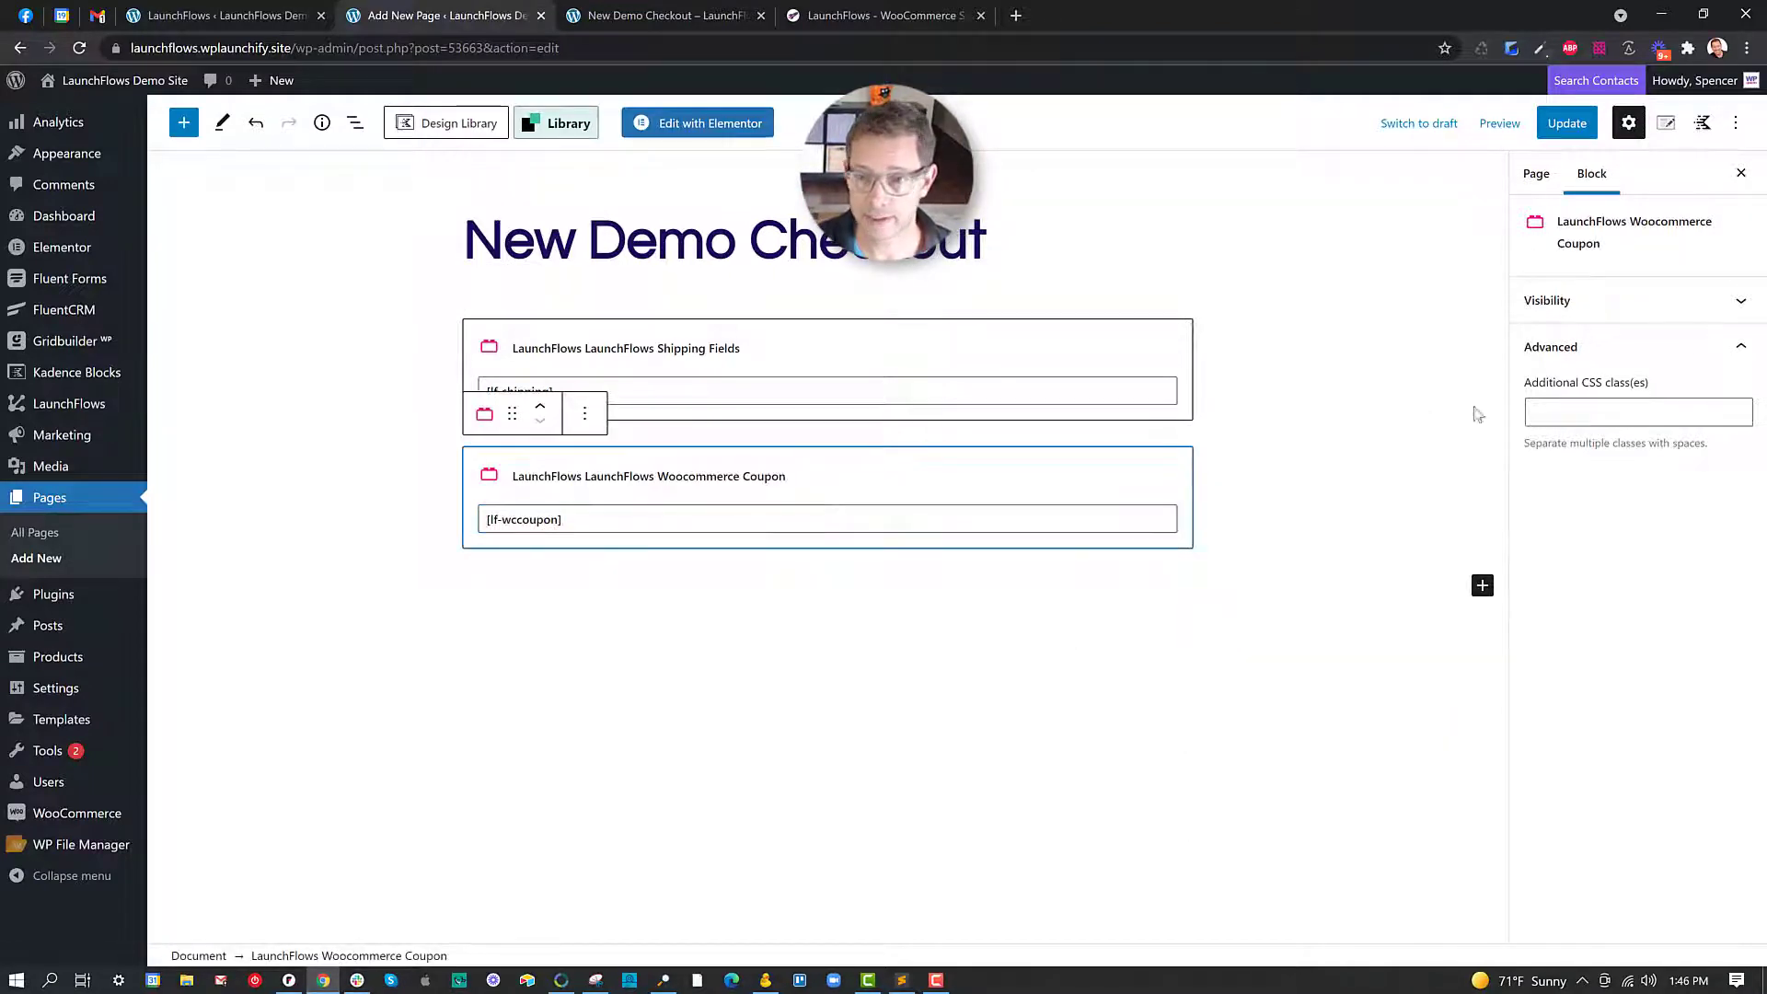
{"action": "type", "text": "lf-hide"}
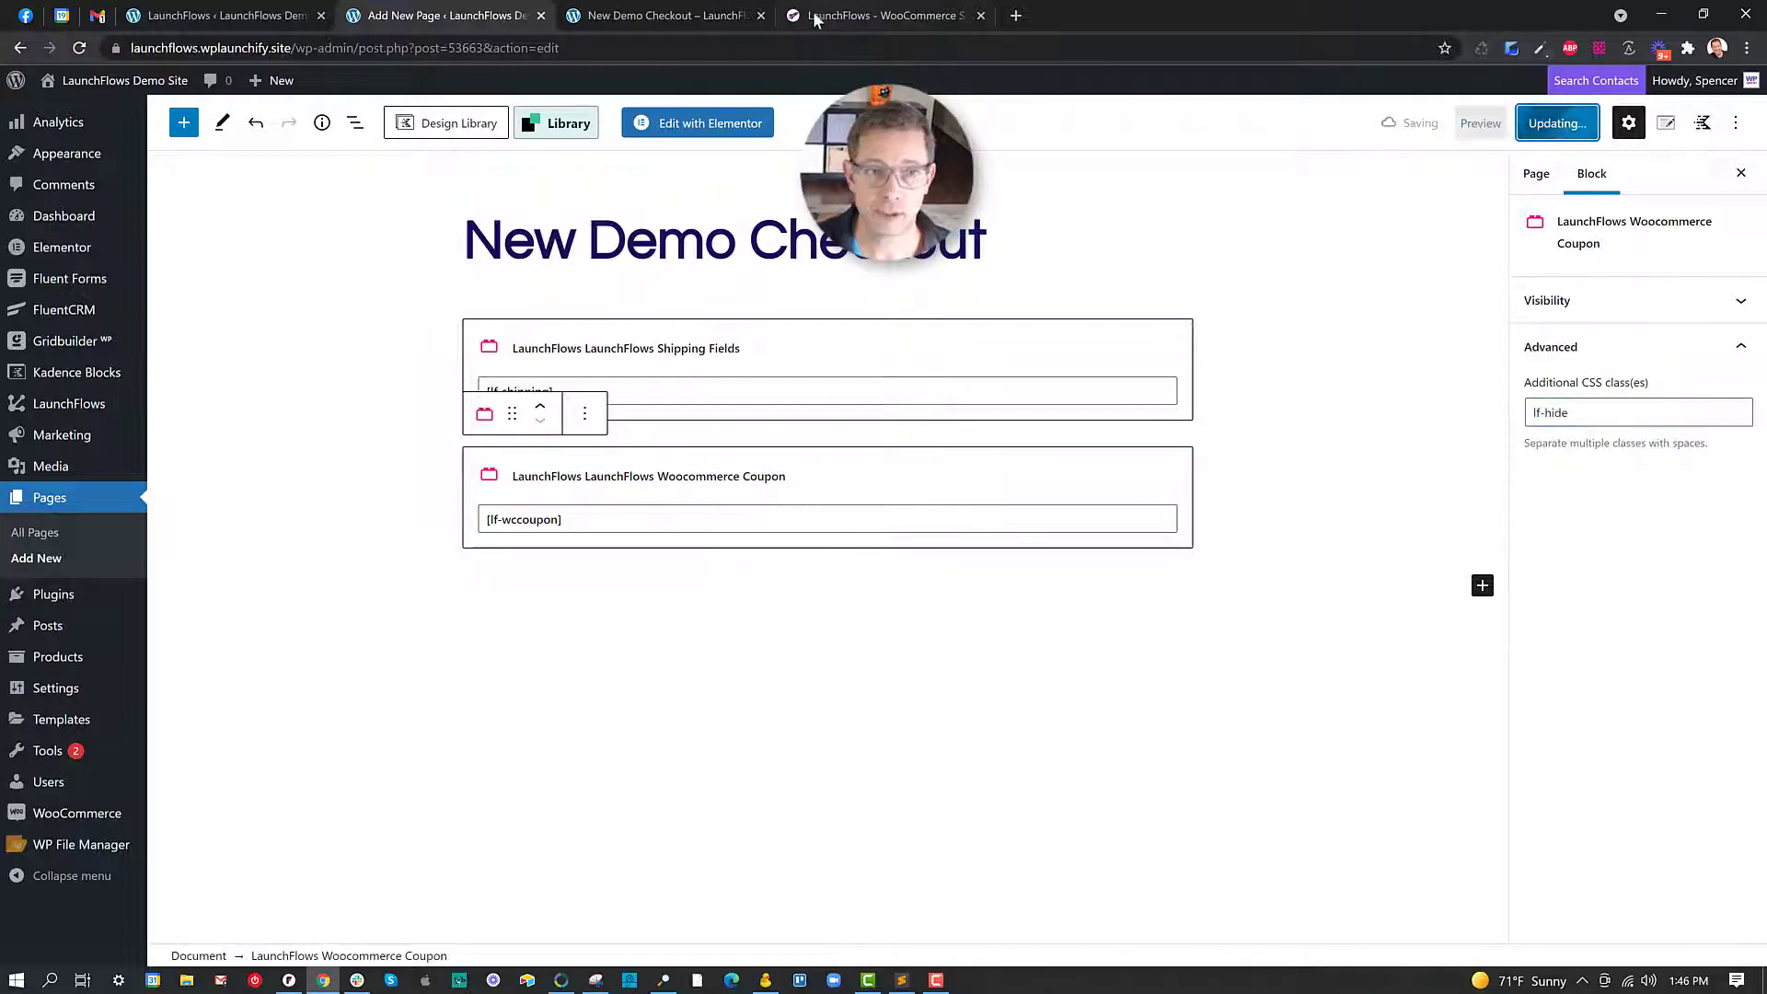
{"action": "left_click", "coordinate": [655, 16]}
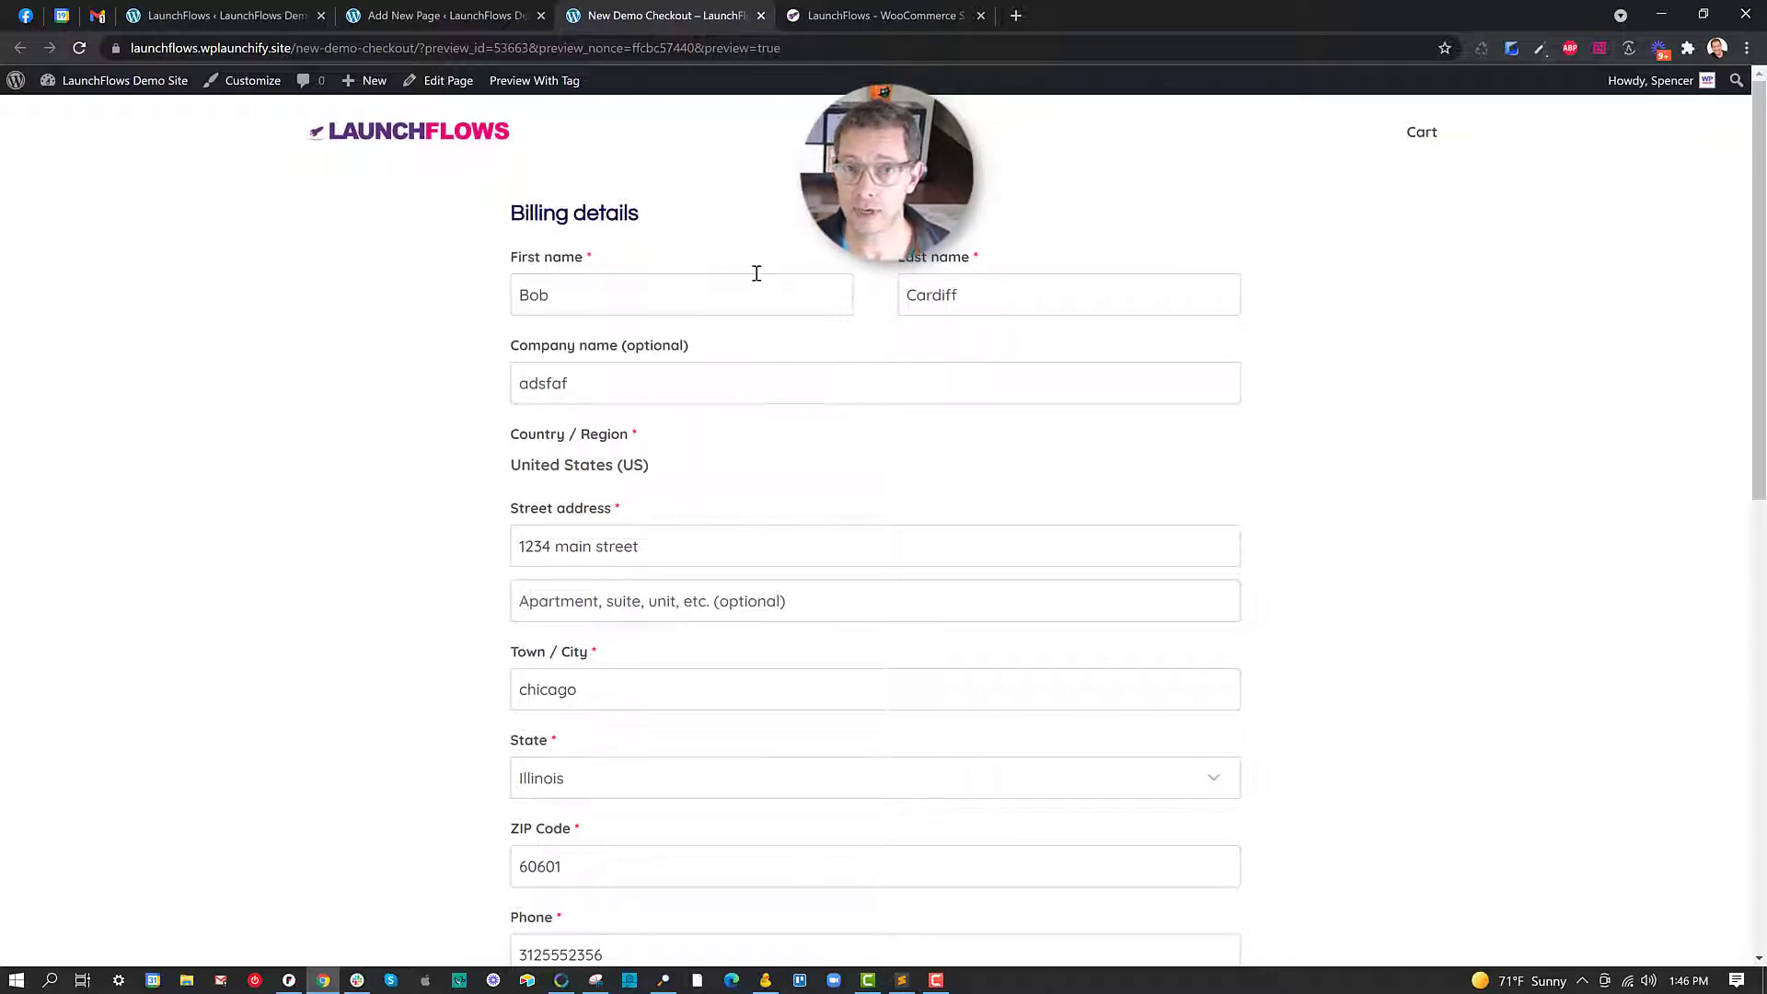
{"action": "scroll", "scroll_direction": "down", "scroll_amount": 3}
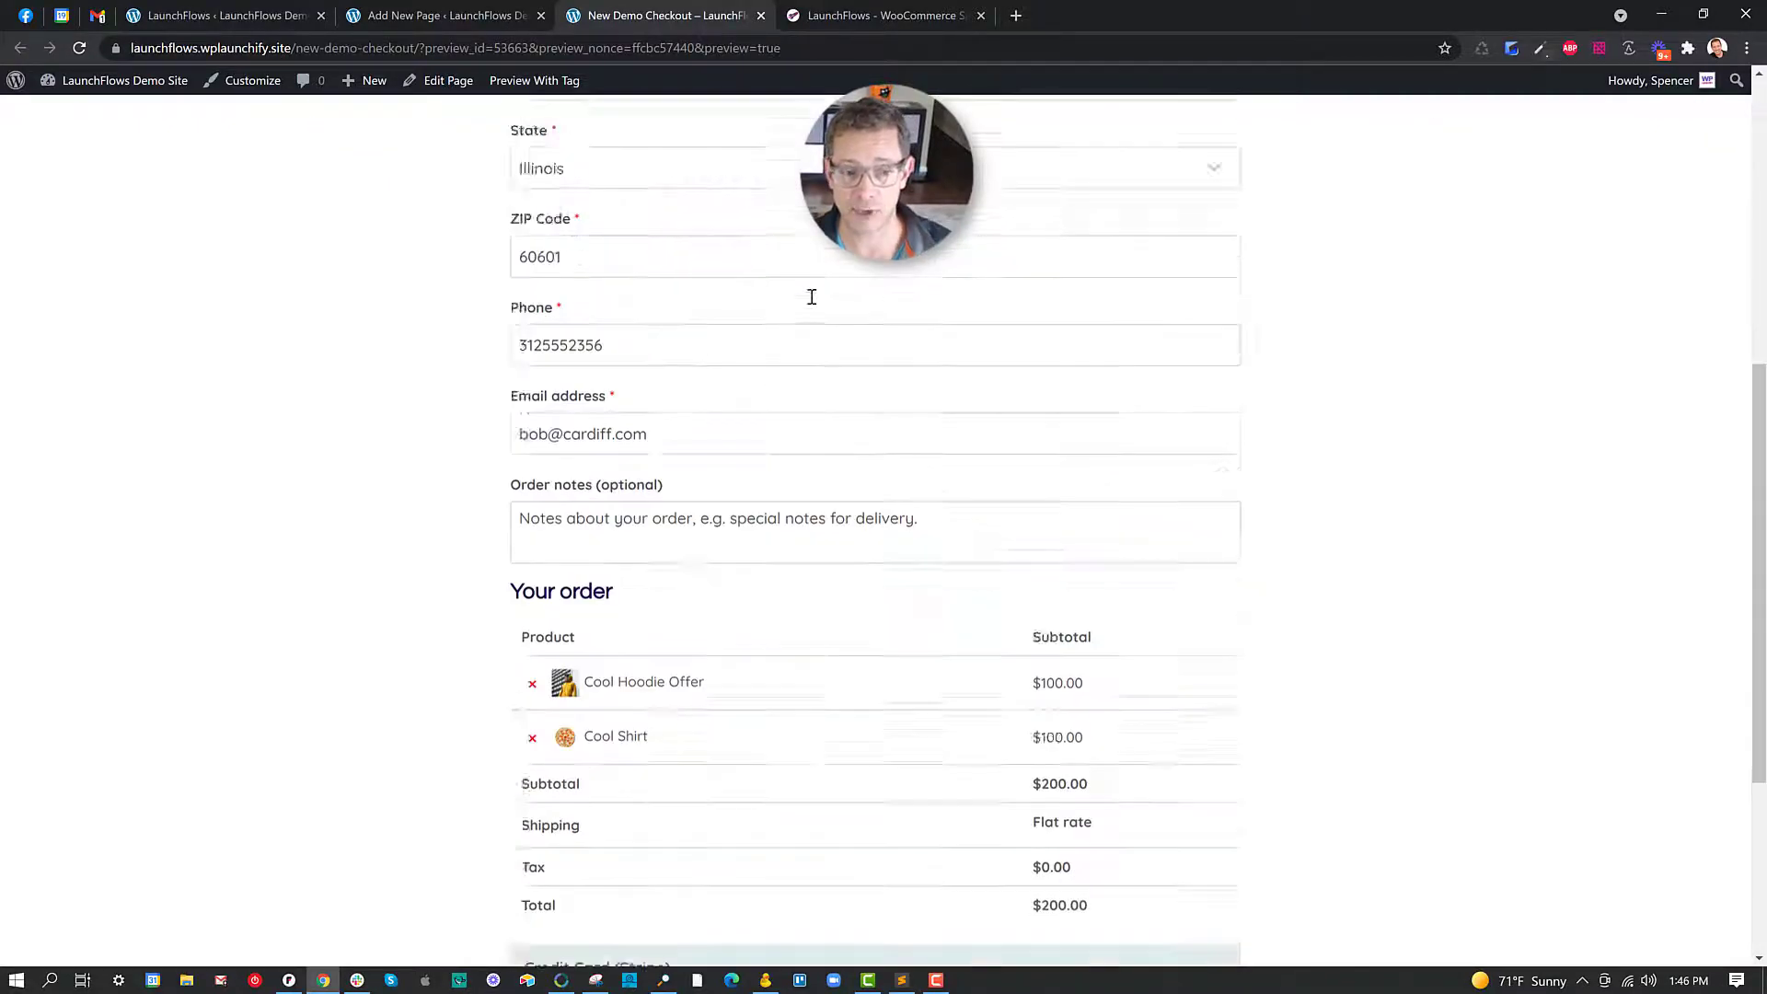
{"action": "scroll", "scroll_direction": "down", "scroll_amount": 3}
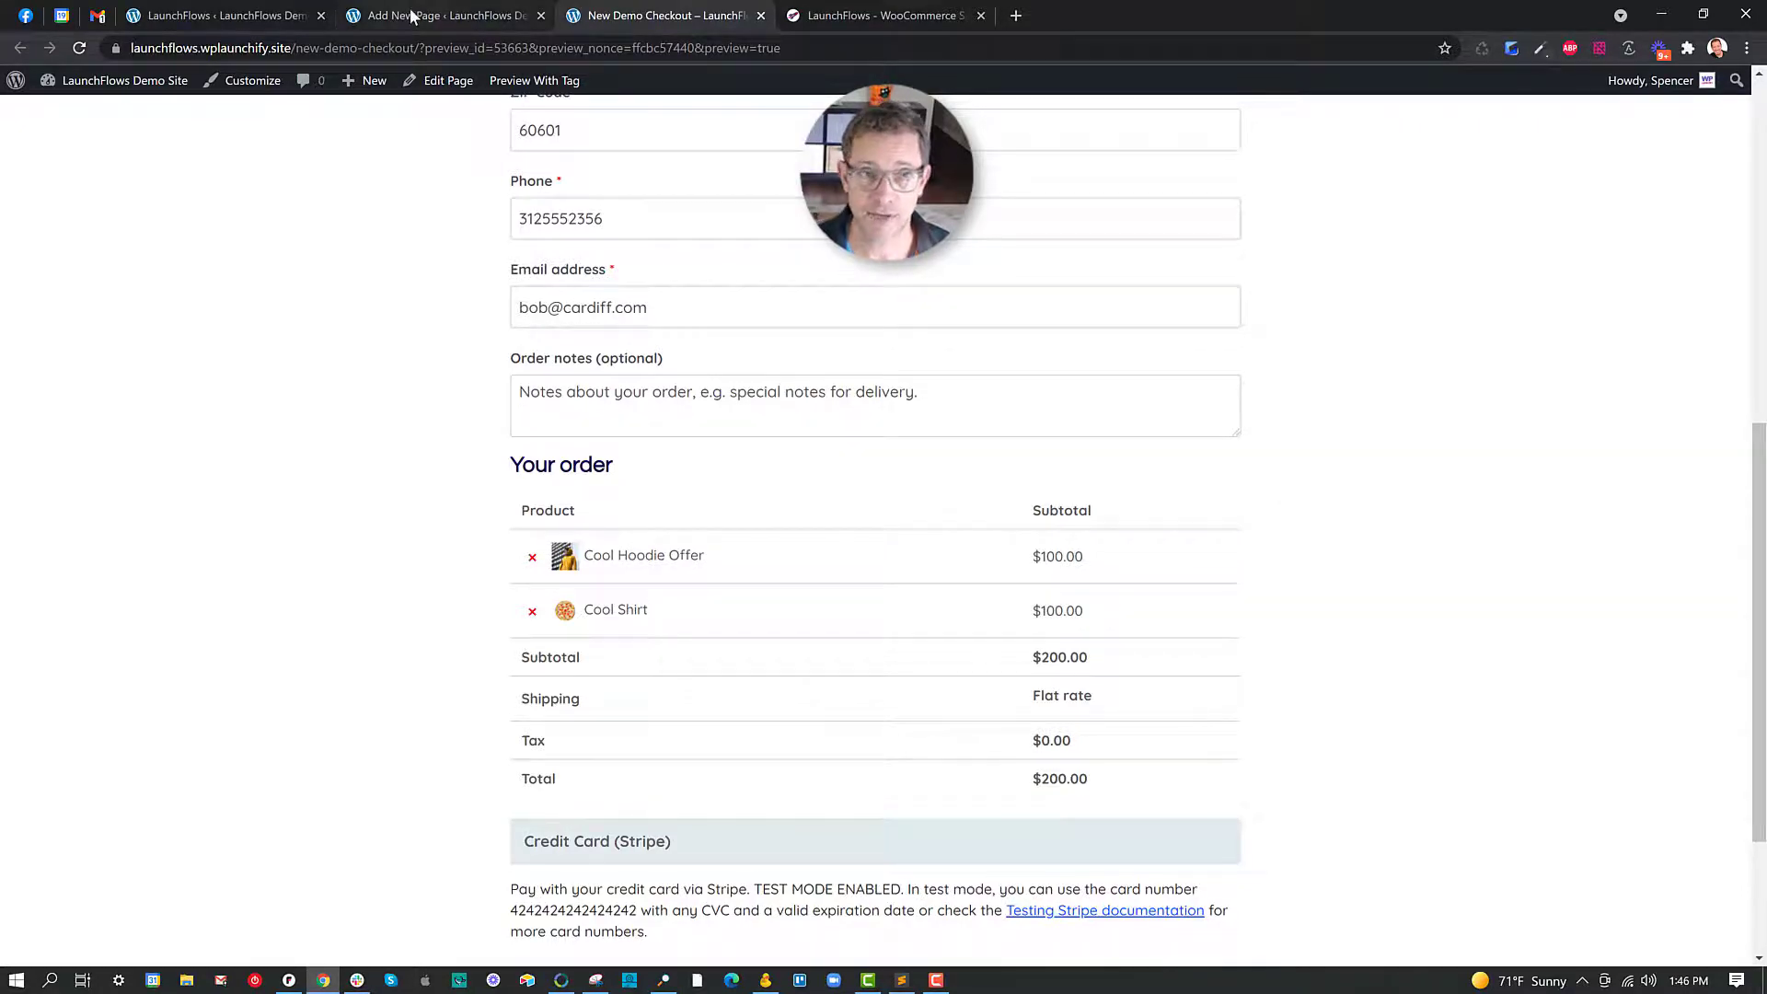
Insert the 'LaunchFlows Checkout Blocks - Two Column' pattern from the LaunchFlows pattern category.
{"action": "left_click", "coordinate": [230, 16]}
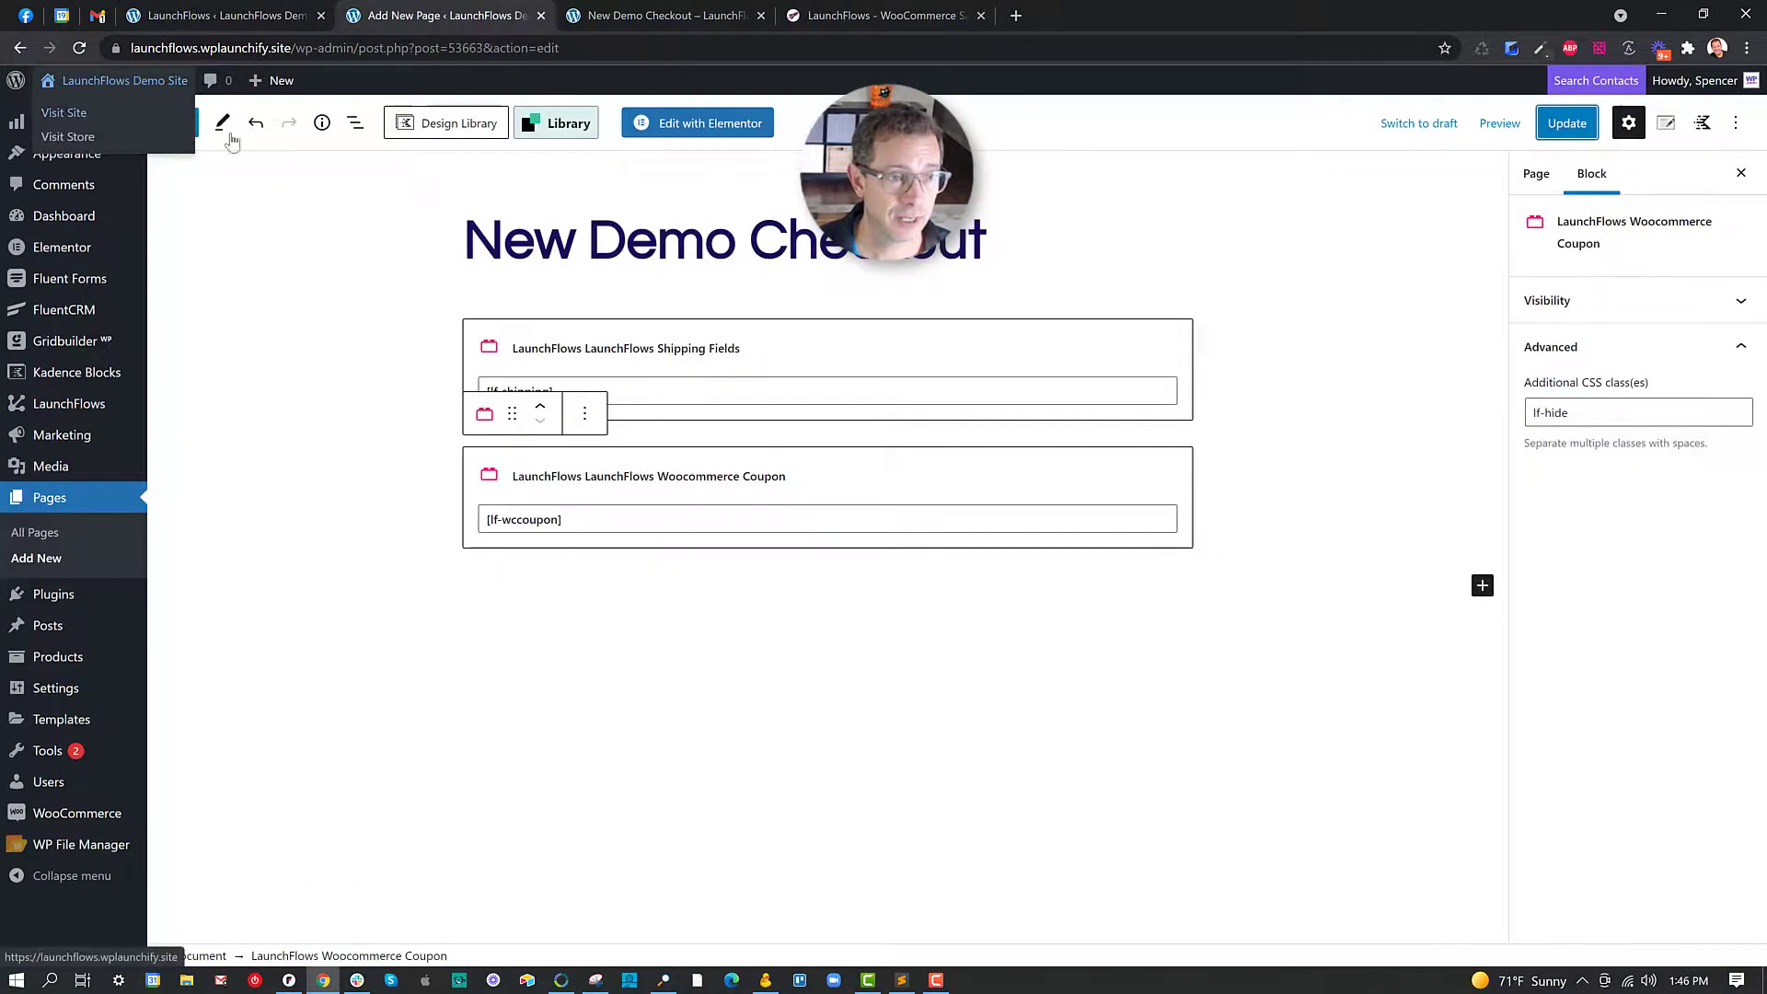
{"action": "left_click", "coordinate": [183, 122]}
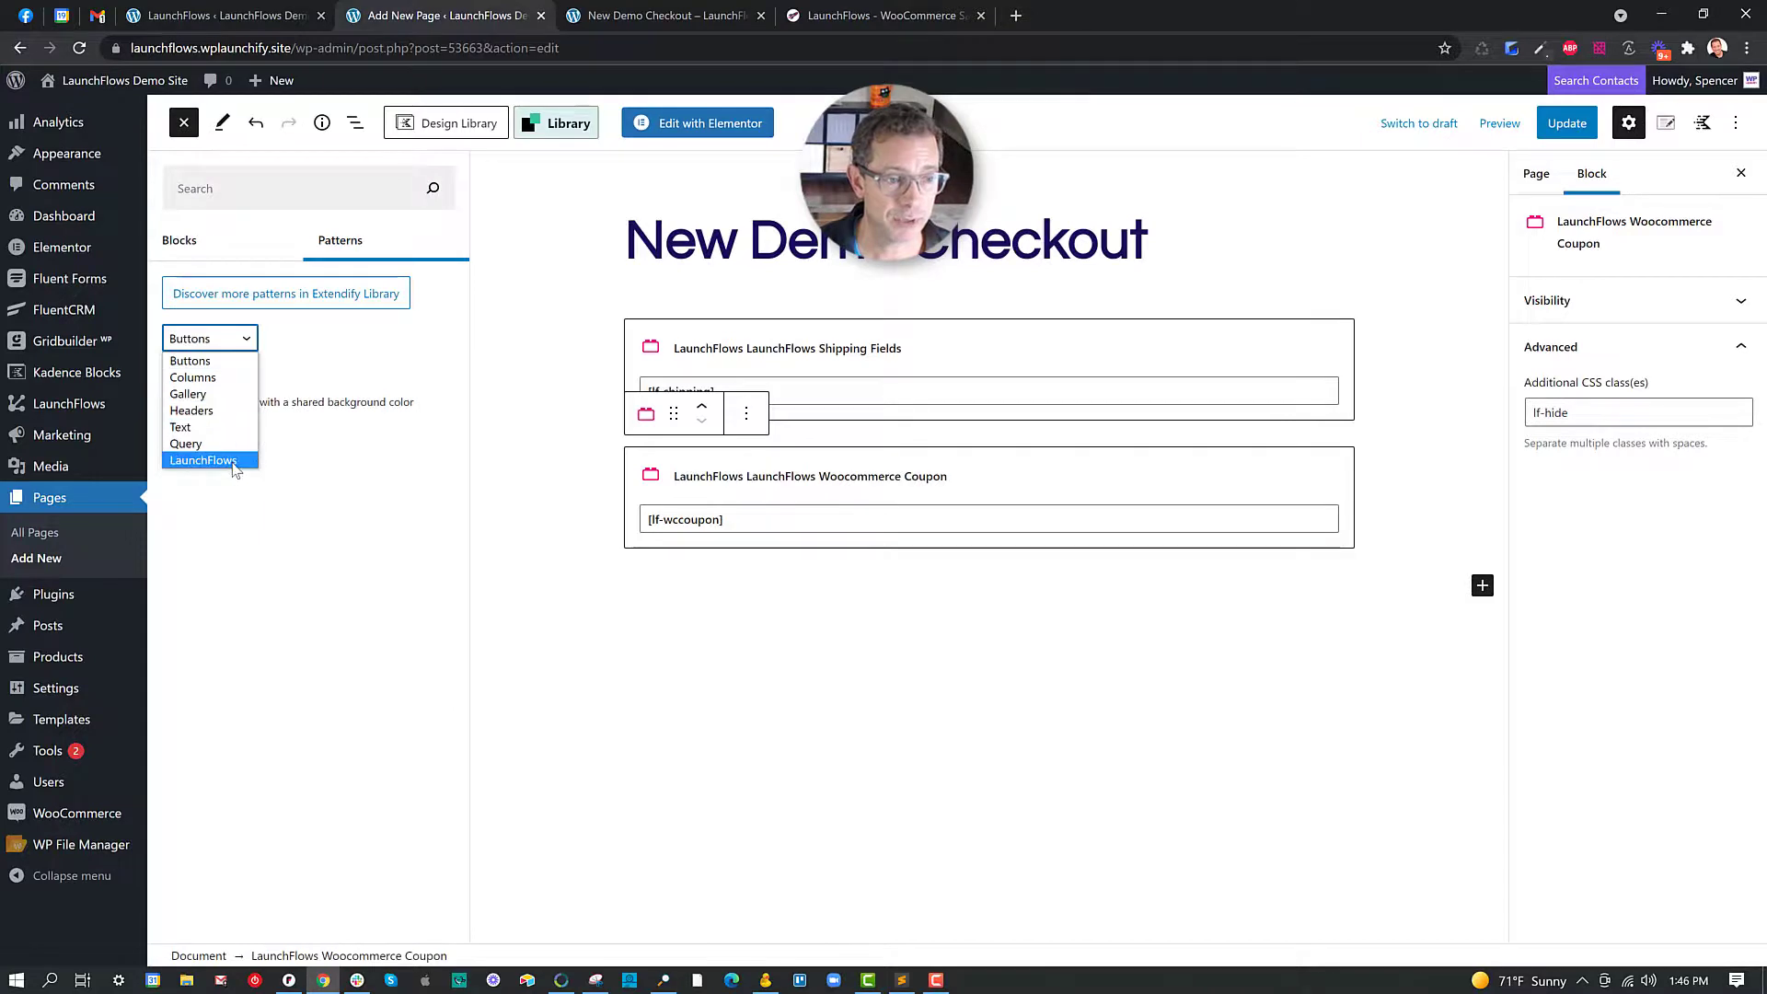
{"action": "left_click", "coordinate": [203, 460]}
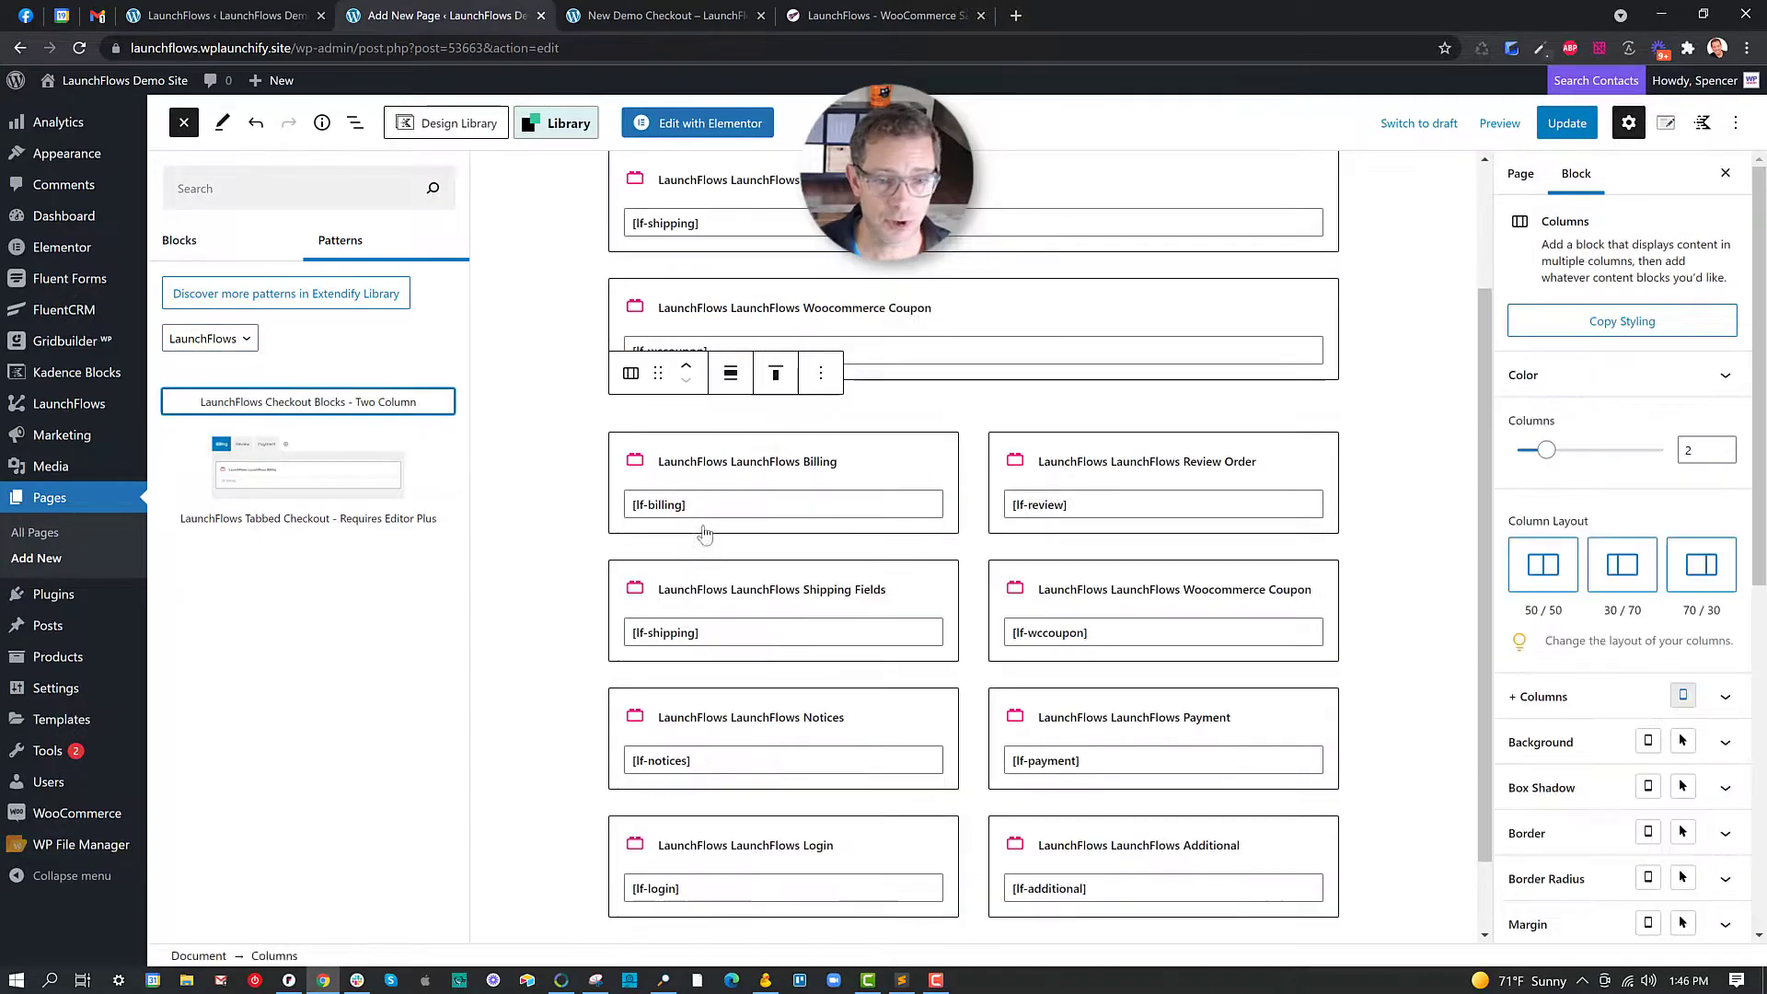
{"action": "left_click", "coordinate": [308, 401]}
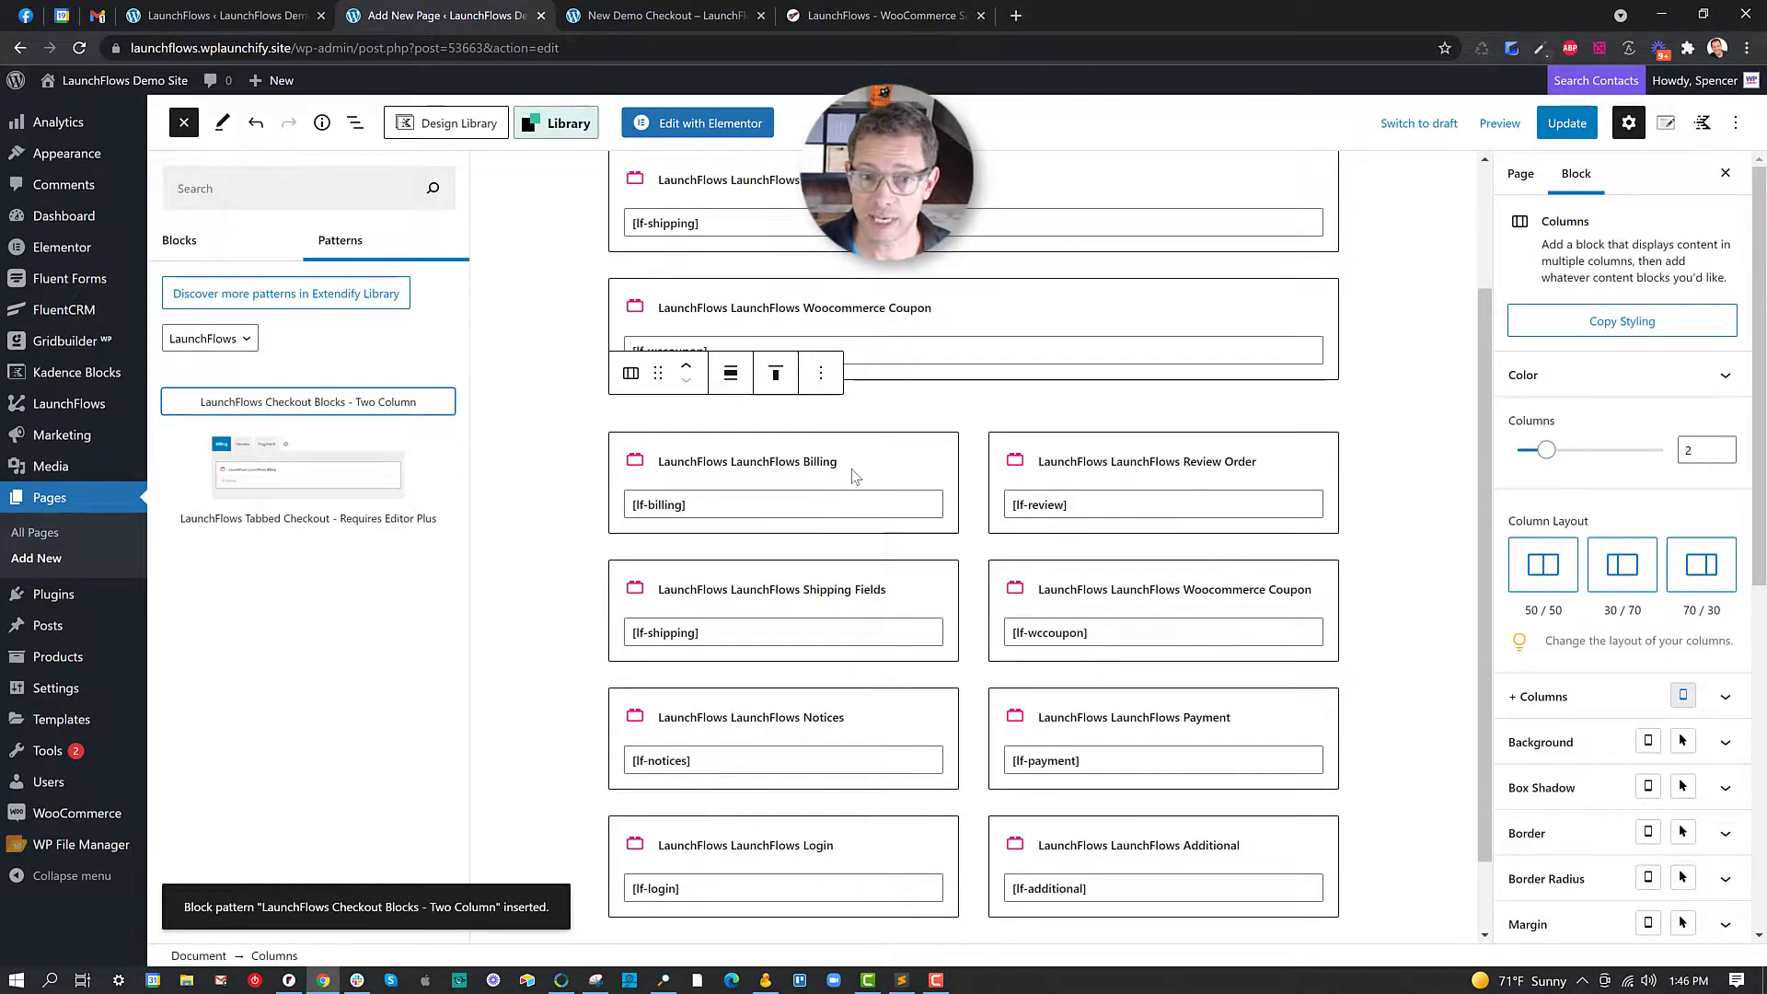
{"action": "left_click", "coordinate": [746, 460]}
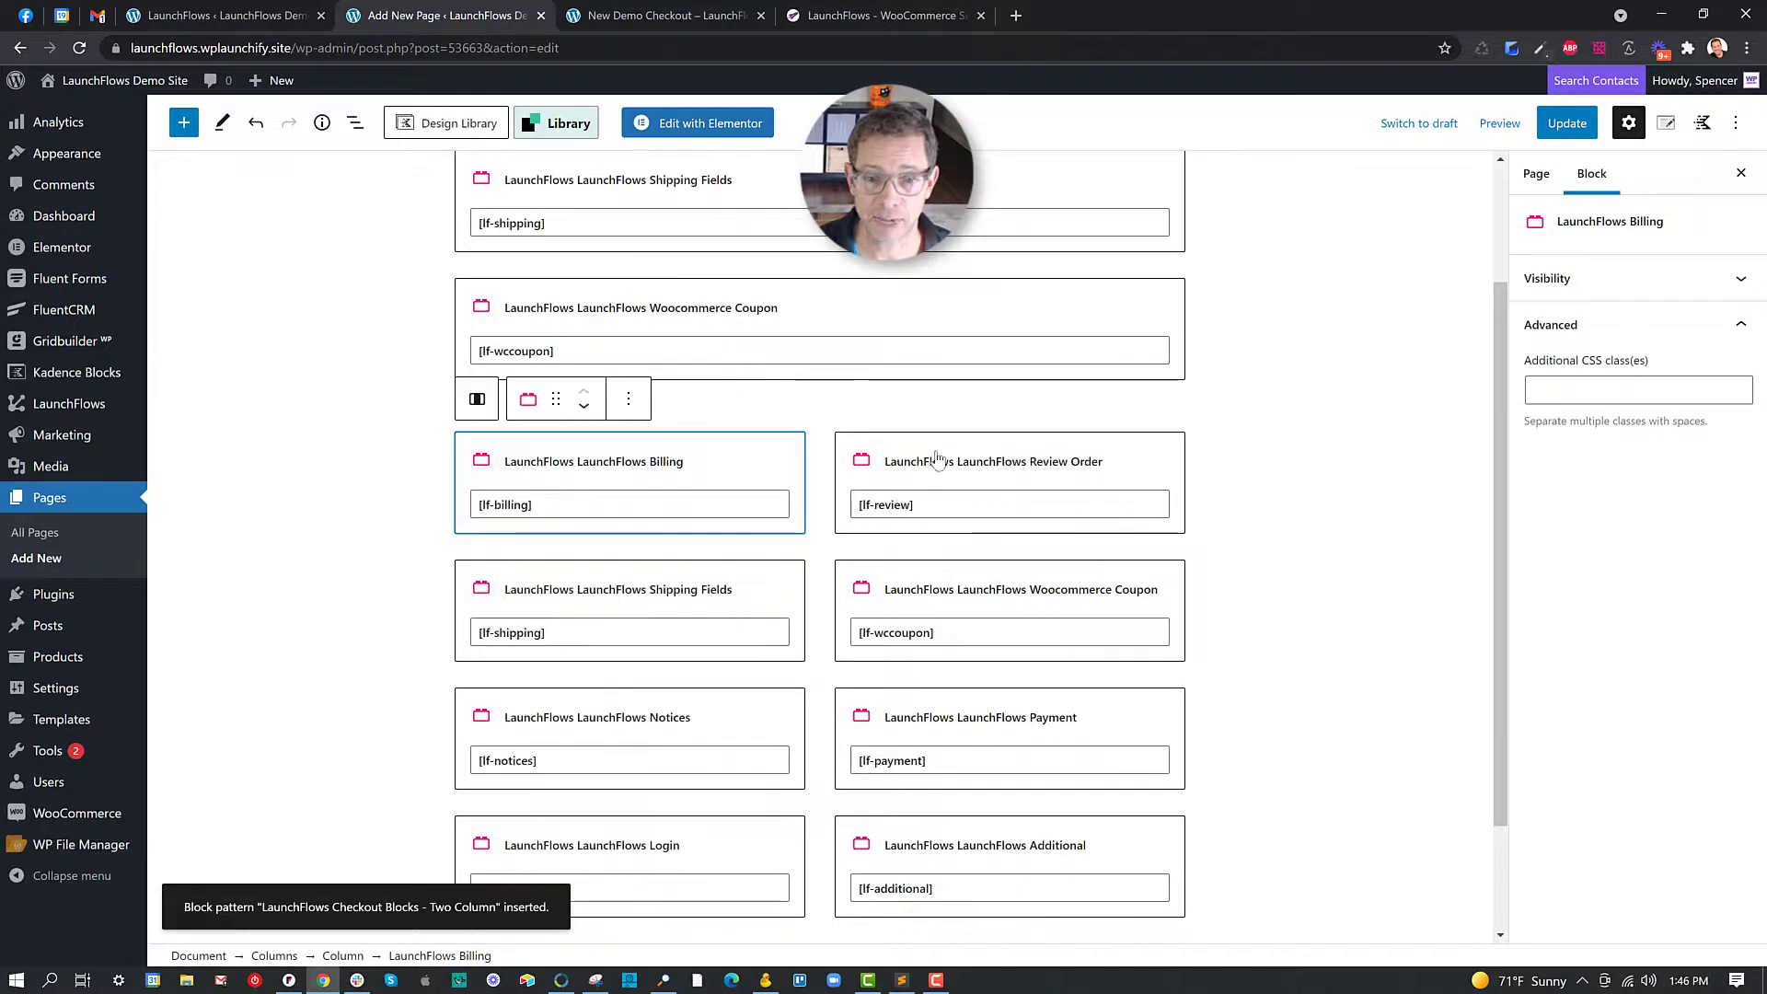